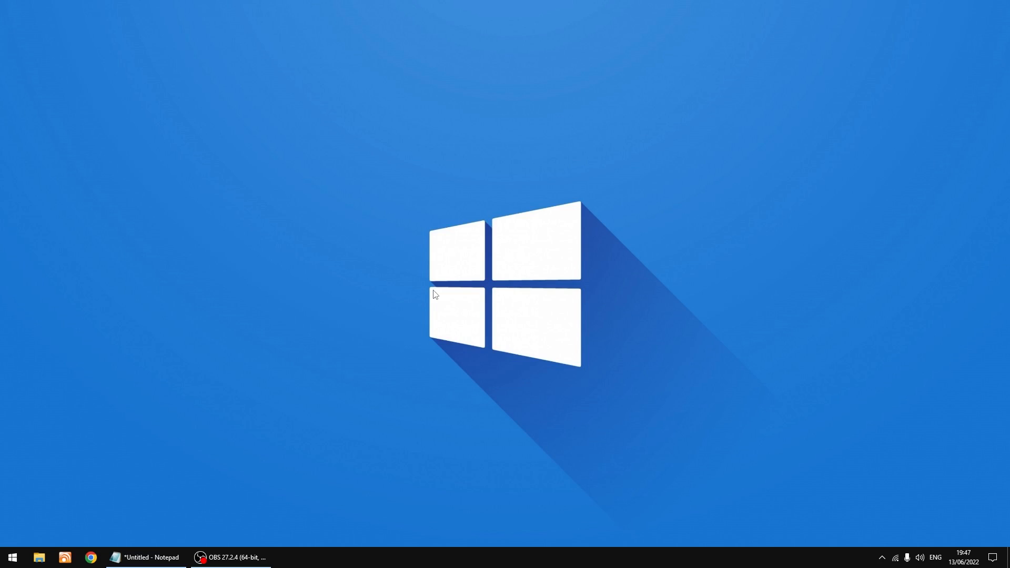
Step: Launch Google Chrome from the taskbar to a new tab
{"action": "left_click", "coordinate": [90, 557]}
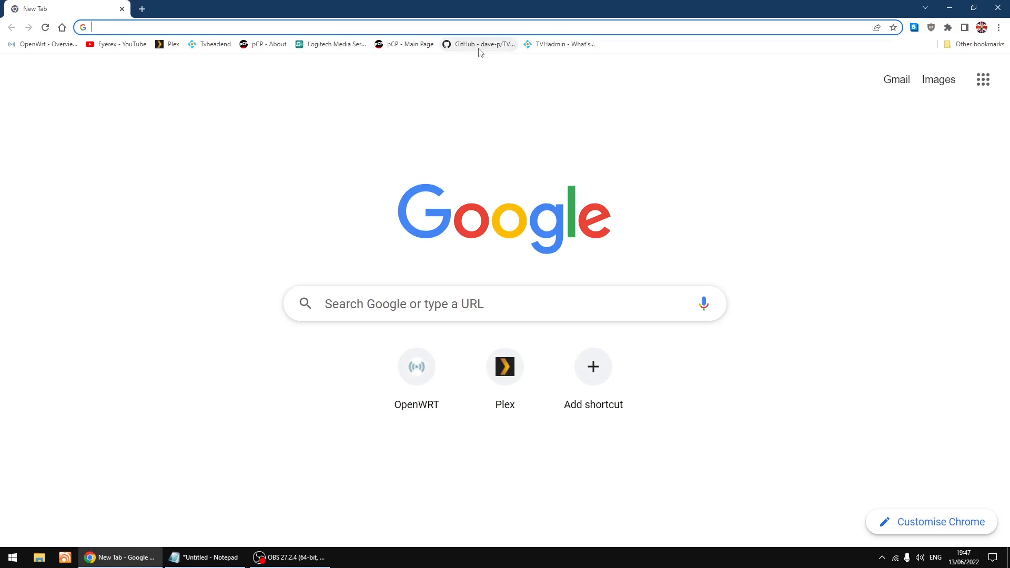
Step: Go to the TVHadmin-JS GitHub repository and scroll to its Installation notes
{"action": "left_click", "coordinate": [478, 43]}
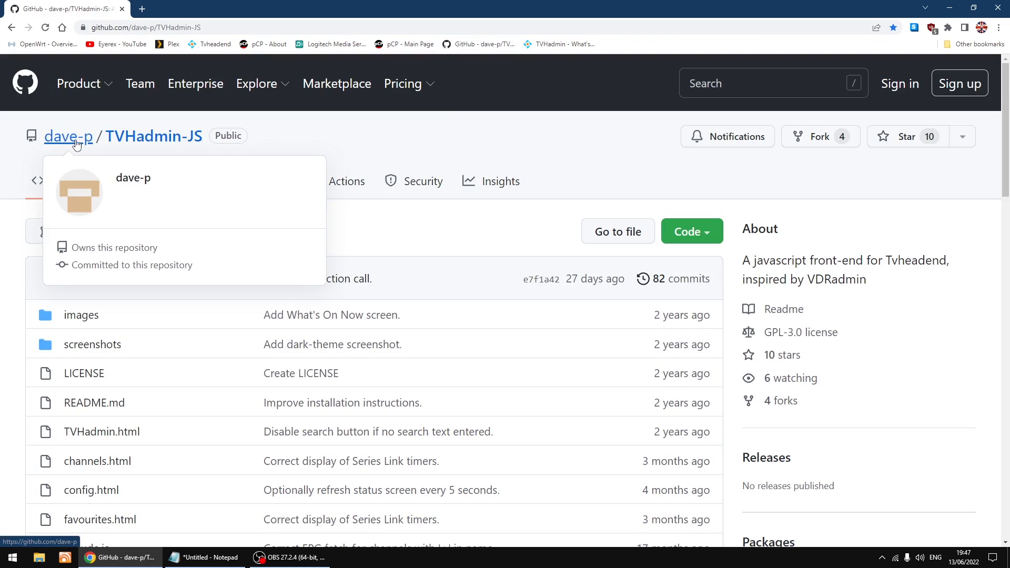
{"action": "mouse_move", "coordinate": [381, 133]}
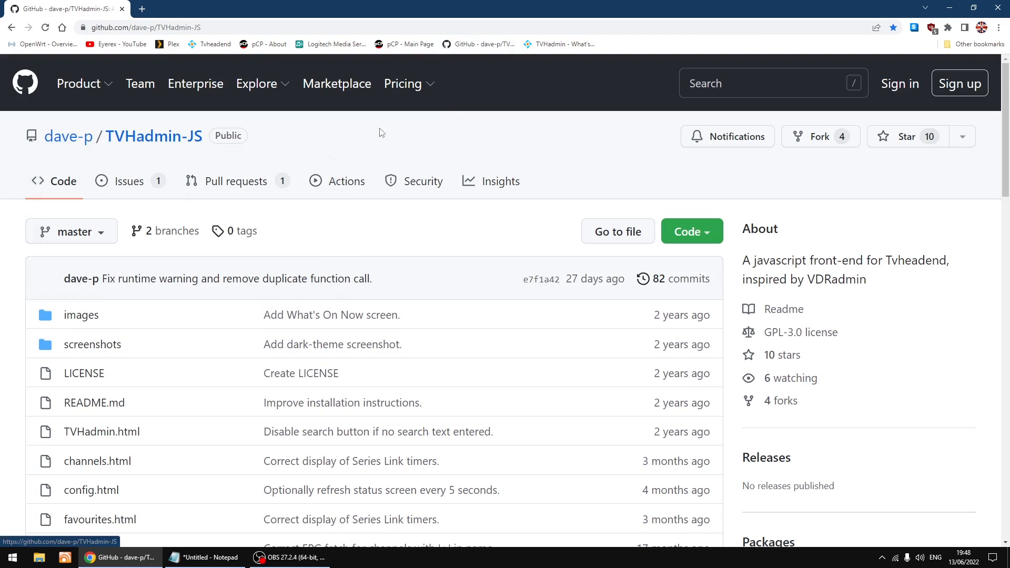
{"action": "mouse_move", "coordinate": [433, 140]}
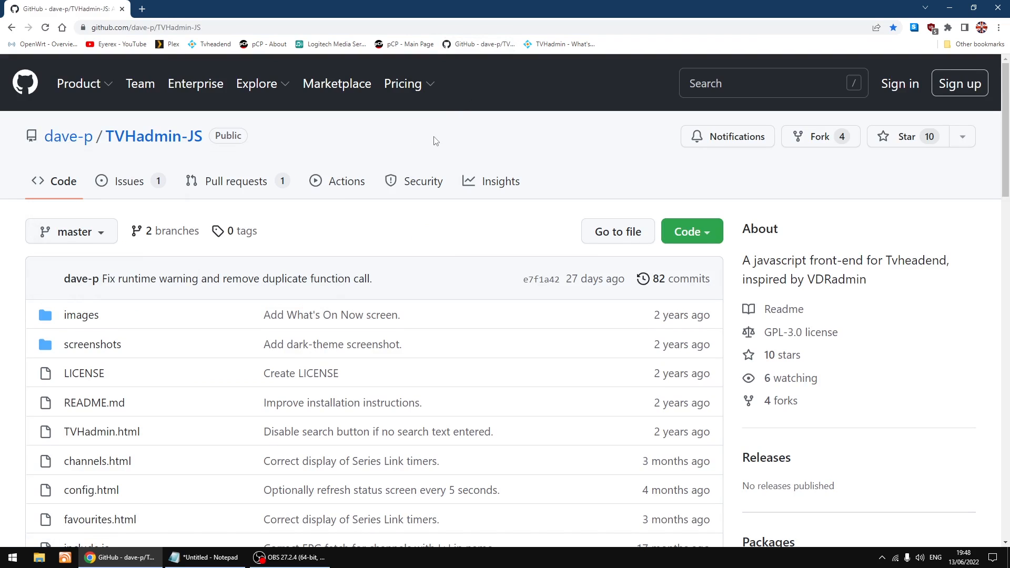
{"action": "scroll", "scroll_direction": "down", "scroll_amount": 3}
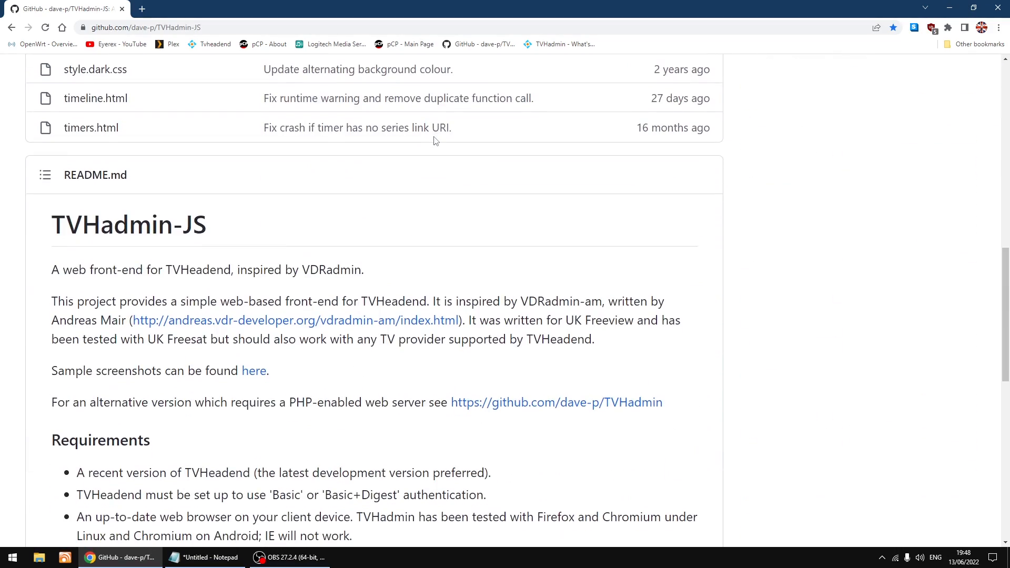
{"action": "scroll", "scroll_direction": "down", "scroll_amount": 3}
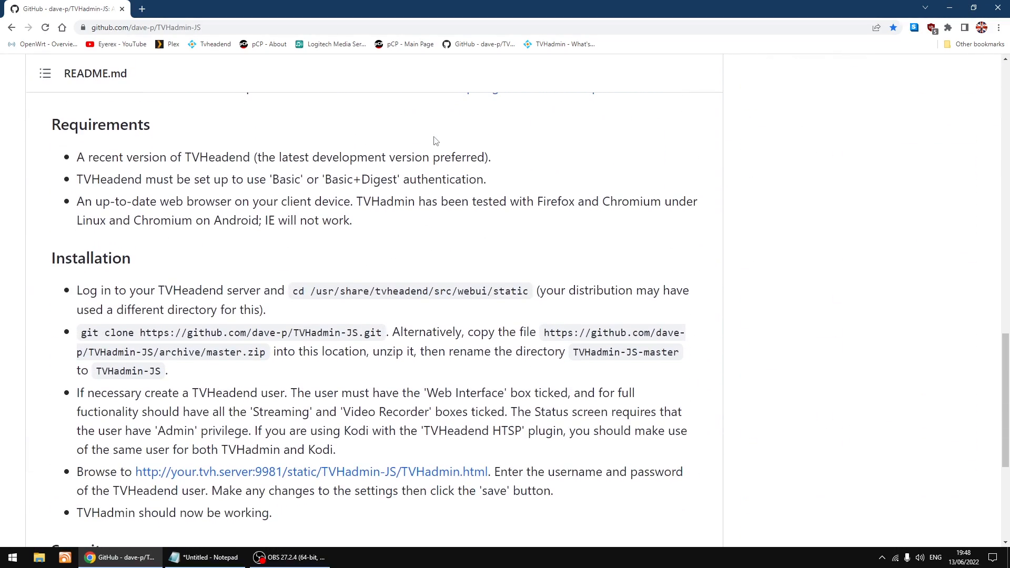
{"action": "scroll", "scroll_direction": "down", "scroll_amount": 3}
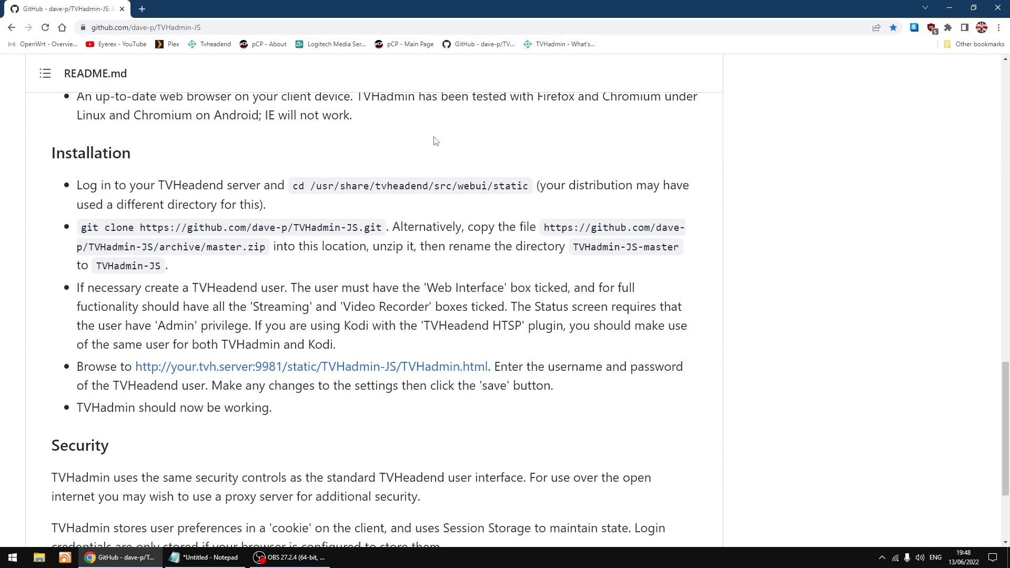
{"action": "mouse_move", "coordinate": [90, 152]}
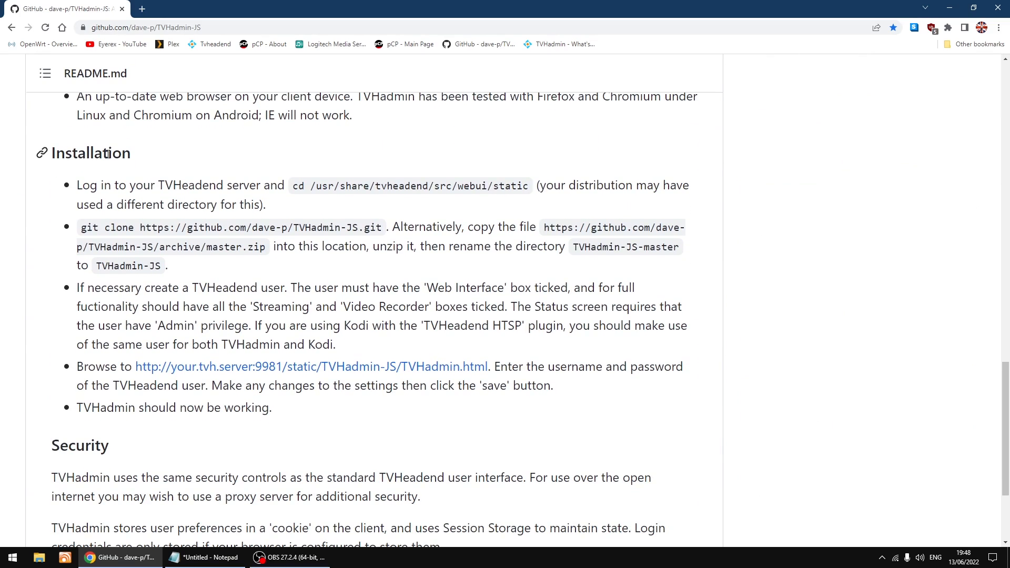
{"action": "mouse_move", "coordinate": [312, 160]}
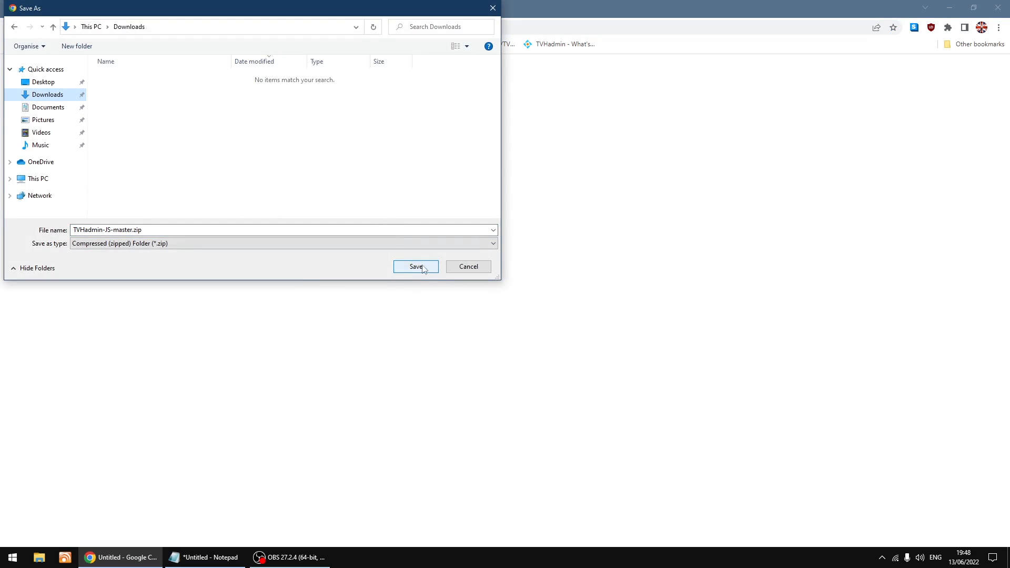
Step: Save TVHadmin-JS-master.zip to Downloads and show it in File Explorer
{"action": "left_click", "coordinate": [416, 267]}
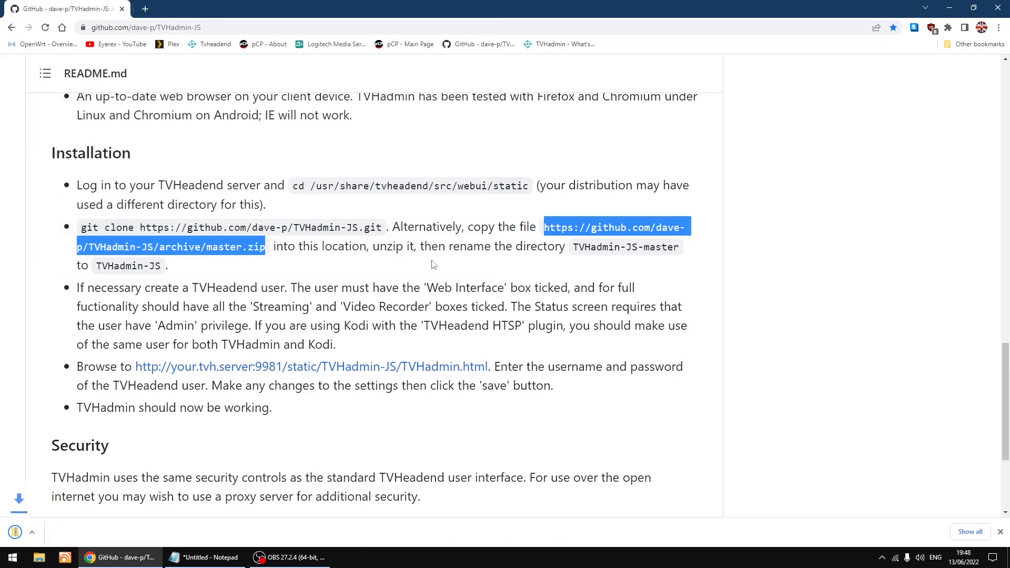
{"action": "left_click", "coordinate": [169, 246]}
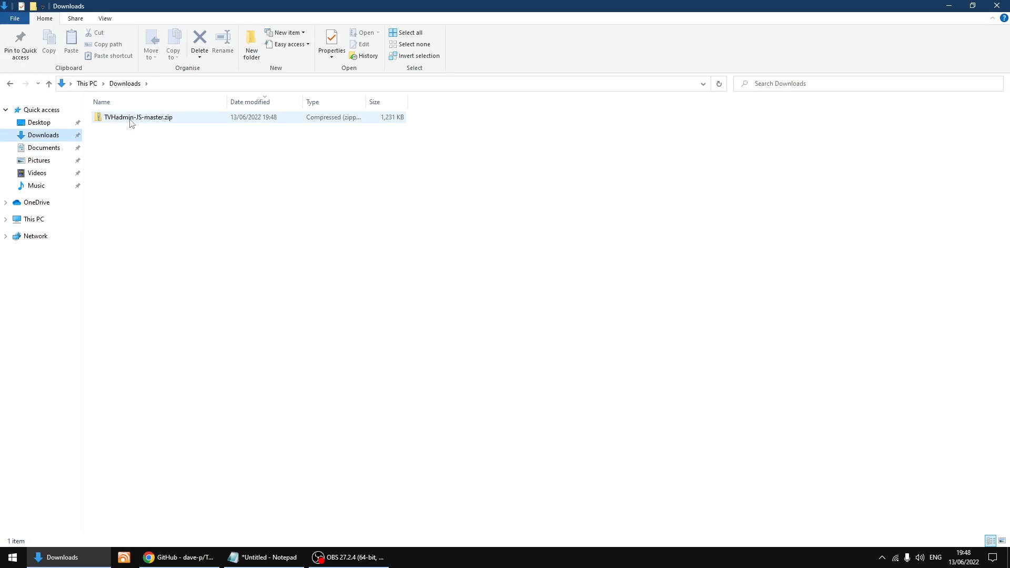
Step: Extract TVHadmin-JS-master.zip with 7-Zip into a TVHadmin-JS-master folder
{"action": "right_click", "coordinate": [138, 118]}
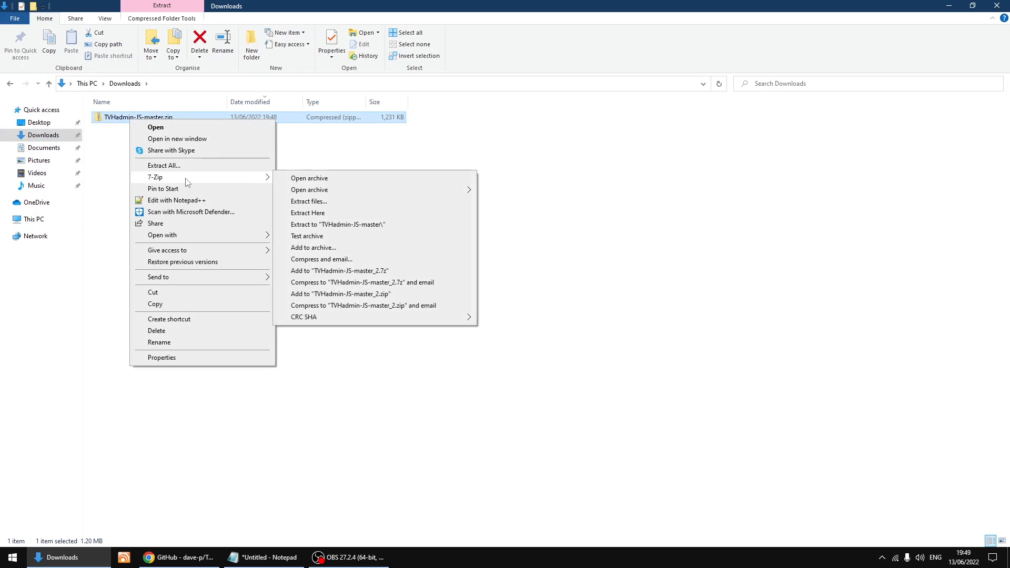
{"action": "mouse_move", "coordinate": [352, 229]}
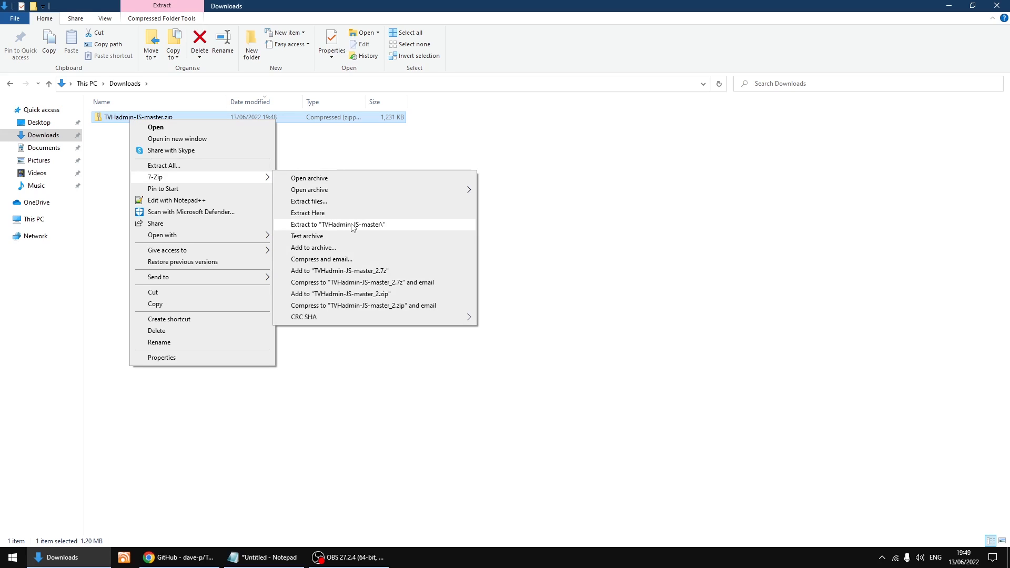
{"action": "left_click", "coordinate": [352, 227]}
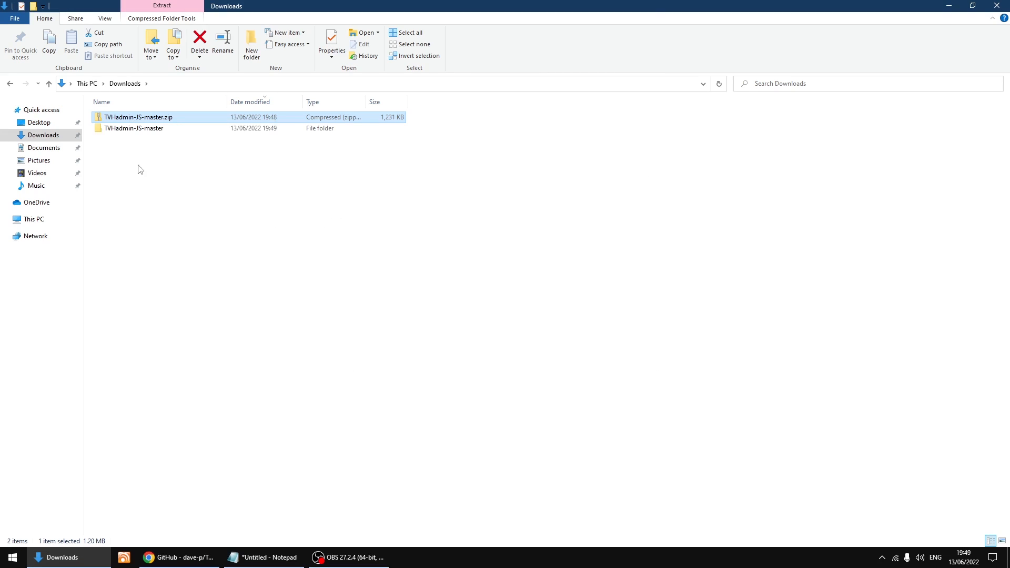
{"action": "mouse_move", "coordinate": [132, 128]}
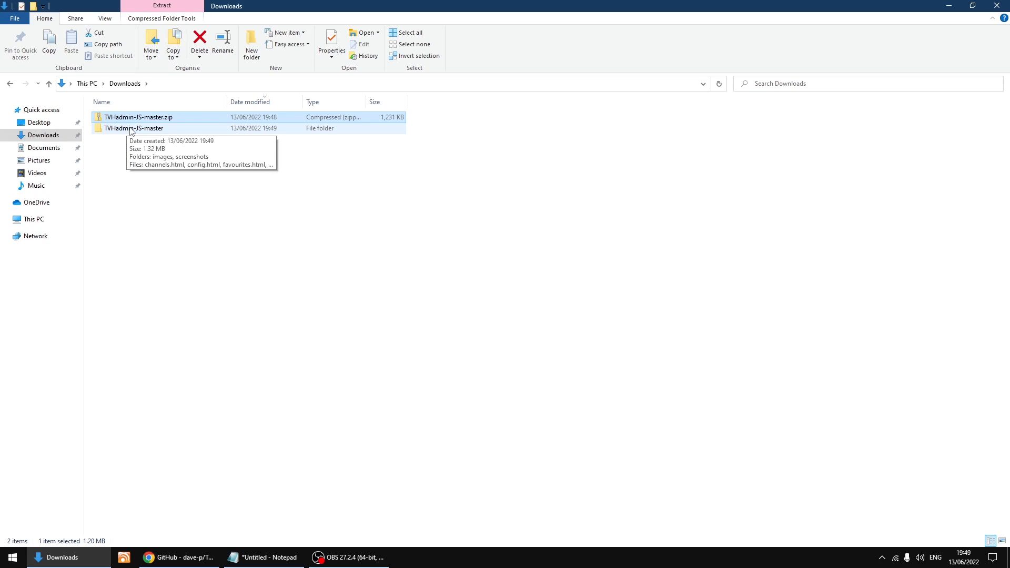
Step: Rename the extracted TVHadmin-JS-master folder to TVHadmin-JS
{"action": "right_click", "coordinate": [133, 128]}
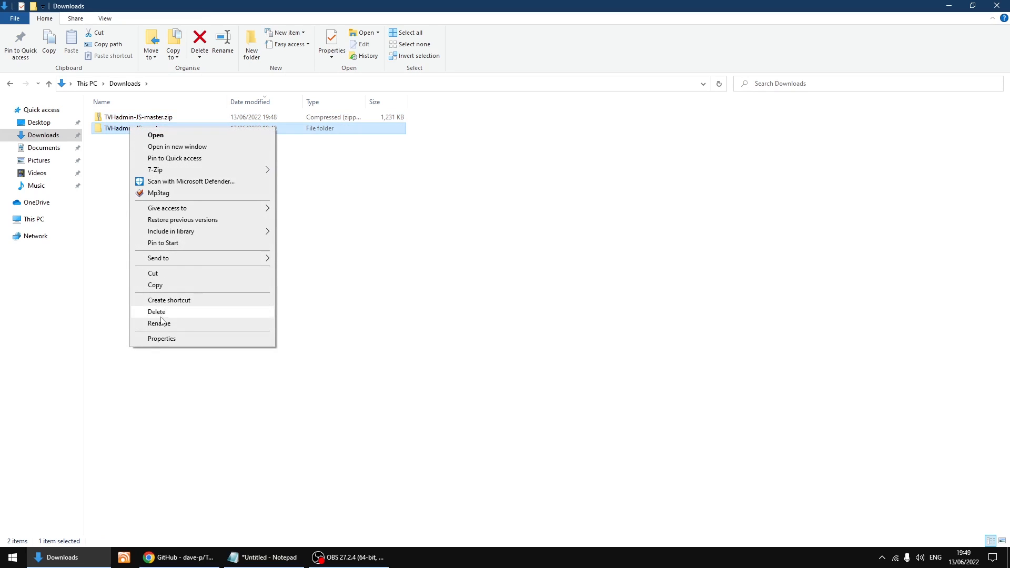
{"action": "left_click", "coordinate": [158, 323]}
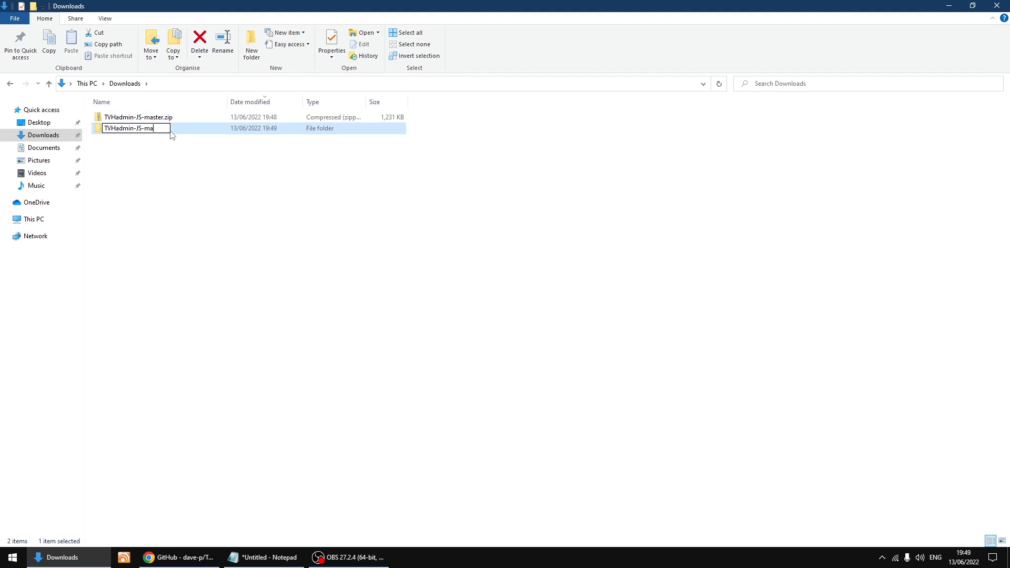
{"action": "key", "text": "BackSpace"}
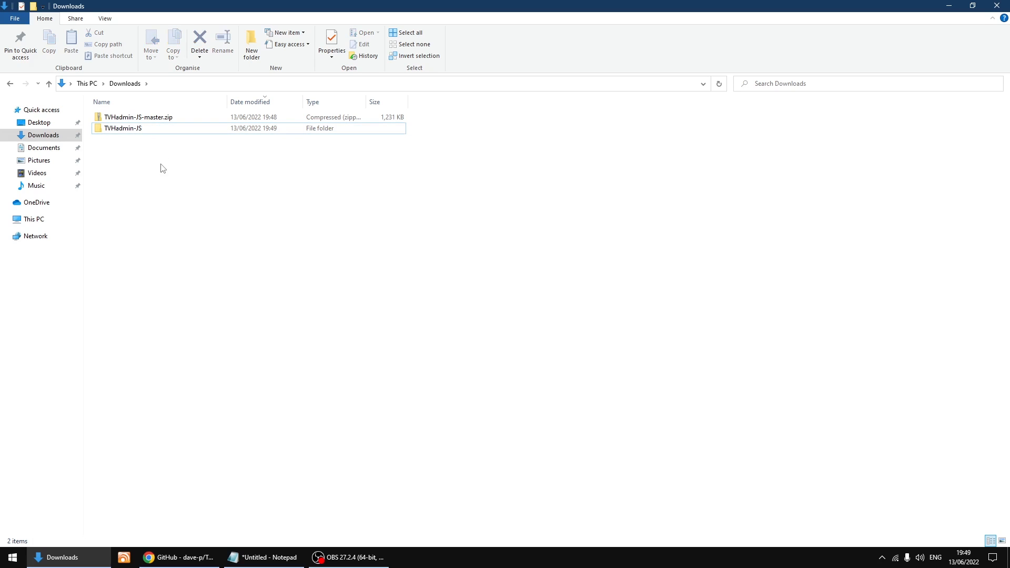
{"action": "mouse_move", "coordinate": [123, 129]}
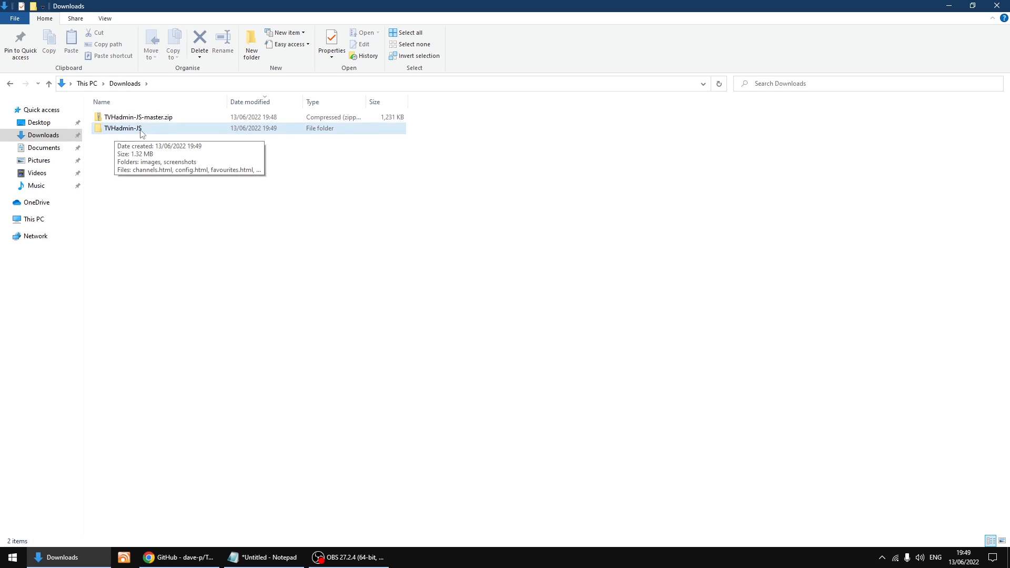
{"action": "mouse_move", "coordinate": [132, 135]}
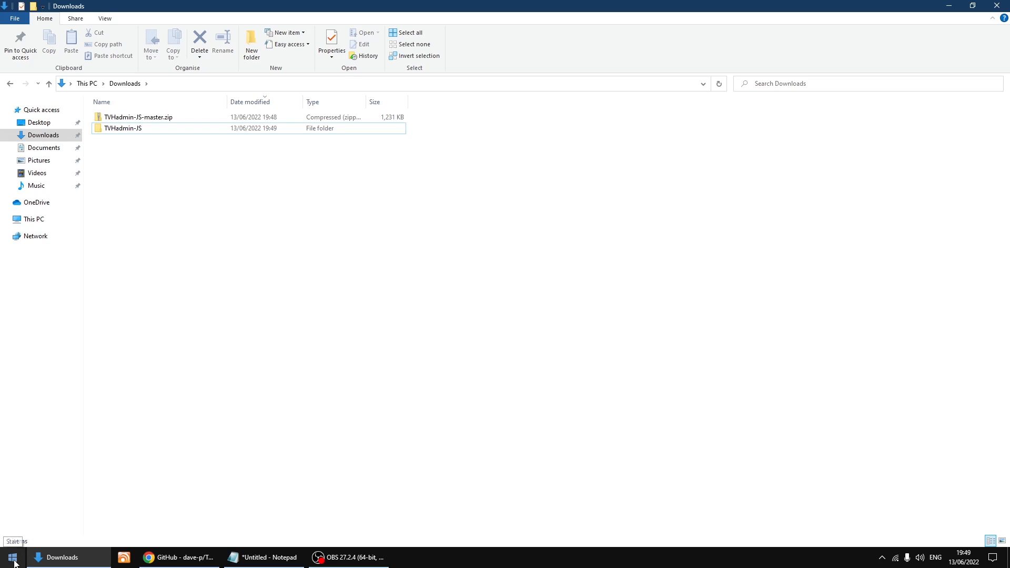
Step: Bring up the Start menu to launch WinSCP from its tile
{"action": "left_click", "coordinate": [12, 556]}
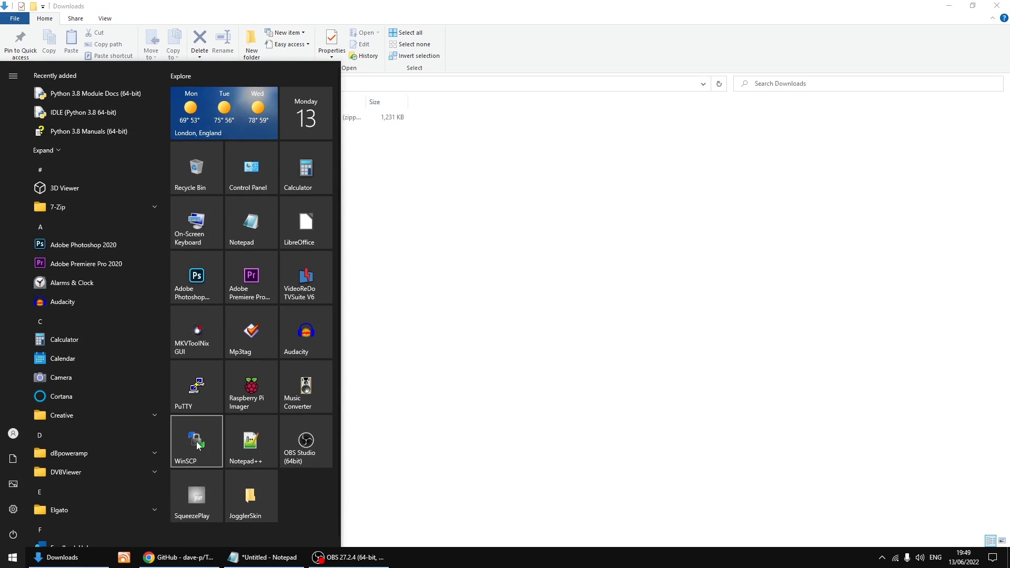
{"action": "mouse_move", "coordinate": [199, 447]}
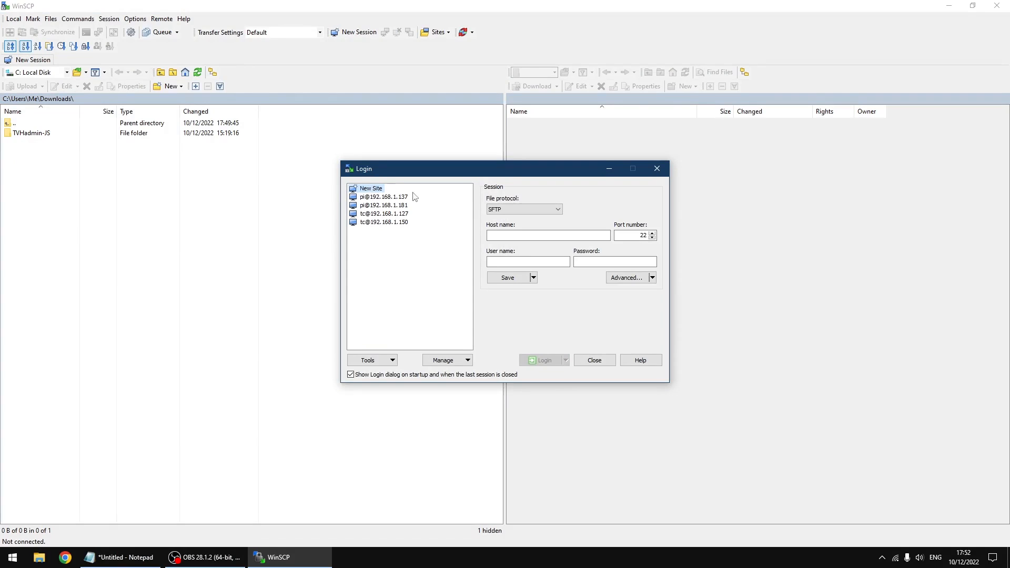
Step: Fill the SFTP login with host 192.168.1.194, user root and its password
{"action": "left_click", "coordinate": [548, 234]}
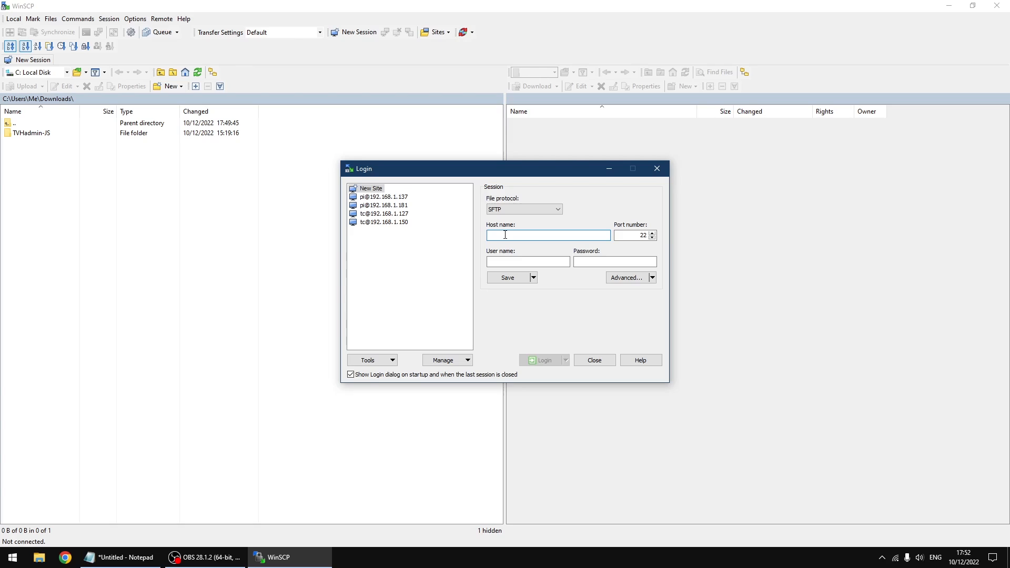
{"action": "type", "text": "192.168.1.194"}
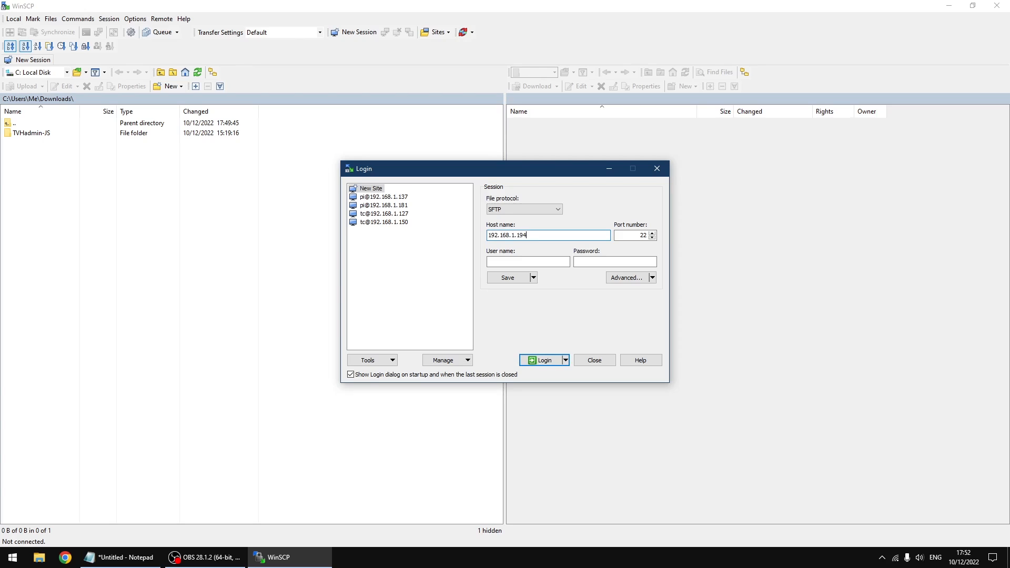
{"action": "left_click", "coordinate": [528, 261]}
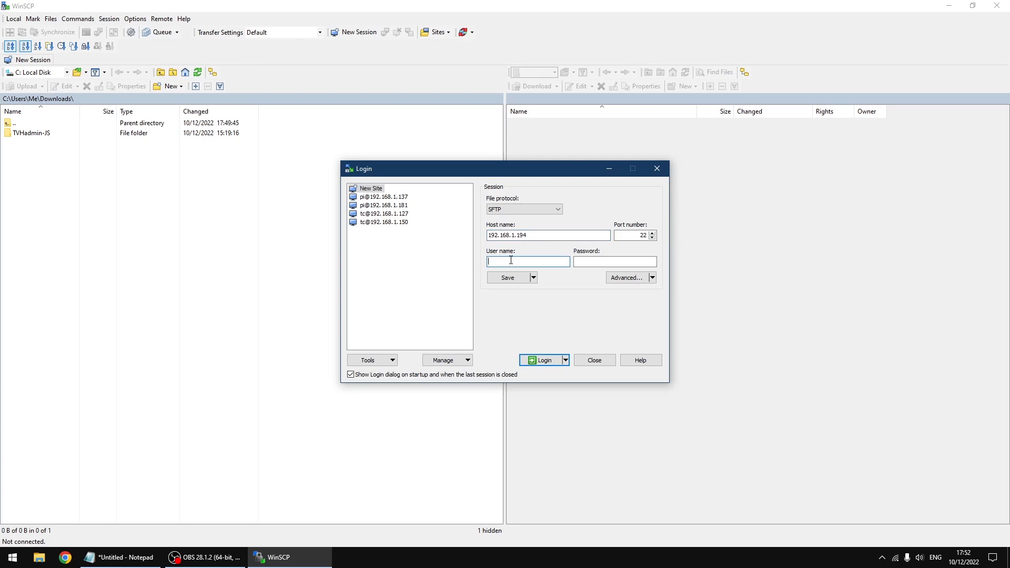
{"action": "type", "text": "root"}
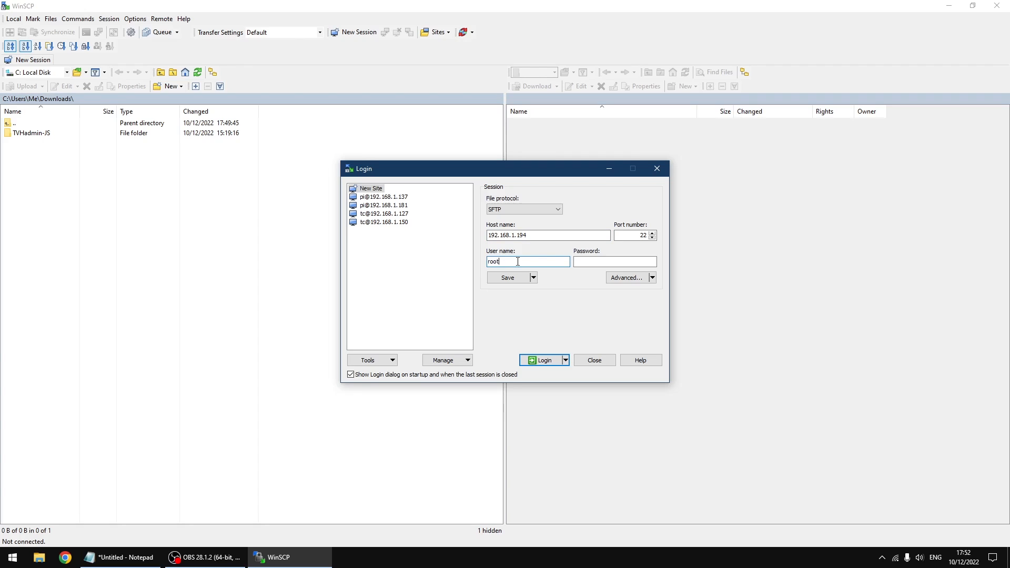
{"action": "left_click", "coordinate": [614, 262]}
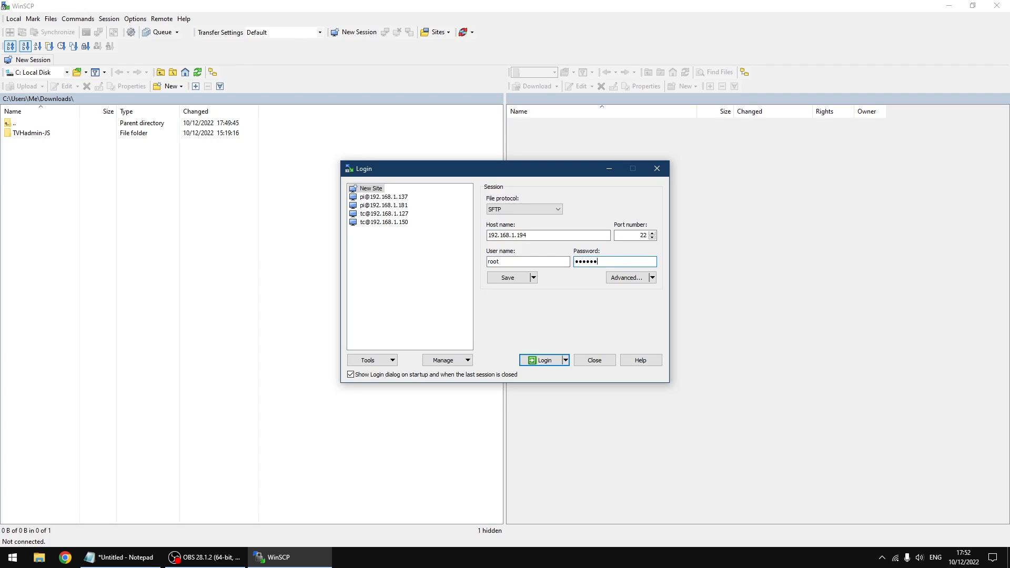
{"action": "type", "text": "•••"}
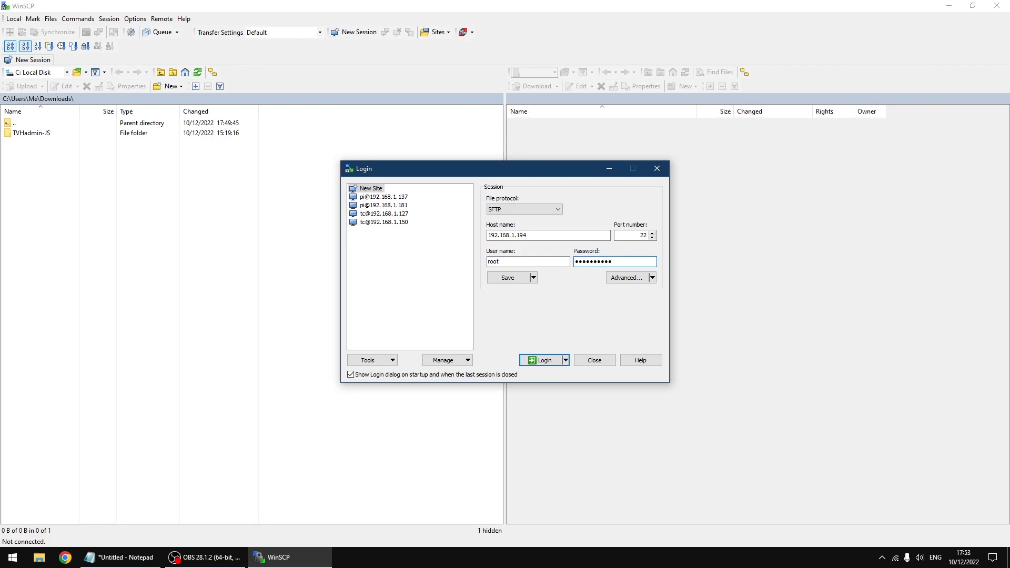
{"action": "mouse_move", "coordinate": [598, 287]}
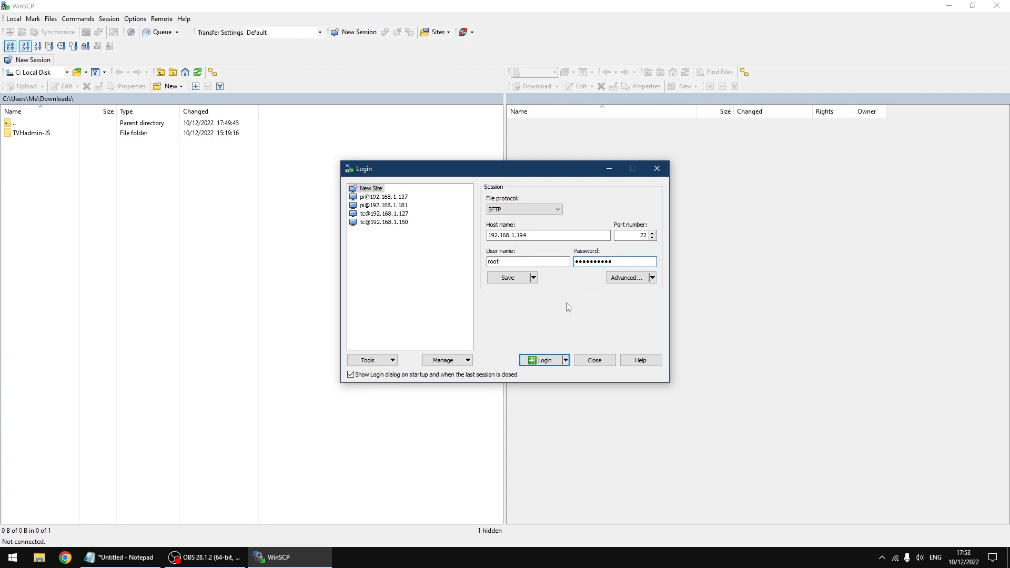
{"action": "mouse_move", "coordinate": [565, 306]}
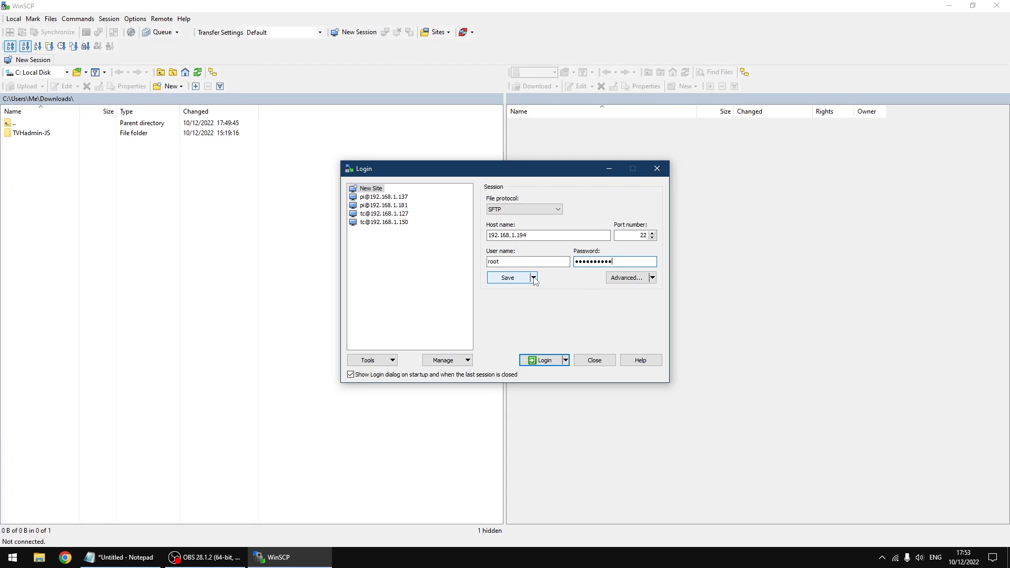
{"action": "left_click", "coordinate": [508, 277]}
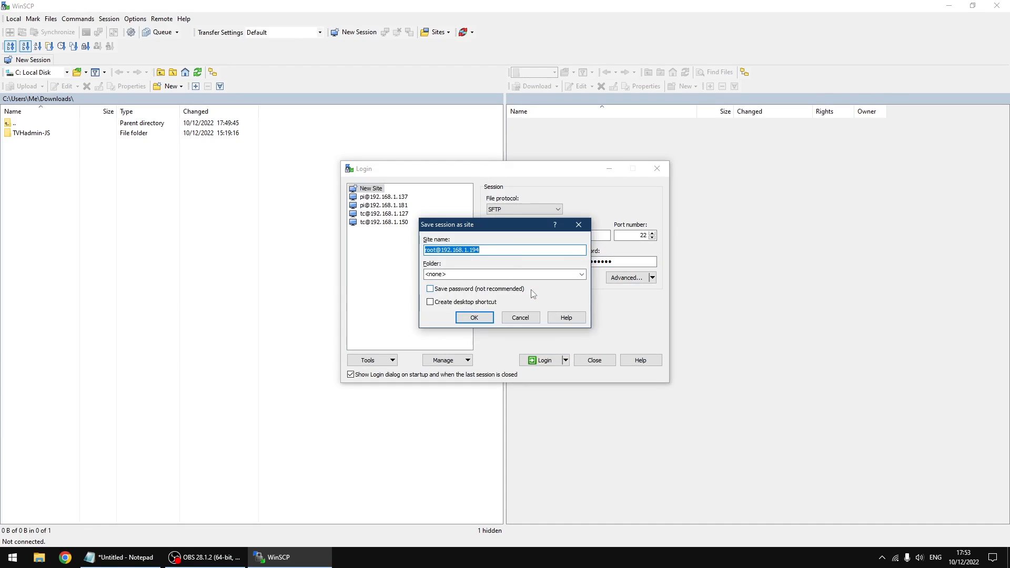
{"action": "left_click", "coordinate": [430, 289]}
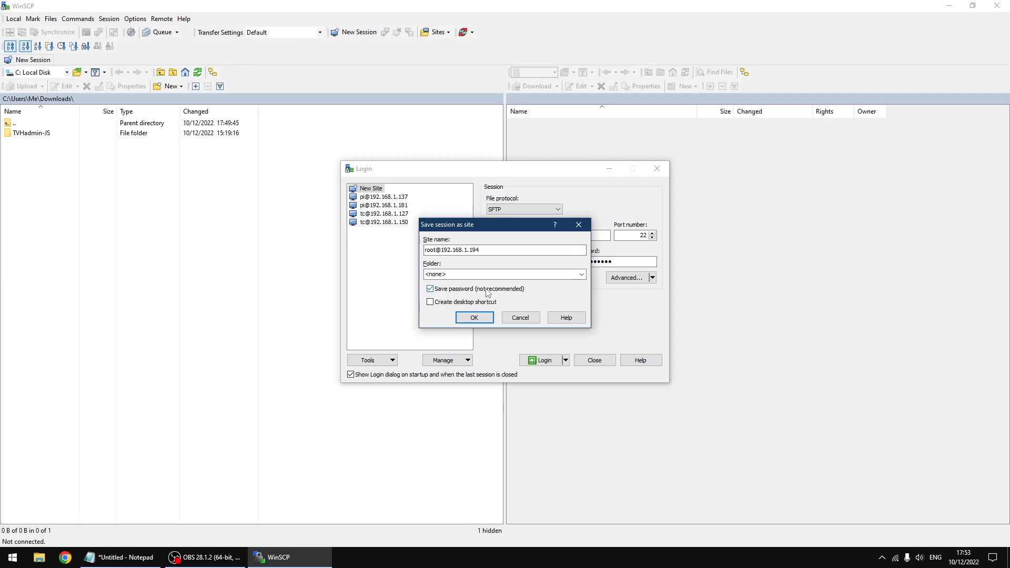
{"action": "left_click", "coordinate": [474, 316]}
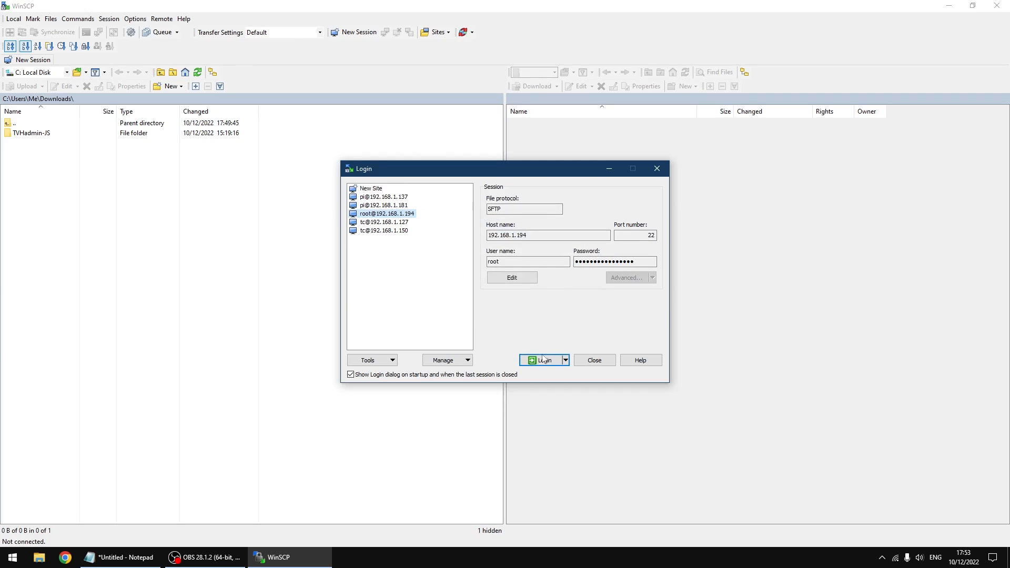
{"action": "left_click", "coordinate": [542, 360]}
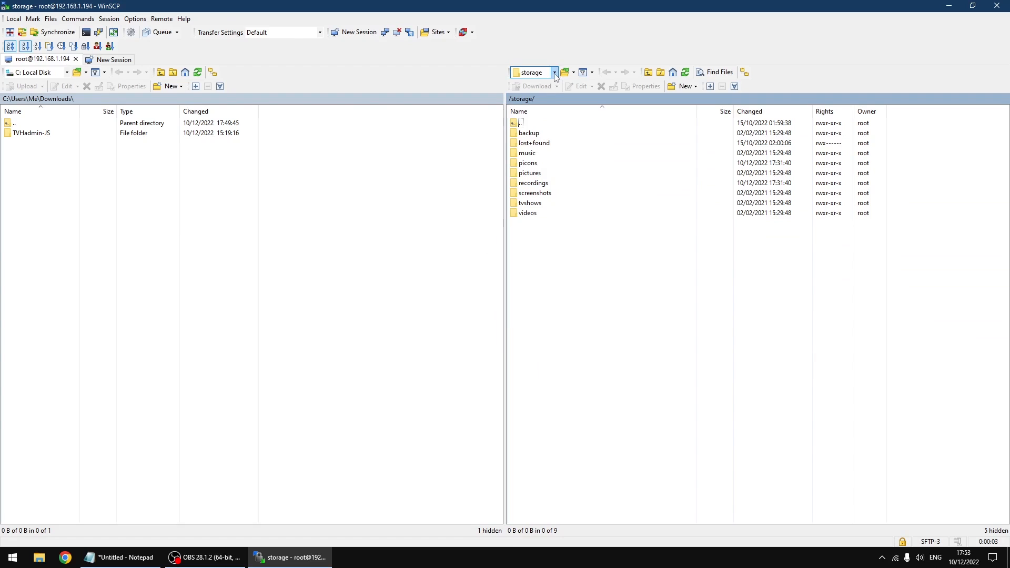
{"action": "left_click", "coordinate": [553, 71]}
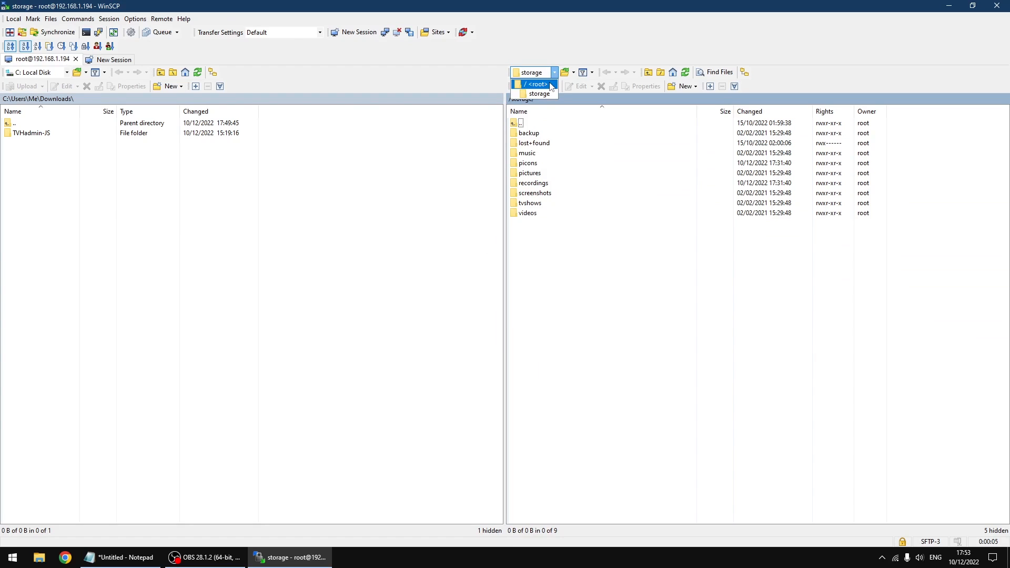
{"action": "left_click", "coordinate": [533, 84]}
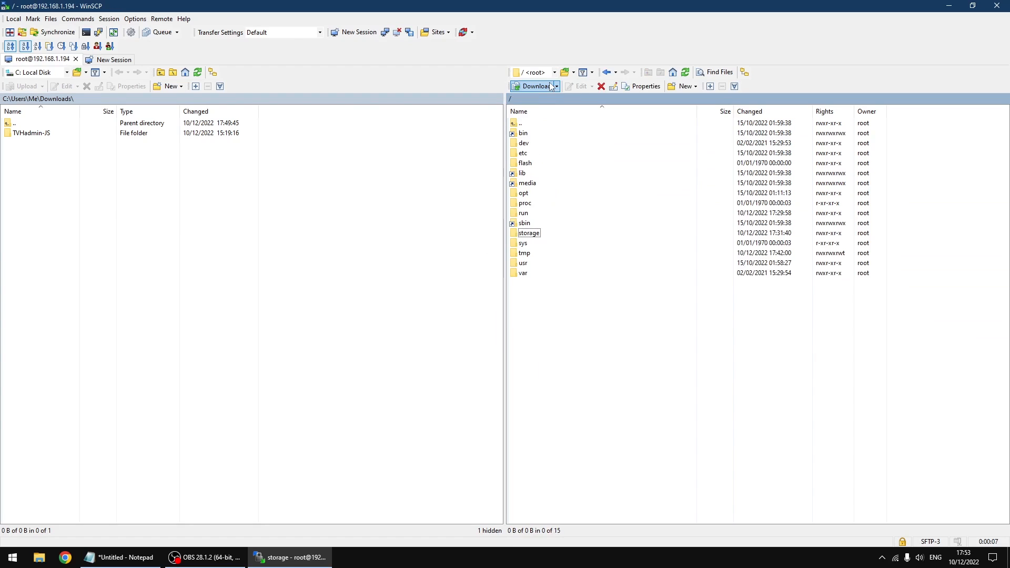
{"action": "mouse_move", "coordinate": [563, 320]}
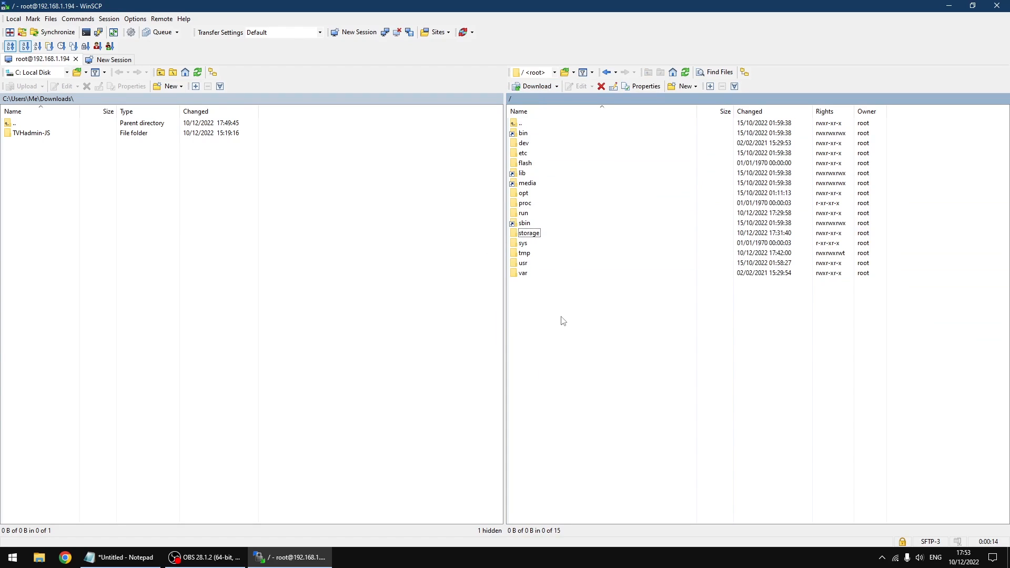
{"action": "mouse_move", "coordinate": [140, 29]}
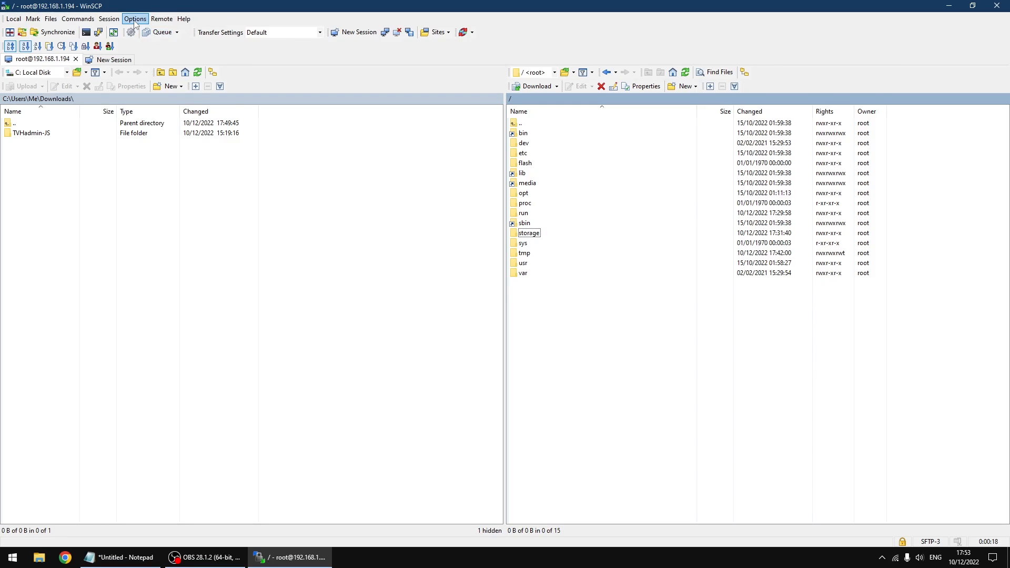
Step: Enable 'Show hidden files' in Preferences > Panels so desktop.ini appears locally
{"action": "left_click", "coordinate": [135, 18]}
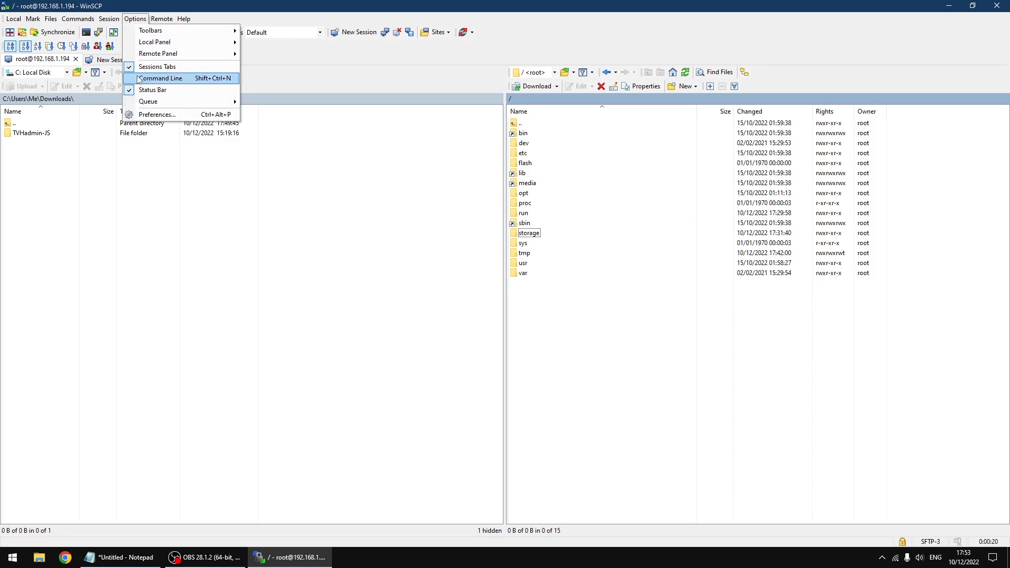
{"action": "mouse_move", "coordinate": [156, 114]}
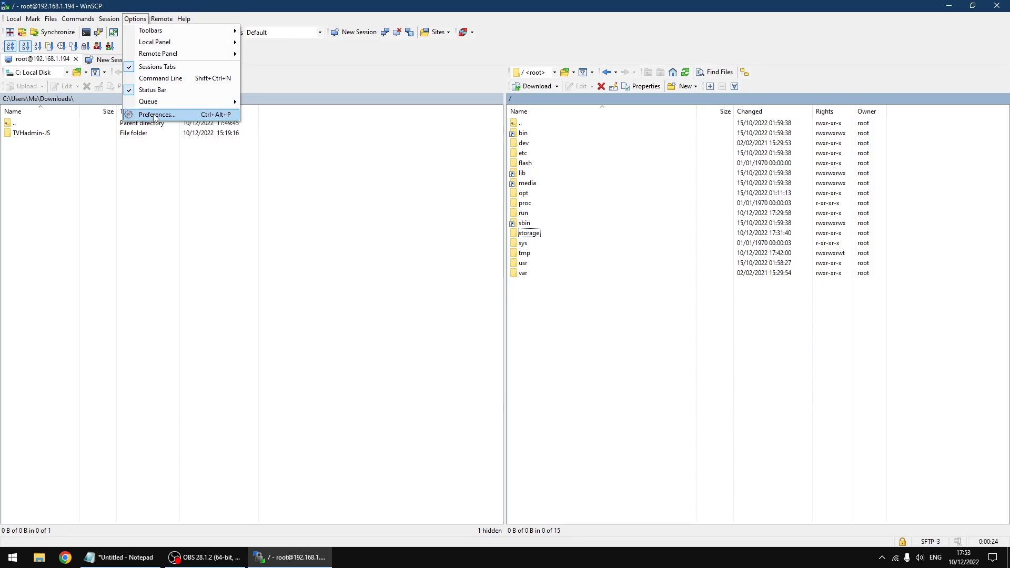
{"action": "left_click", "coordinate": [157, 114]}
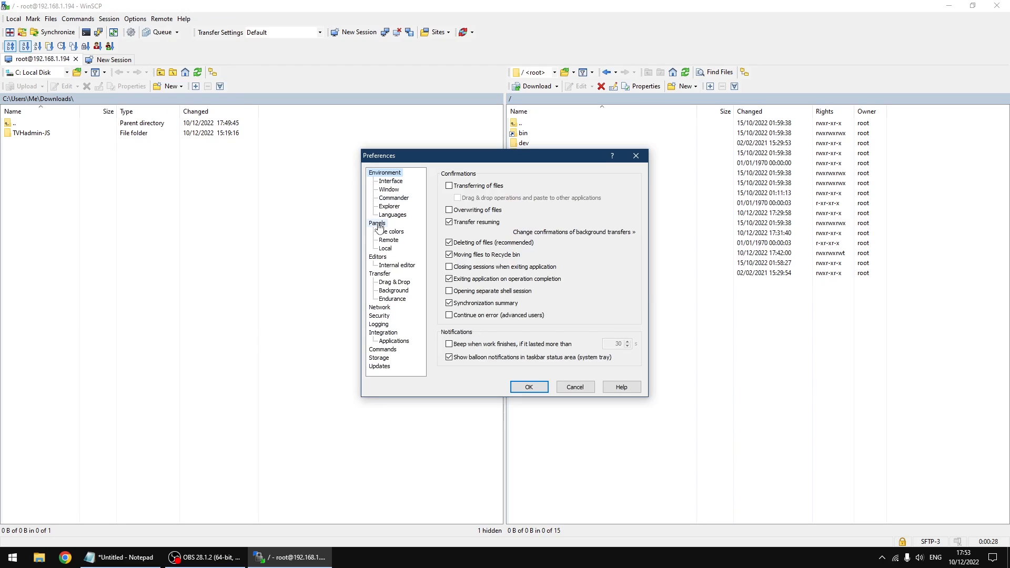
{"action": "left_click", "coordinate": [378, 223]}
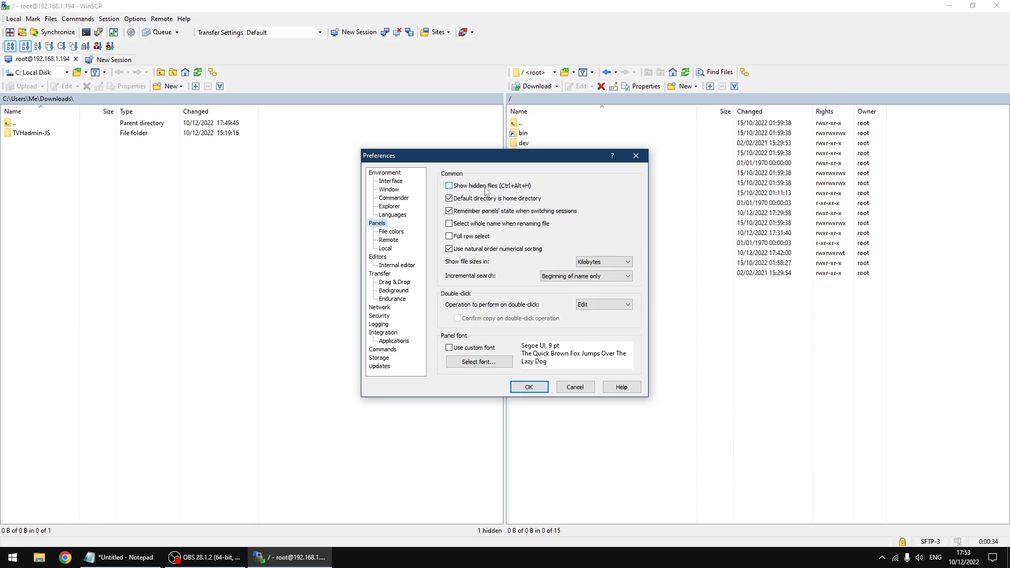
{"action": "left_click", "coordinate": [448, 185]}
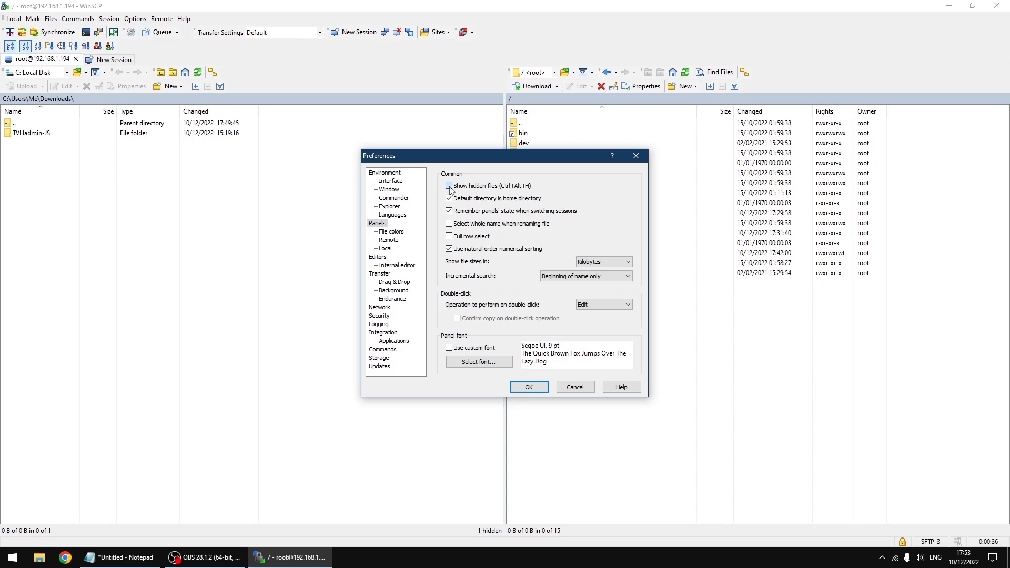
{"action": "left_click", "coordinate": [449, 186]}
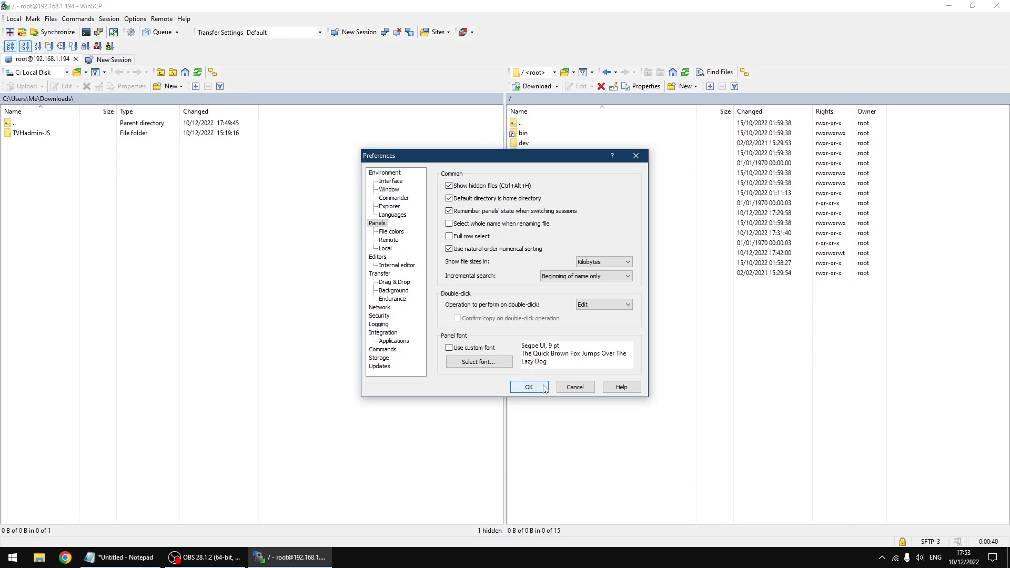
{"action": "left_click", "coordinate": [527, 387]}
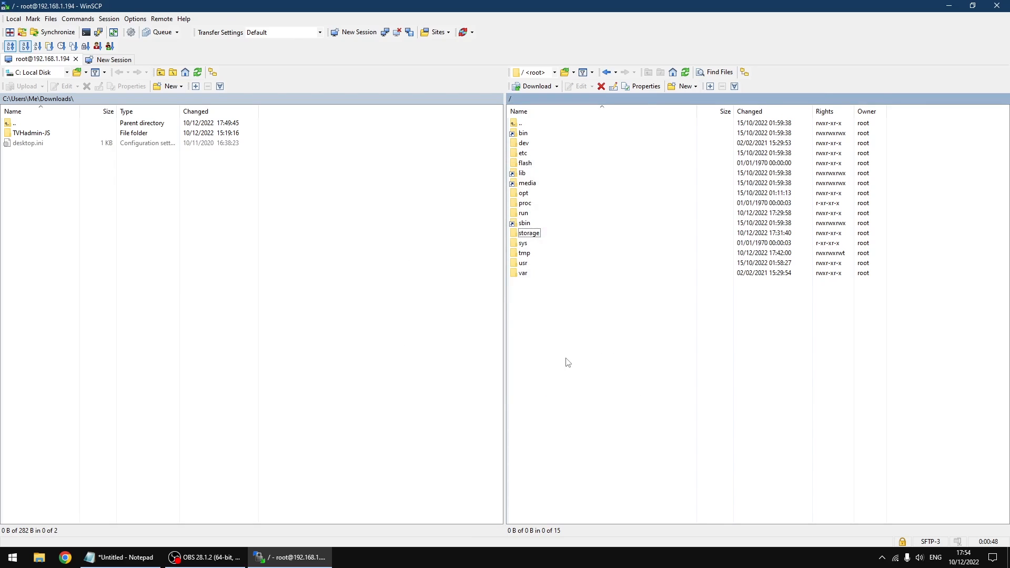
Step: Descend through storage and the hidden .kodi folder on the remote side
{"action": "left_click", "coordinate": [529, 232]}
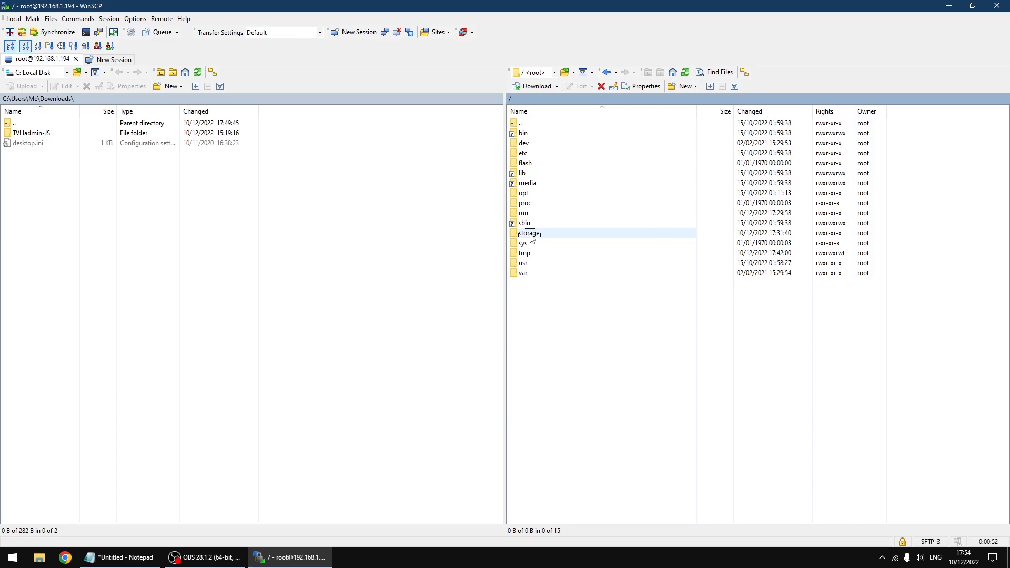
{"action": "double_click", "coordinate": [528, 232]}
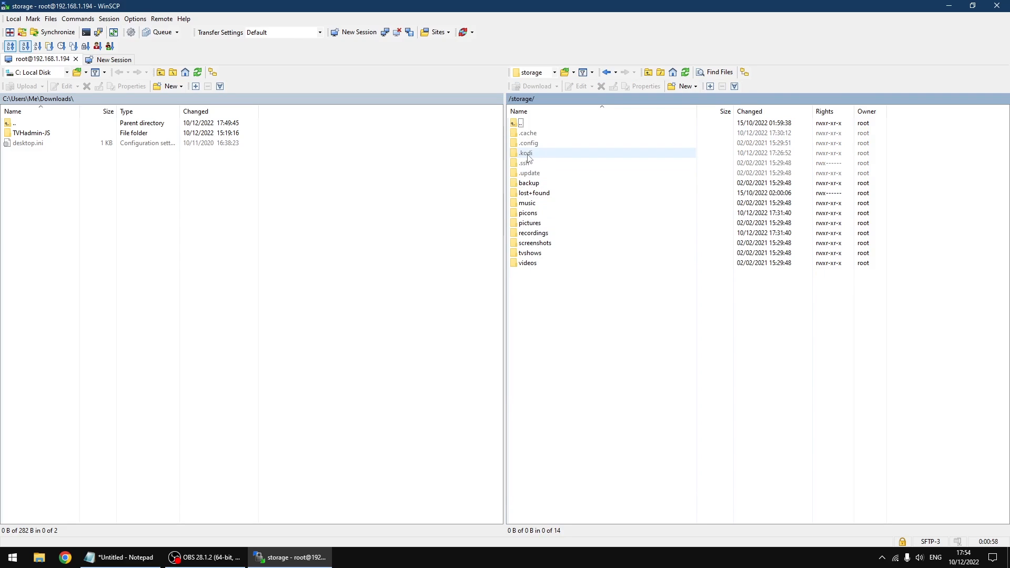
{"action": "left_click", "coordinate": [525, 153]}
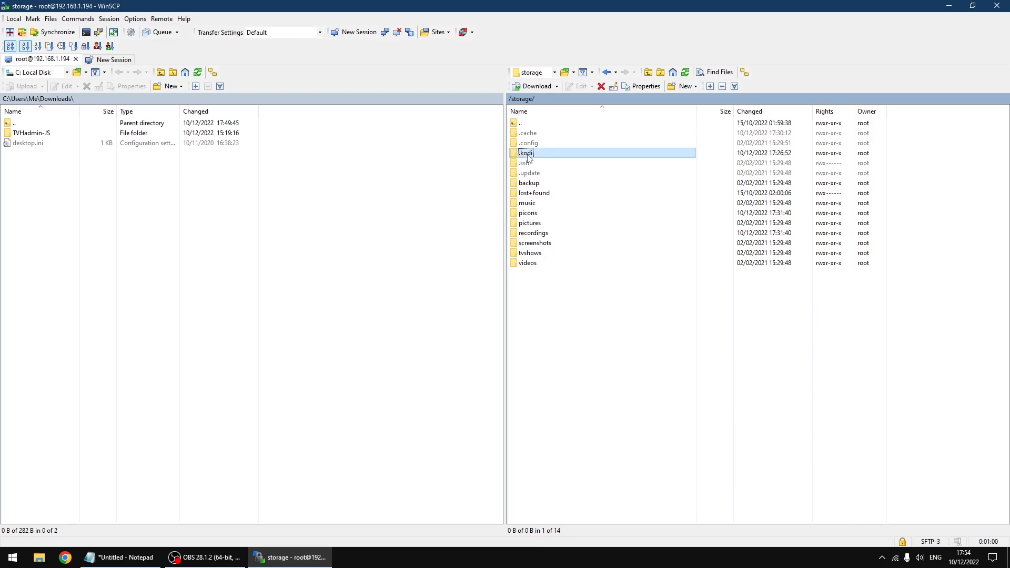
{"action": "double_click", "coordinate": [525, 153]}
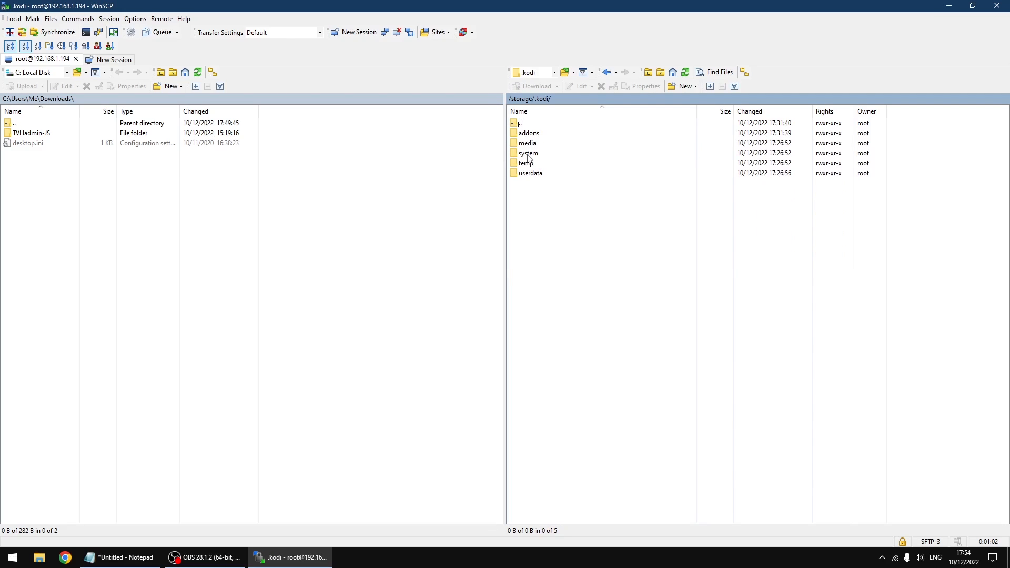
Step: Continue into addons and then service.tvheadend42
{"action": "left_click", "coordinate": [528, 133]}
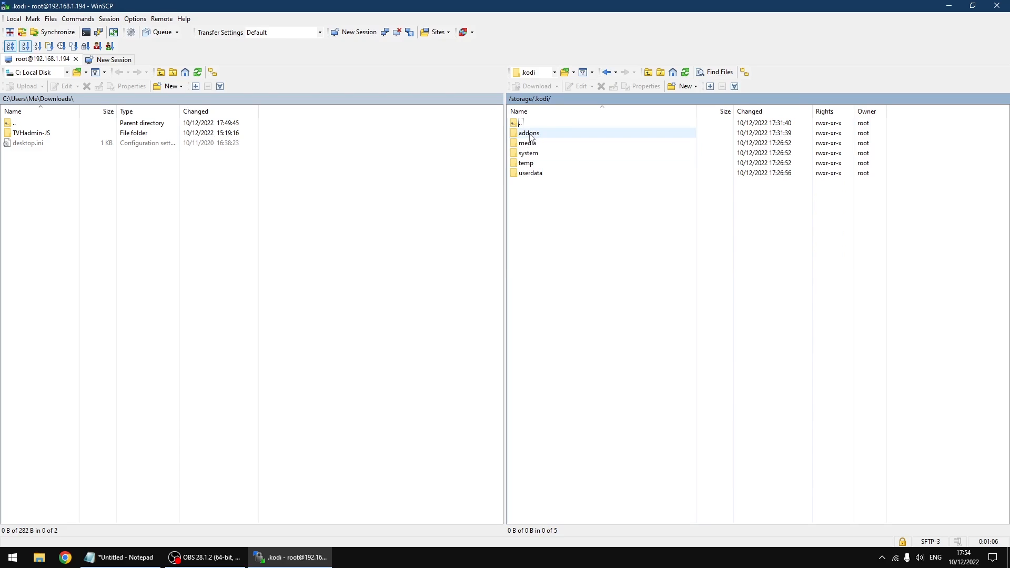
{"action": "double_click", "coordinate": [528, 132]}
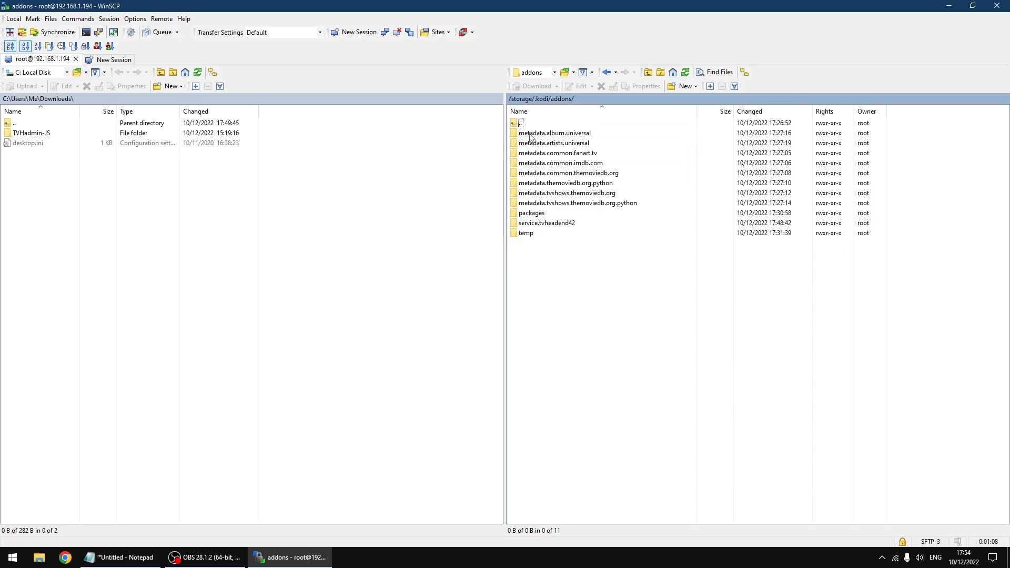
{"action": "left_click", "coordinate": [546, 223]}
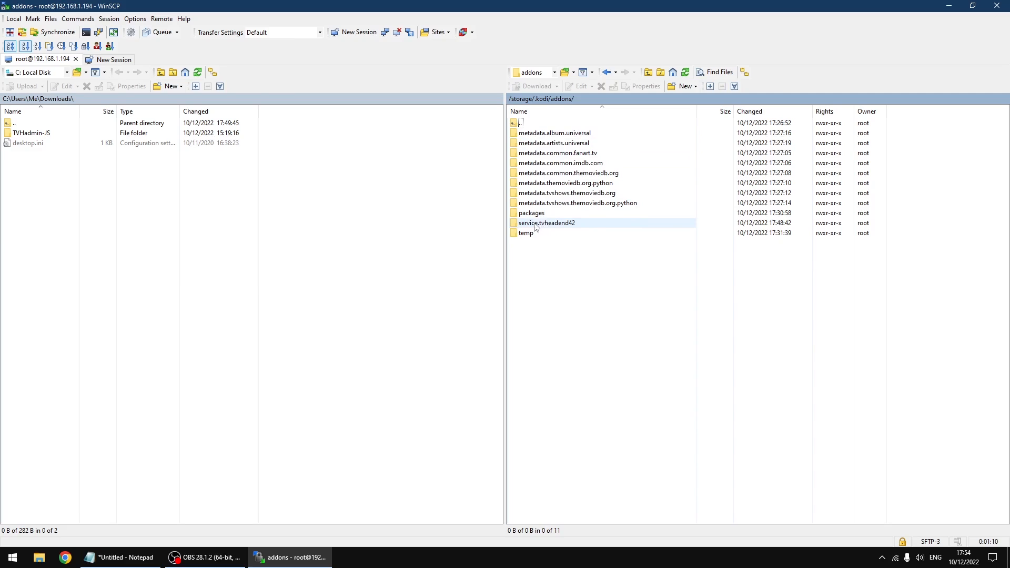
{"action": "mouse_move", "coordinate": [550, 227]}
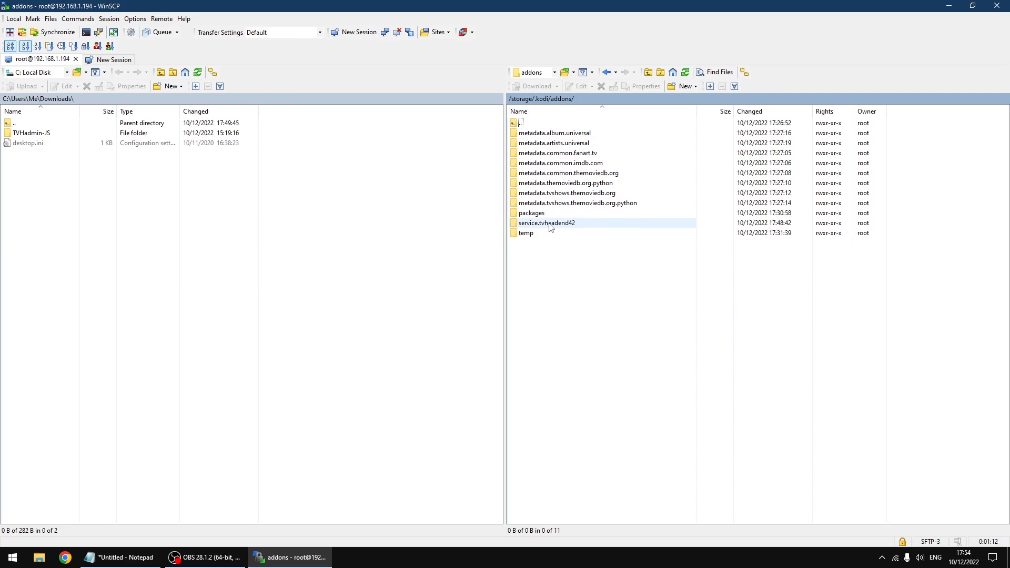
{"action": "mouse_move", "coordinate": [552, 227]}
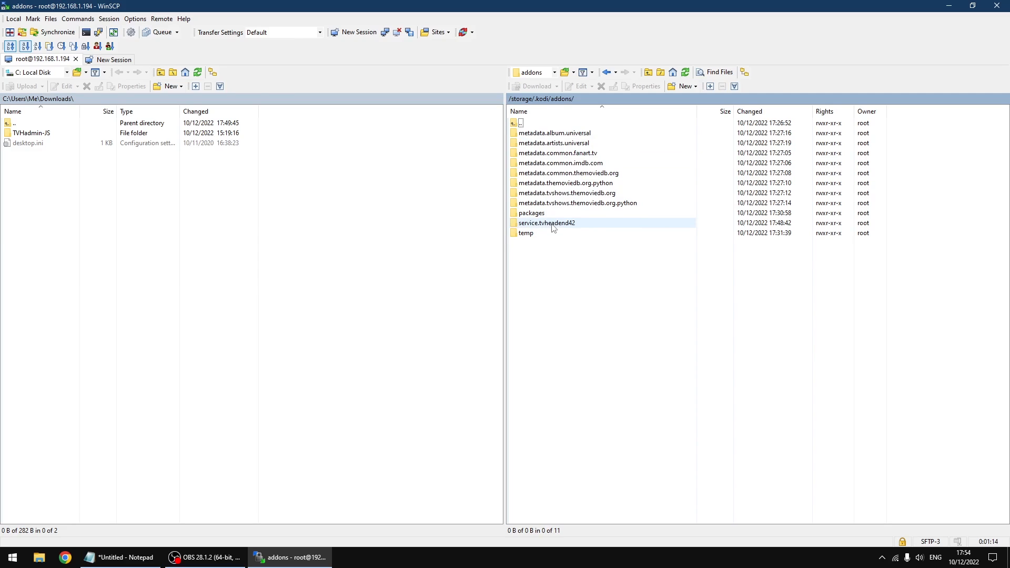
{"action": "double_click", "coordinate": [545, 222]}
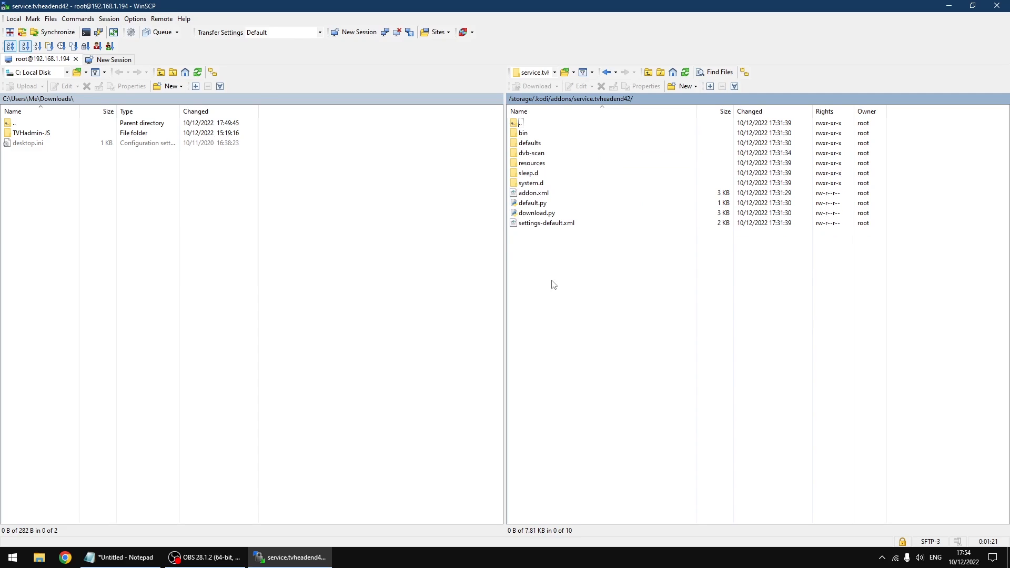
Step: Create a new remote directory named src via the context menu and select it
{"action": "right_click", "coordinate": [553, 284]}
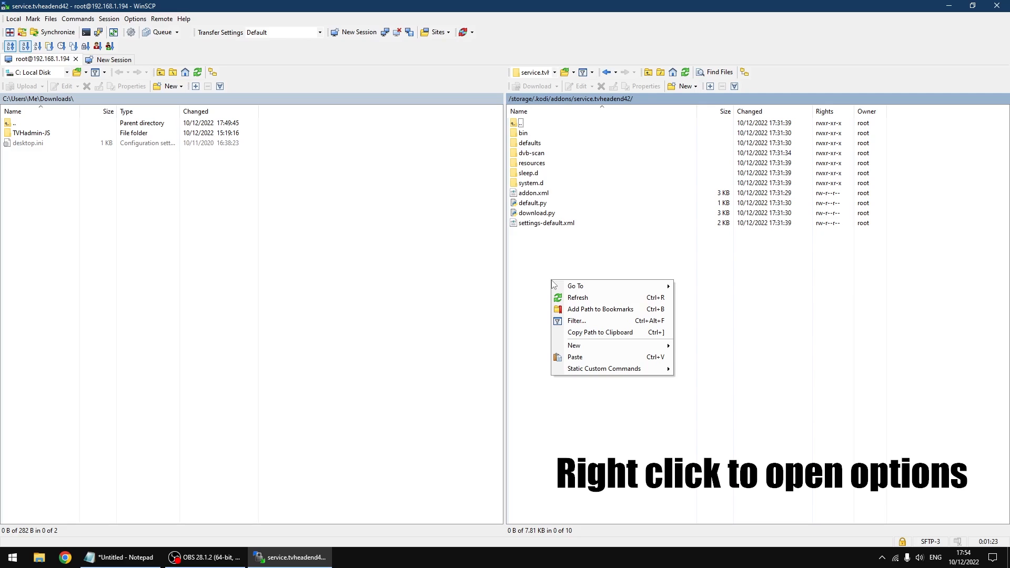
{"action": "mouse_move", "coordinate": [602, 345]}
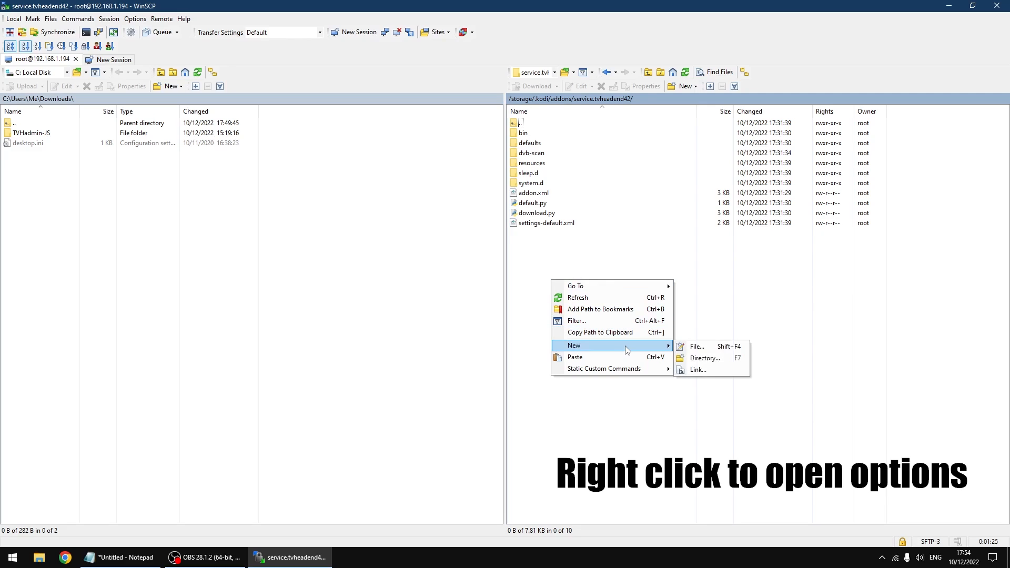
{"action": "mouse_move", "coordinate": [707, 358]}
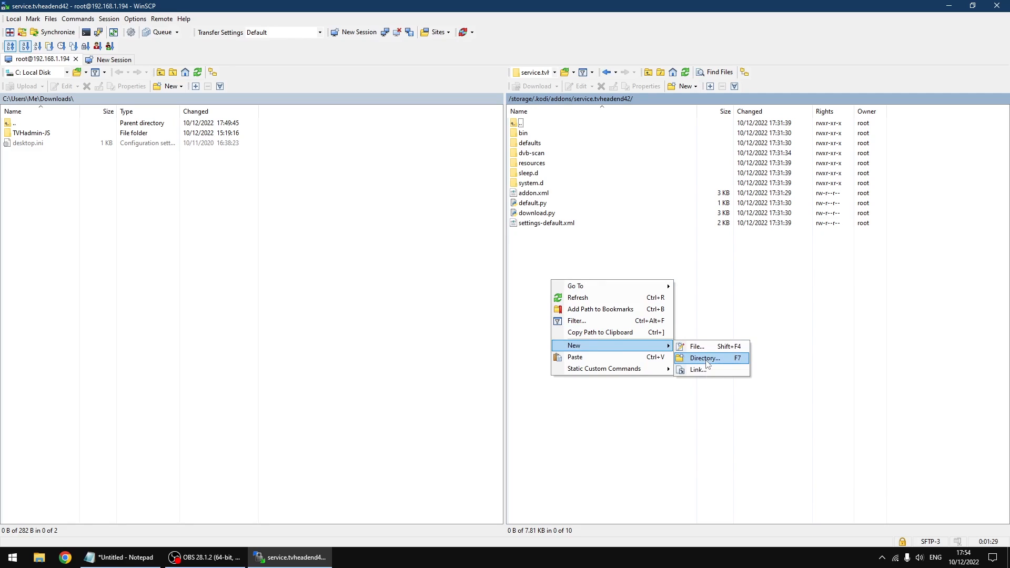
{"action": "left_click", "coordinate": [703, 358]}
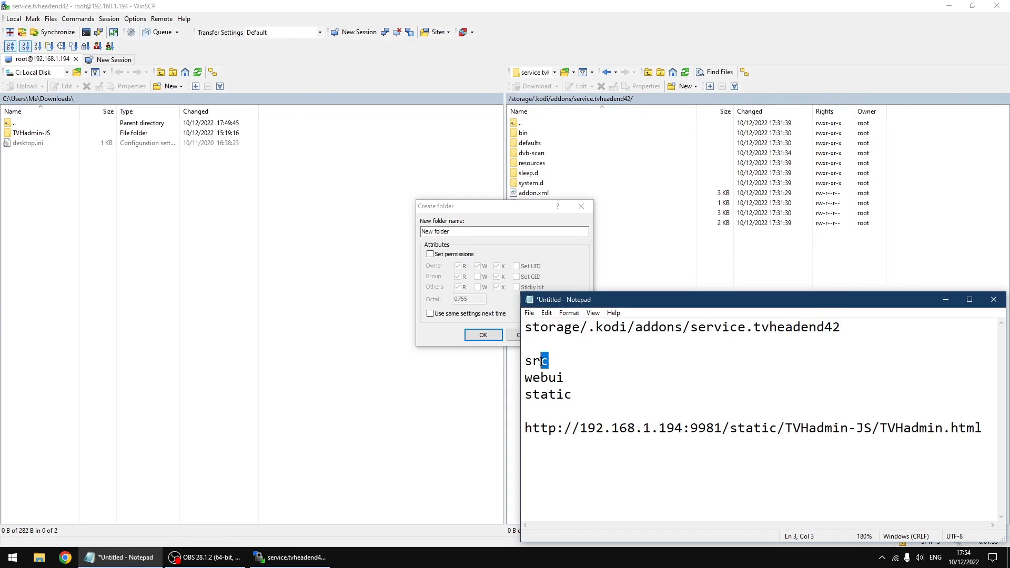
{"action": "right_click", "coordinate": [536, 360]}
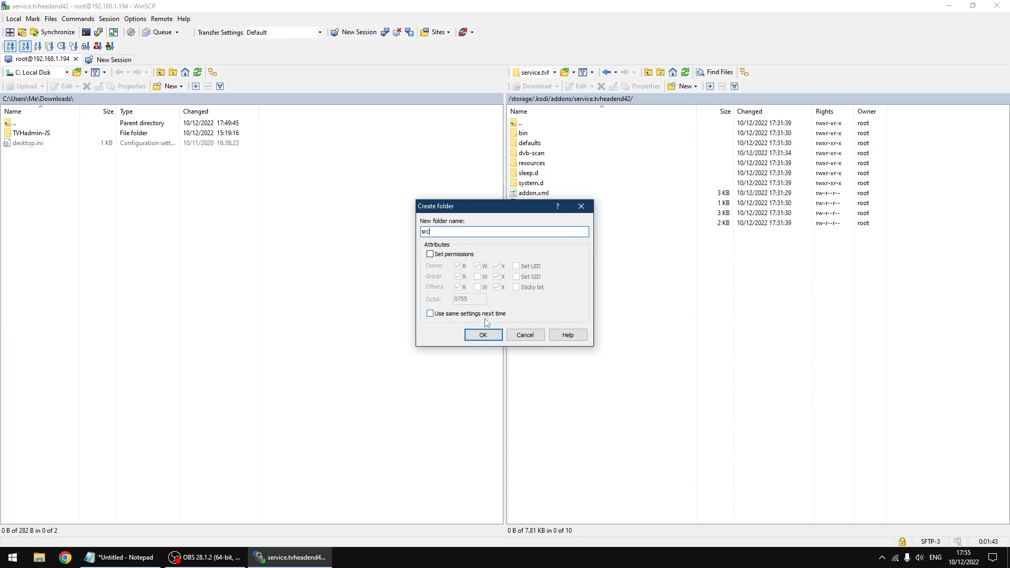
{"action": "left_click", "coordinate": [483, 335]}
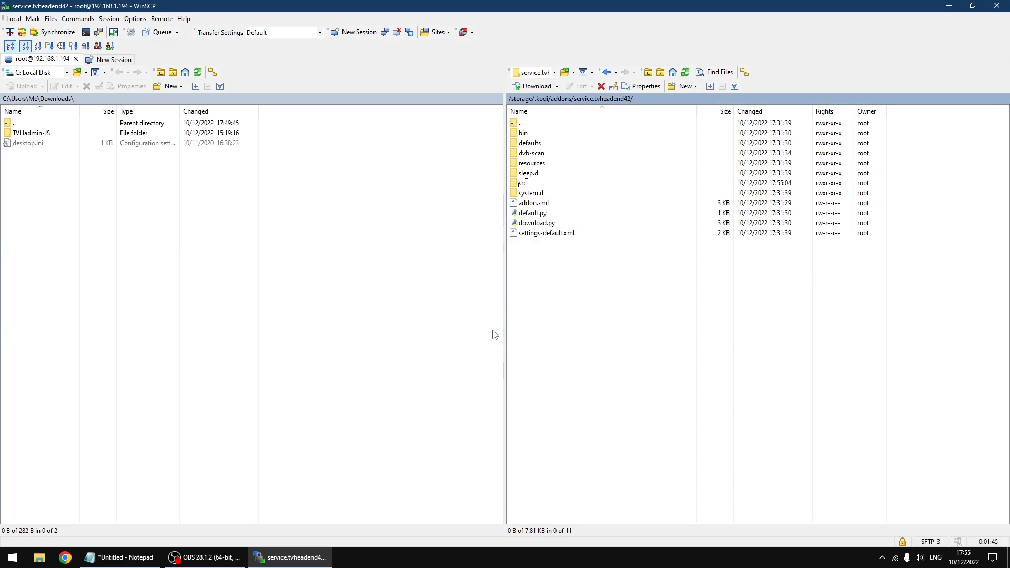
{"action": "left_click", "coordinate": [533, 203]}
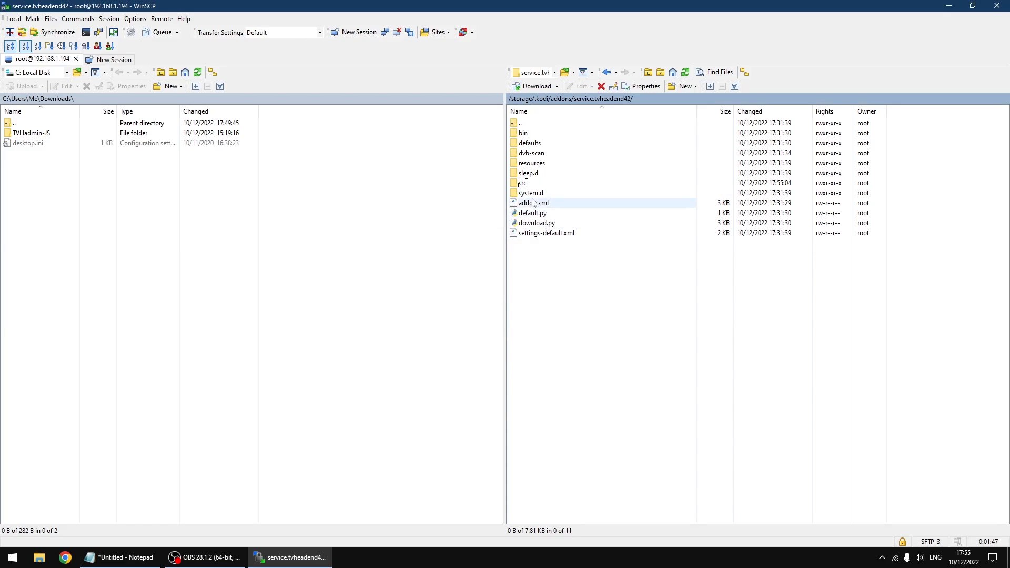
Step: Inside src, create a webui directory using the name copied from the Notepad notes
{"action": "left_click", "coordinate": [522, 183]}
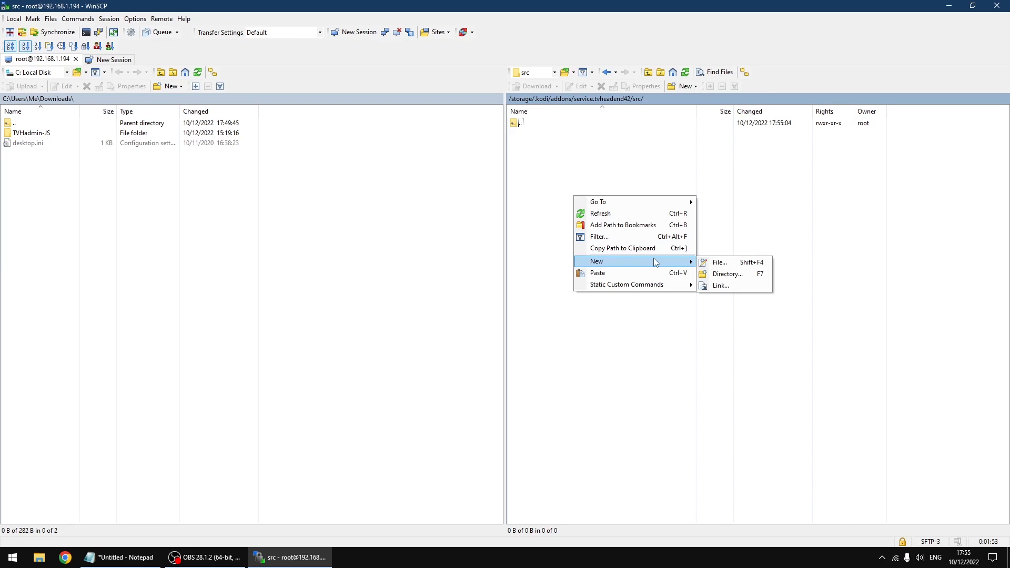
{"action": "mouse_move", "coordinate": [727, 274]}
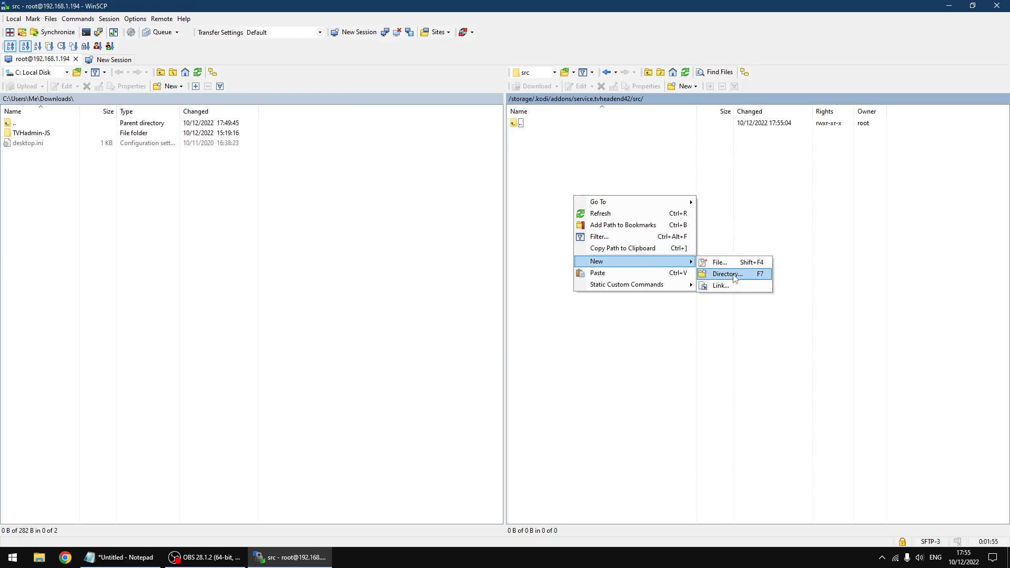
{"action": "left_click", "coordinate": [725, 274]}
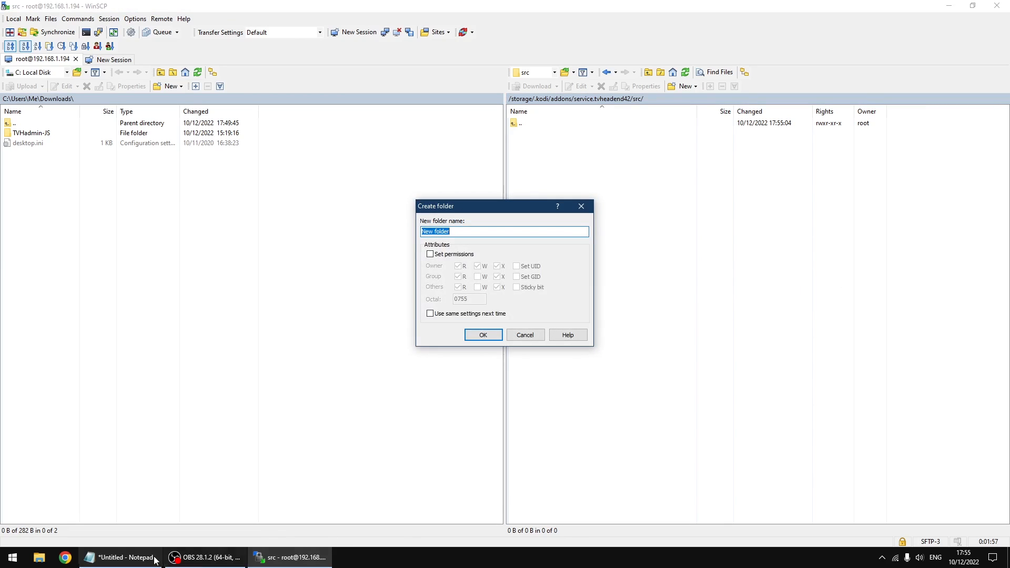
{"action": "left_click", "coordinate": [118, 557]}
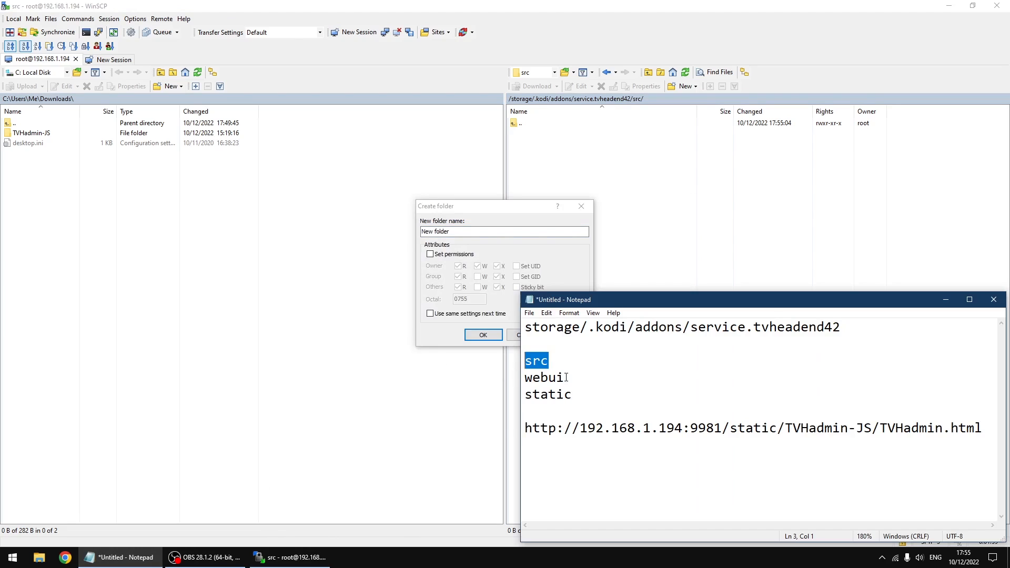
{"action": "right_click", "coordinate": [544, 377]}
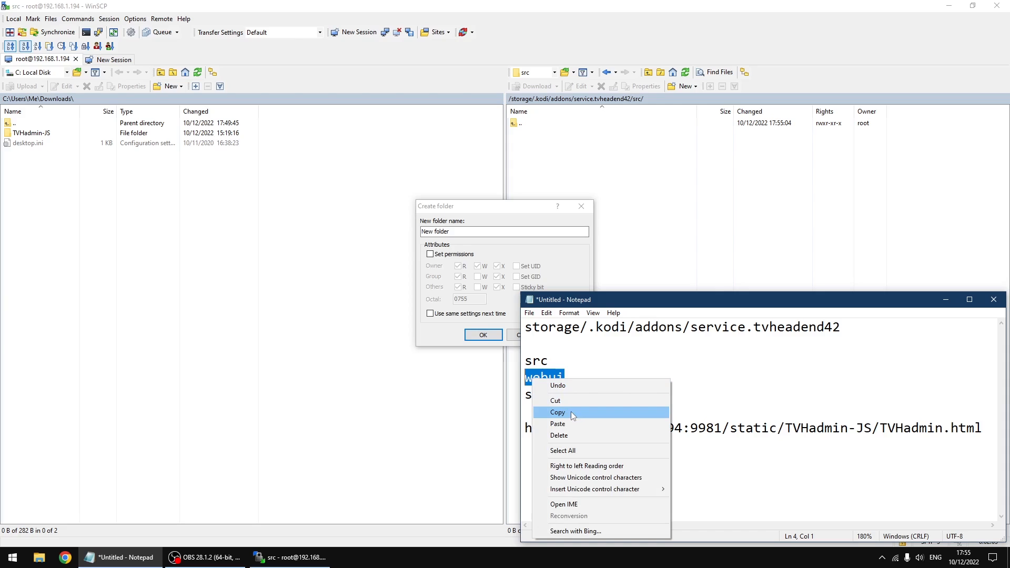
{"action": "left_click", "coordinate": [557, 413]}
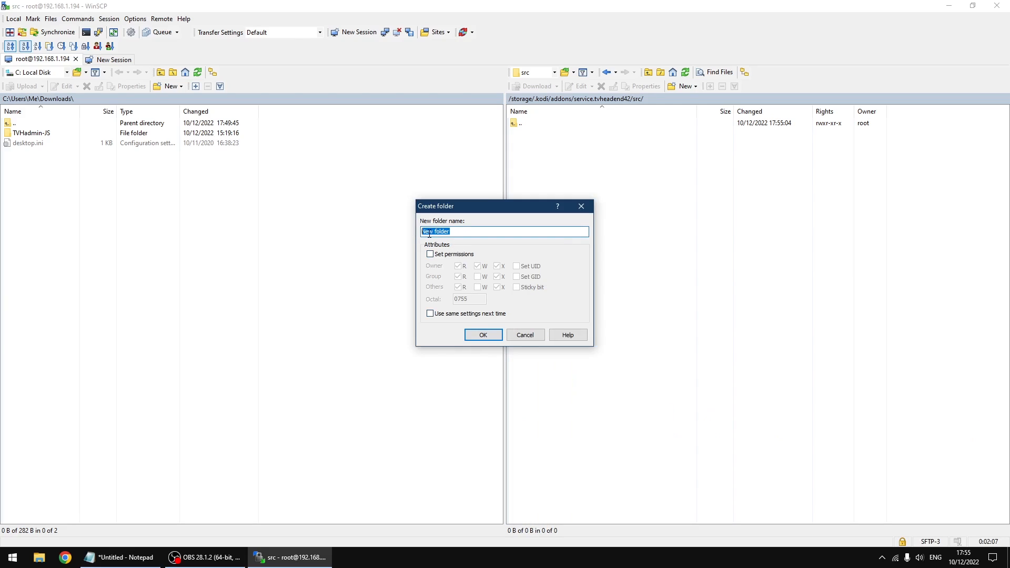
{"action": "type", "text": "webui"}
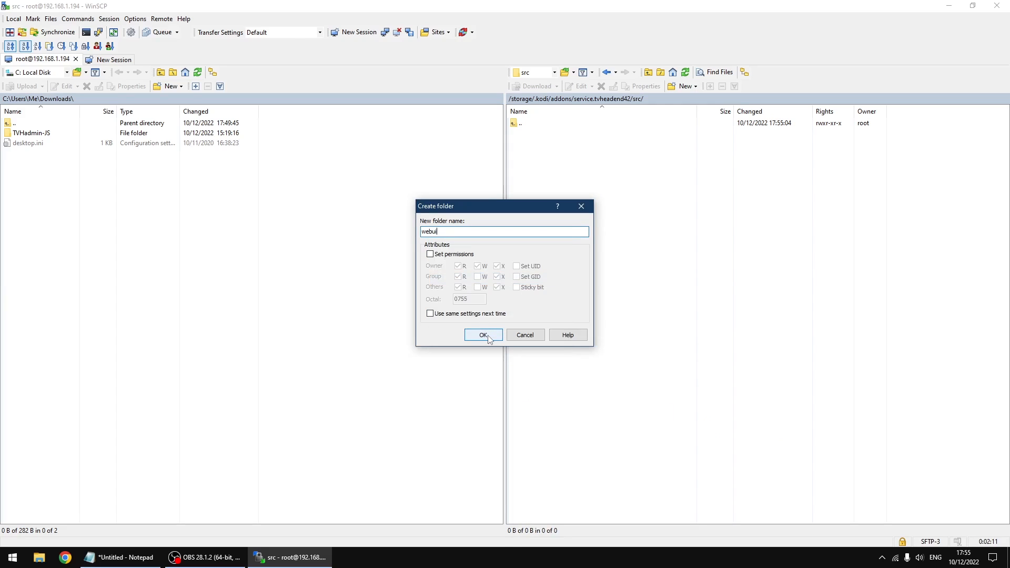
{"action": "left_click", "coordinate": [483, 335]}
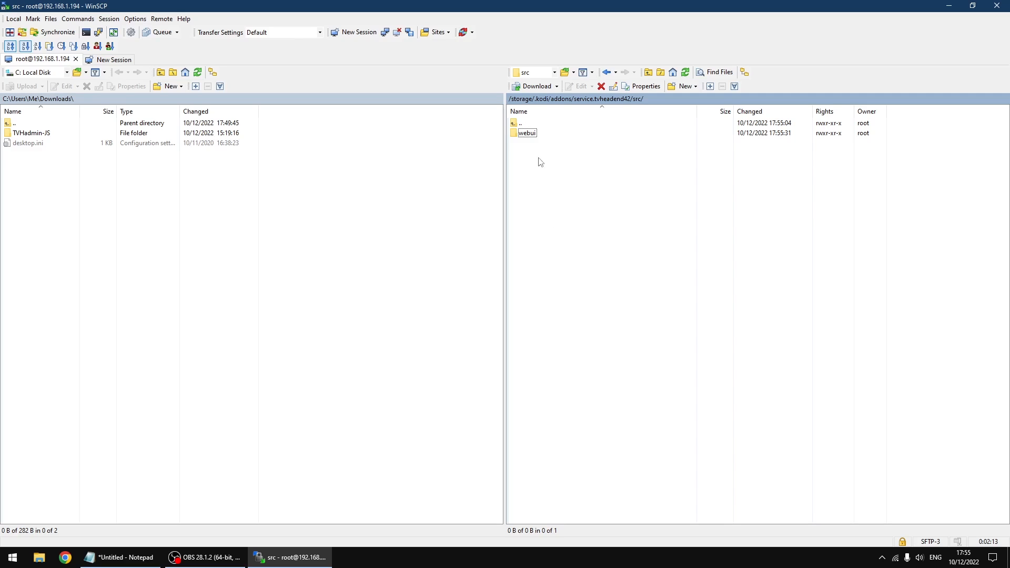
Step: Inside webui, create a static directory from the Notepad name and enter it
{"action": "double_click", "coordinate": [525, 133]}
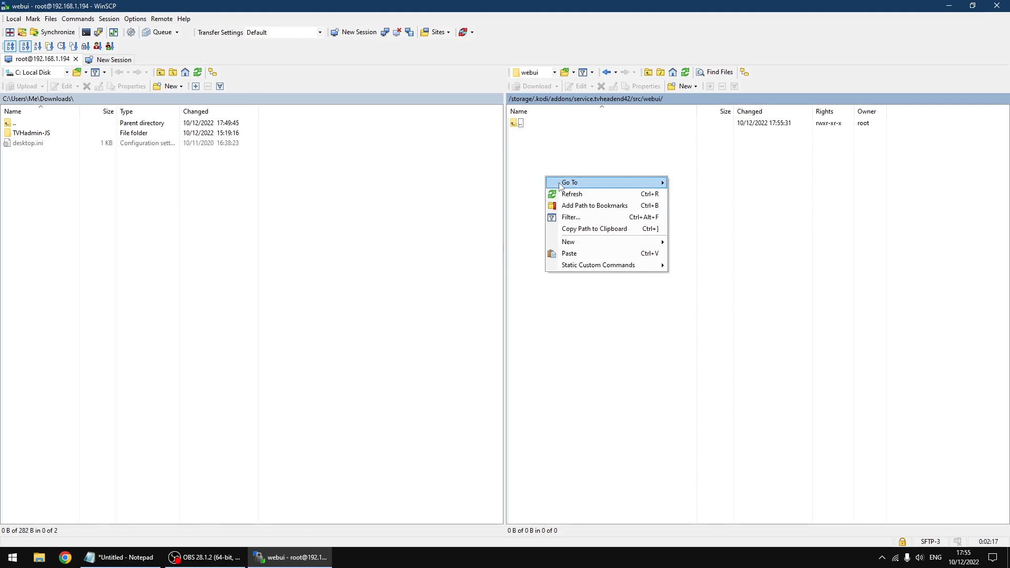
{"action": "mouse_move", "coordinate": [568, 241]}
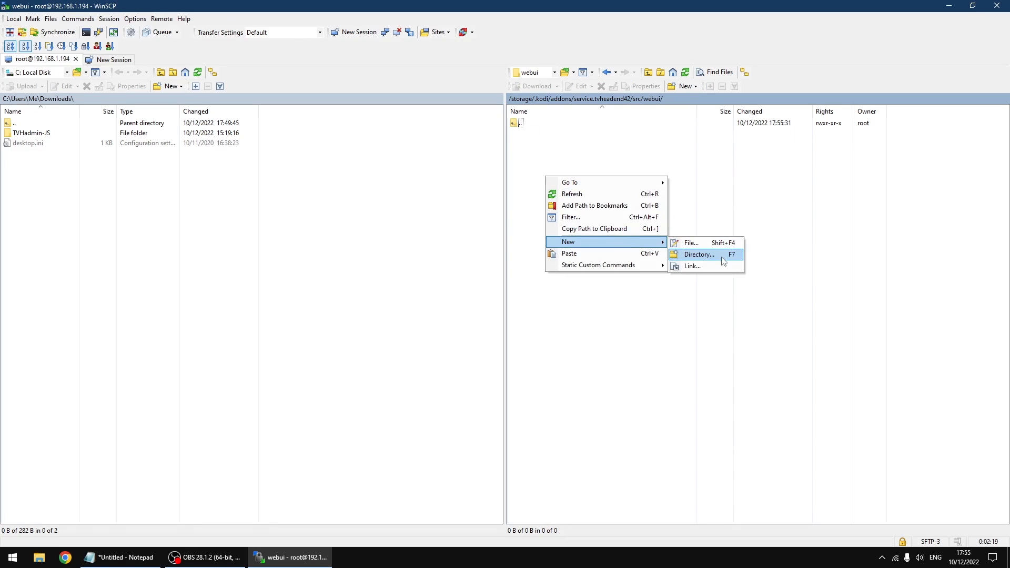
{"action": "left_click", "coordinate": [697, 254]}
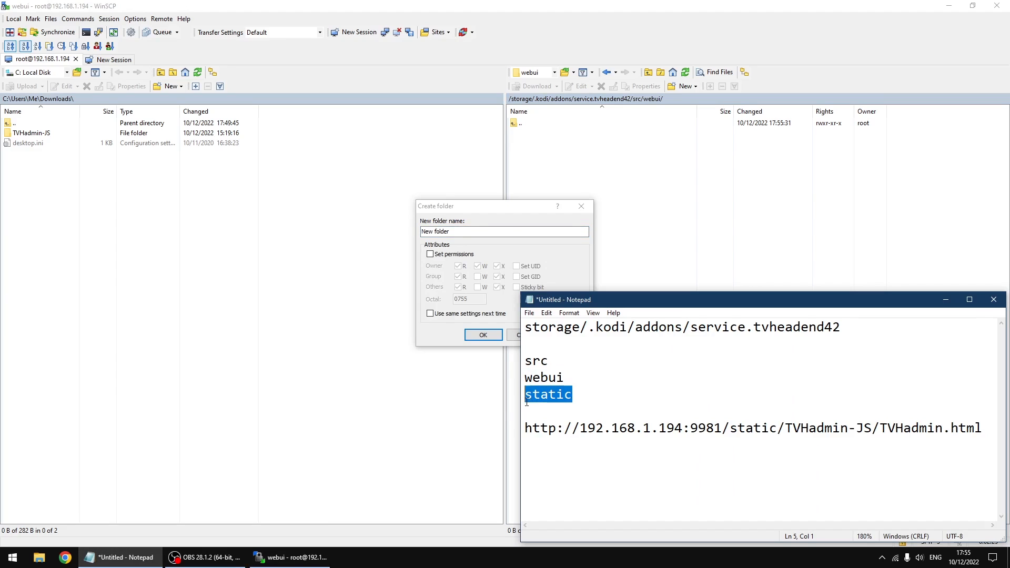
{"action": "right_click", "coordinate": [547, 394]}
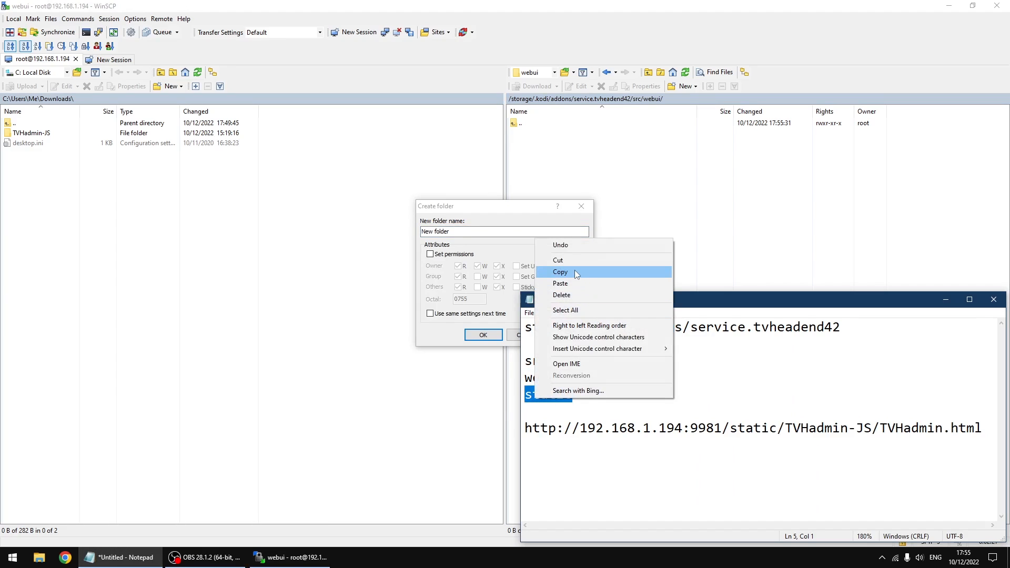
{"action": "left_click", "coordinate": [560, 272]}
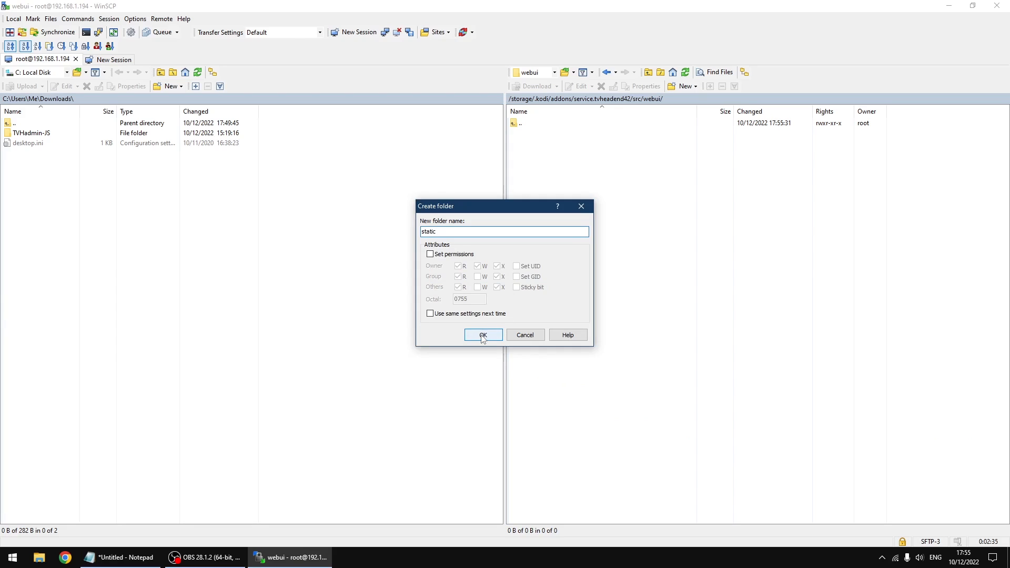
{"action": "left_click", "coordinate": [482, 335]}
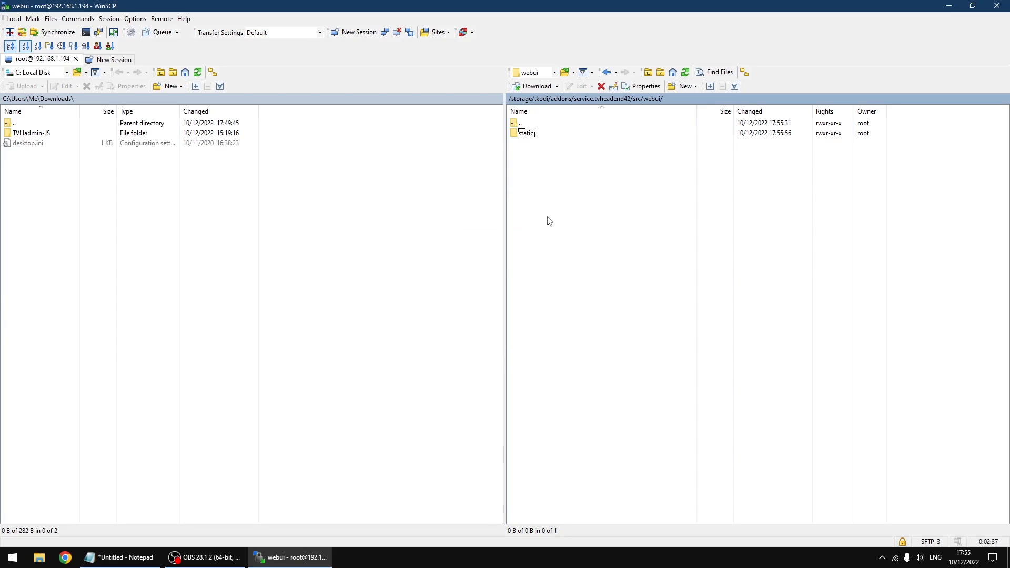
{"action": "left_click", "coordinate": [525, 132]}
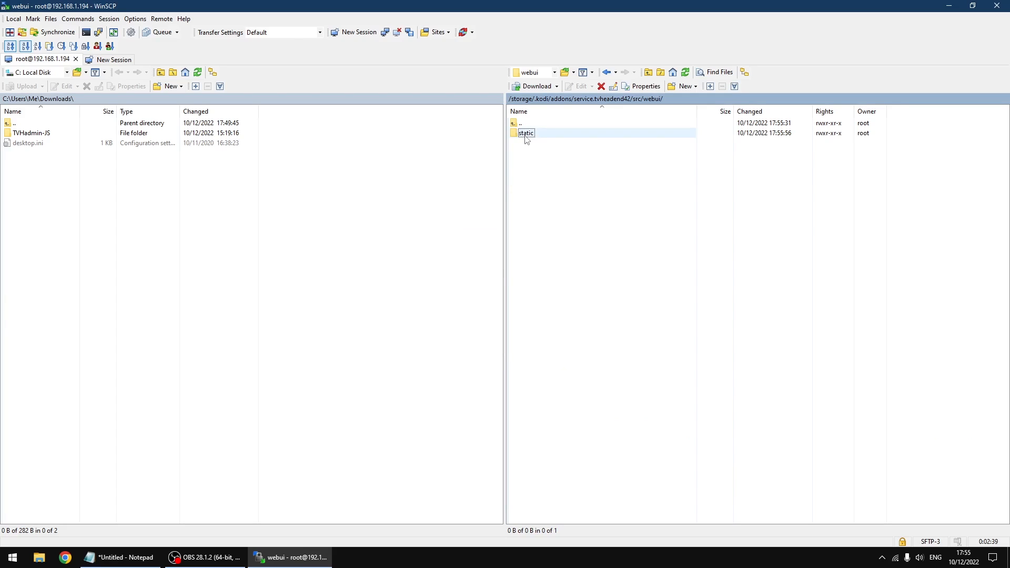
{"action": "double_click", "coordinate": [525, 133]}
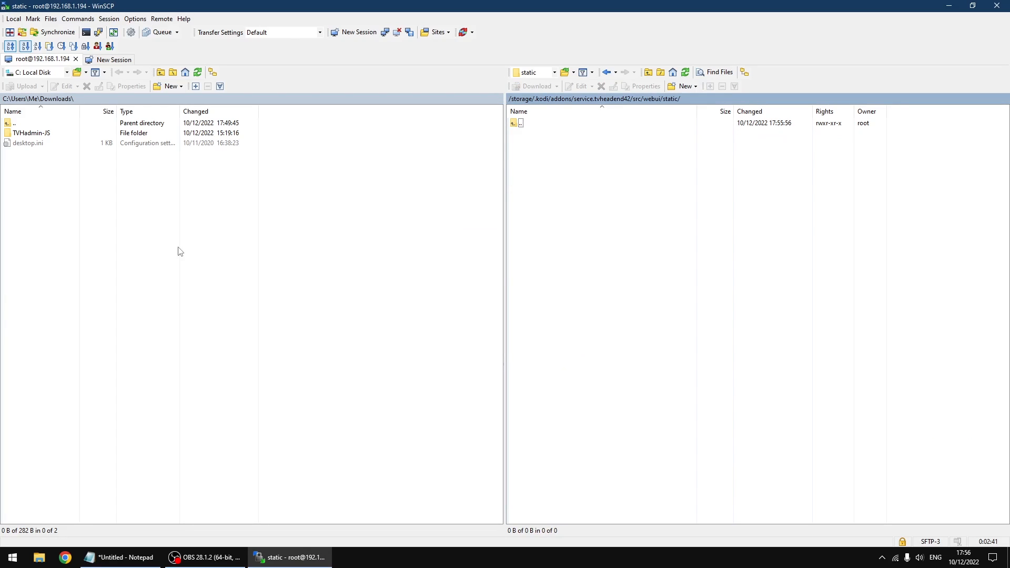
Step: Upload the TVHadmin-JS folder from local Downloads into the remote static folder
{"action": "left_click", "coordinate": [31, 133]}
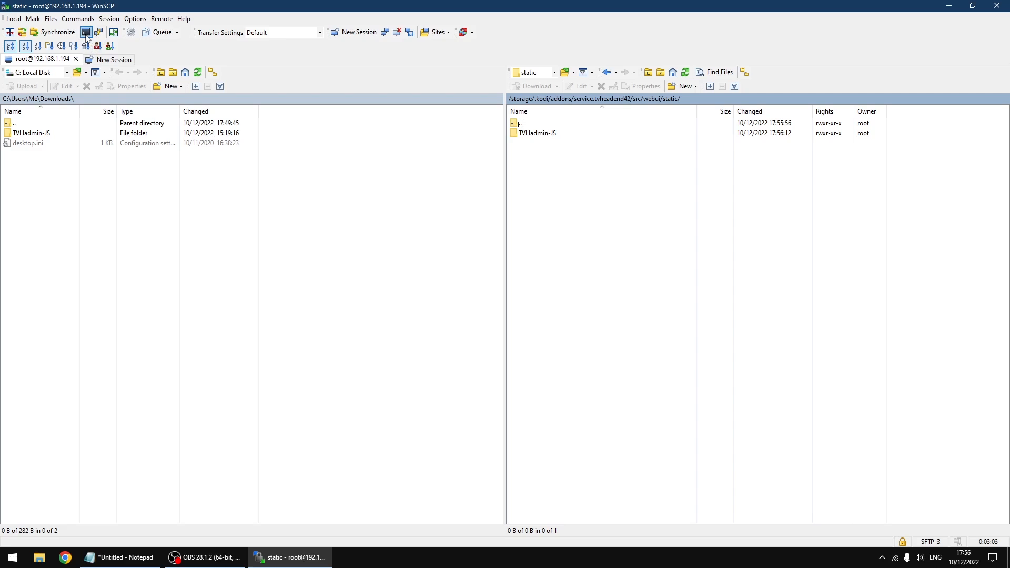
{"action": "mouse_move", "coordinate": [456, 330]}
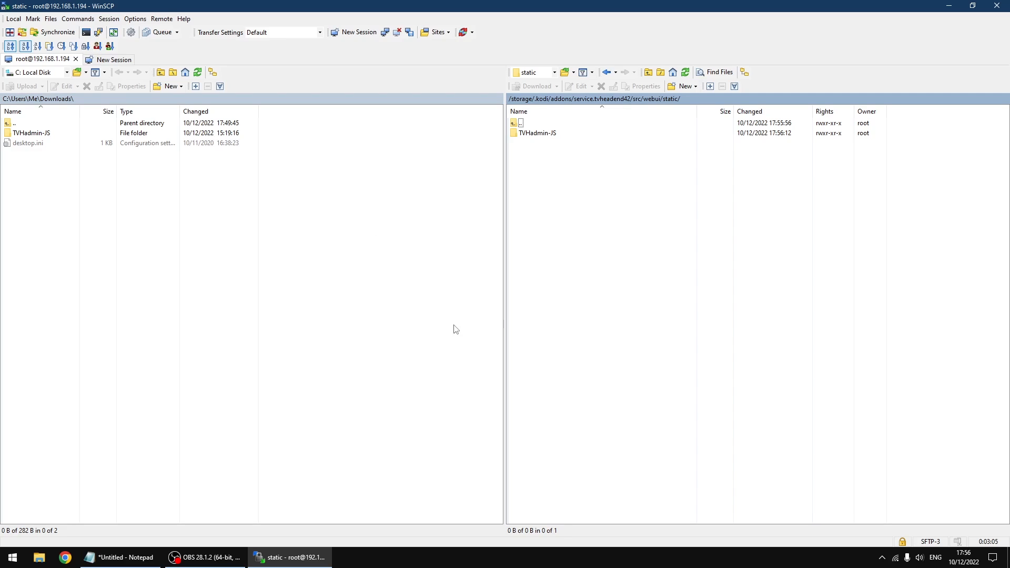
{"action": "mouse_move", "coordinate": [542, 333]}
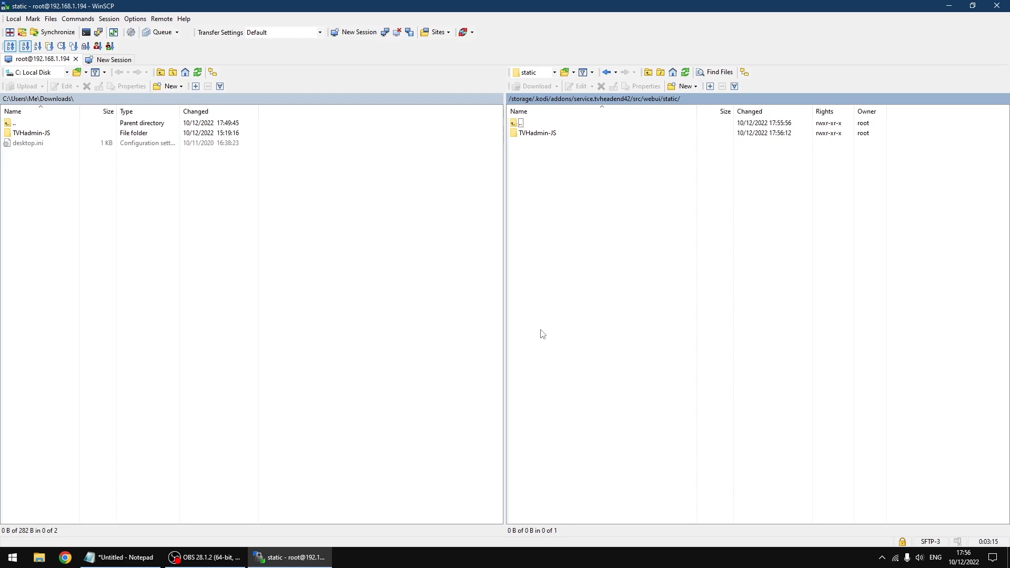
{"action": "mouse_move", "coordinate": [548, 325]}
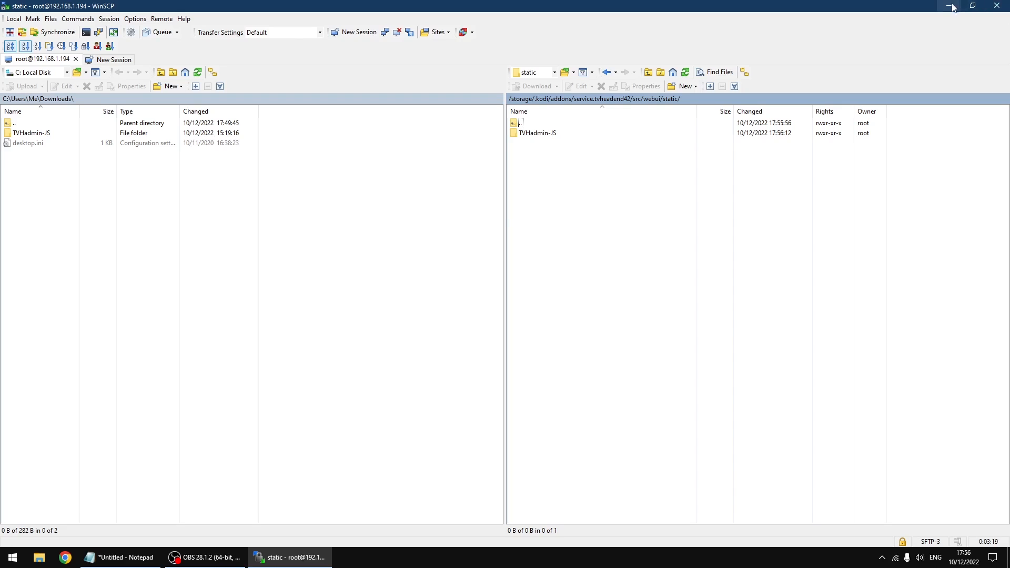
Step: Minimize WinSCP and copy the TVHadmin.html URL line from Notepad
{"action": "left_click", "coordinate": [952, 6]}
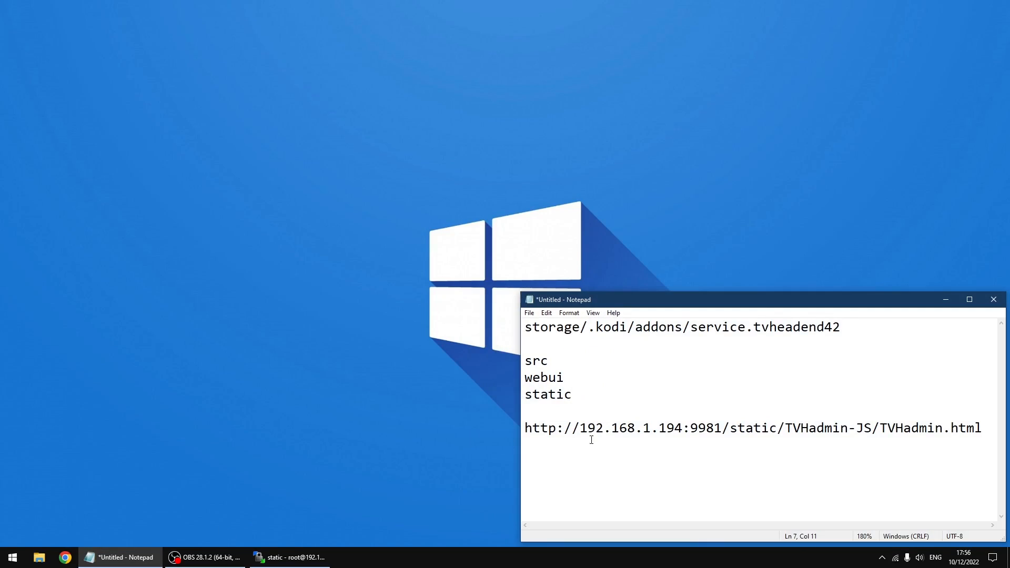
{"action": "left_click_drag", "start_coordinate": [620, 428], "coordinate": [680, 428]}
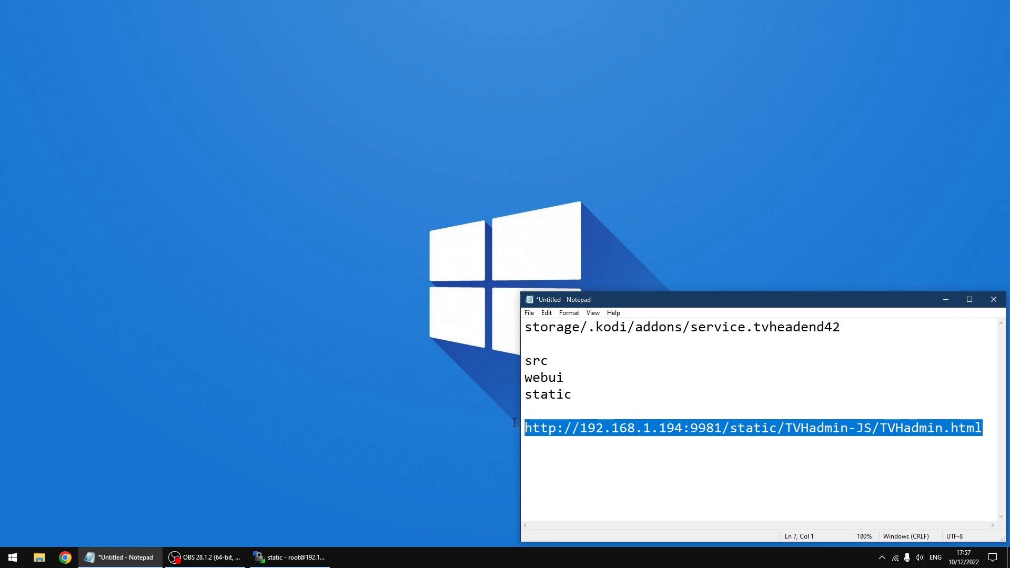
{"action": "right_click", "coordinate": [752, 427]}
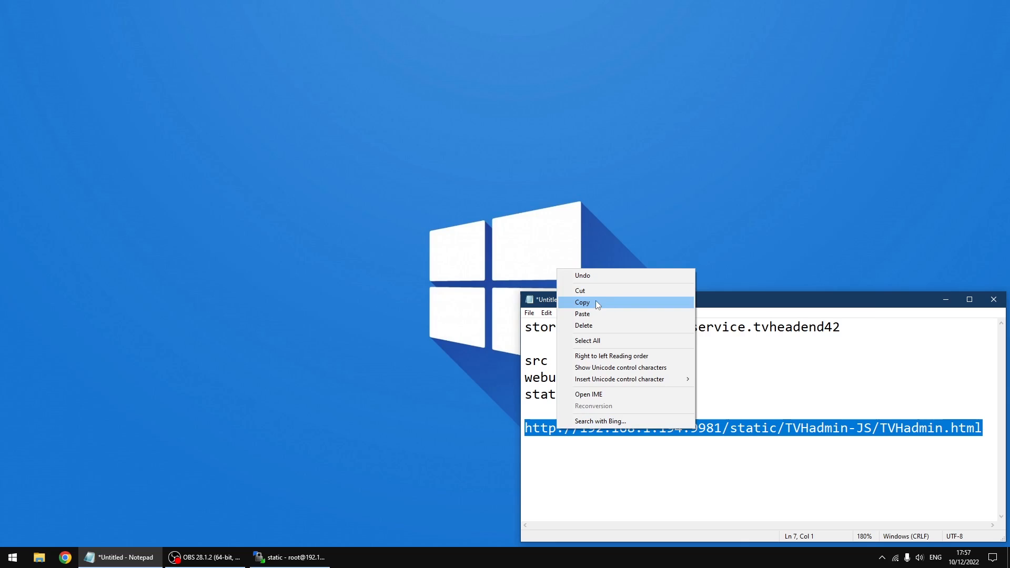
{"action": "left_click", "coordinate": [582, 302]}
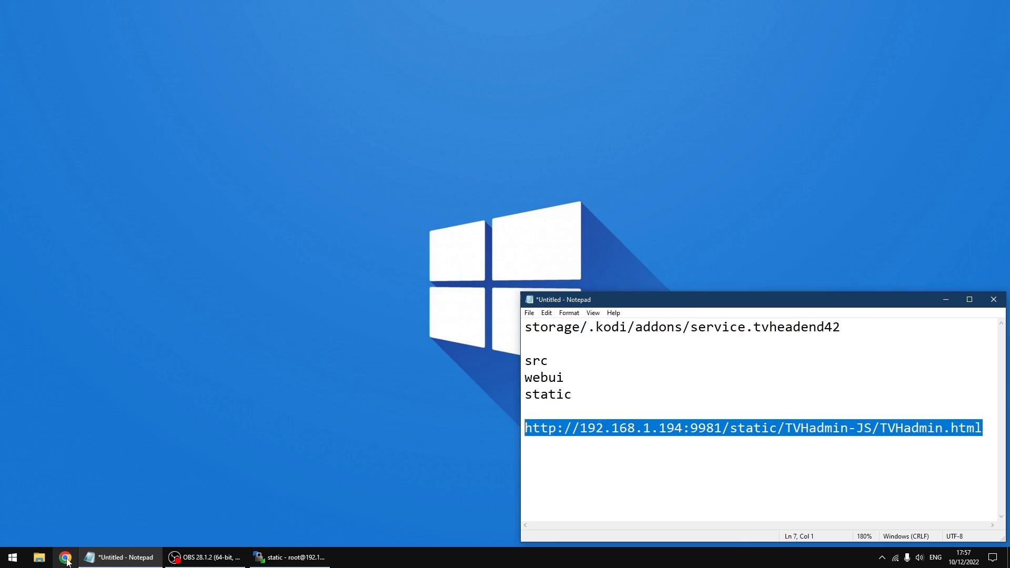
Step: Launch Chrome and paste-and-go the TVHadmin URL to show What's On Now
{"action": "left_click", "coordinate": [67, 557]}
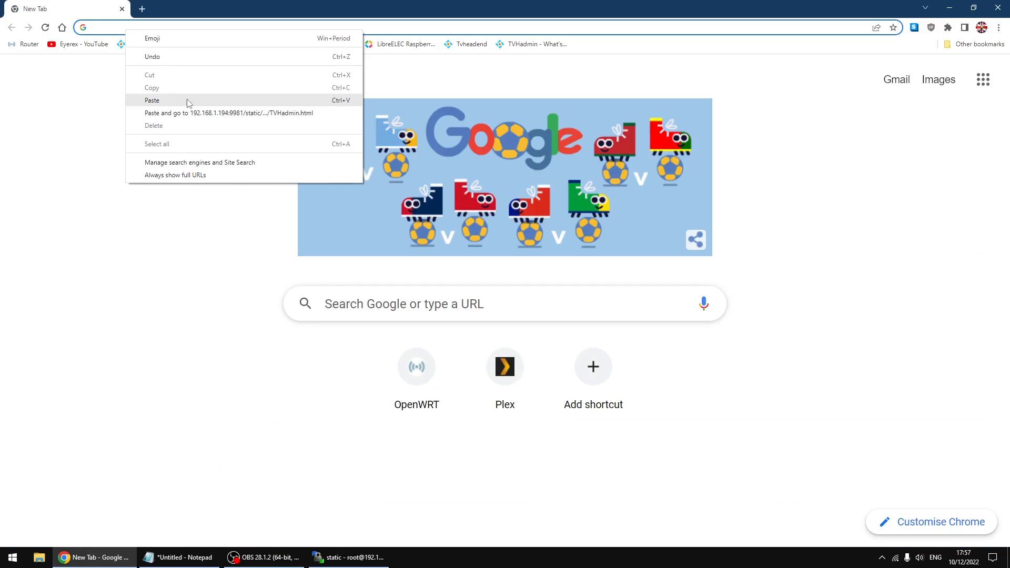
{"action": "mouse_move", "coordinate": [196, 118]}
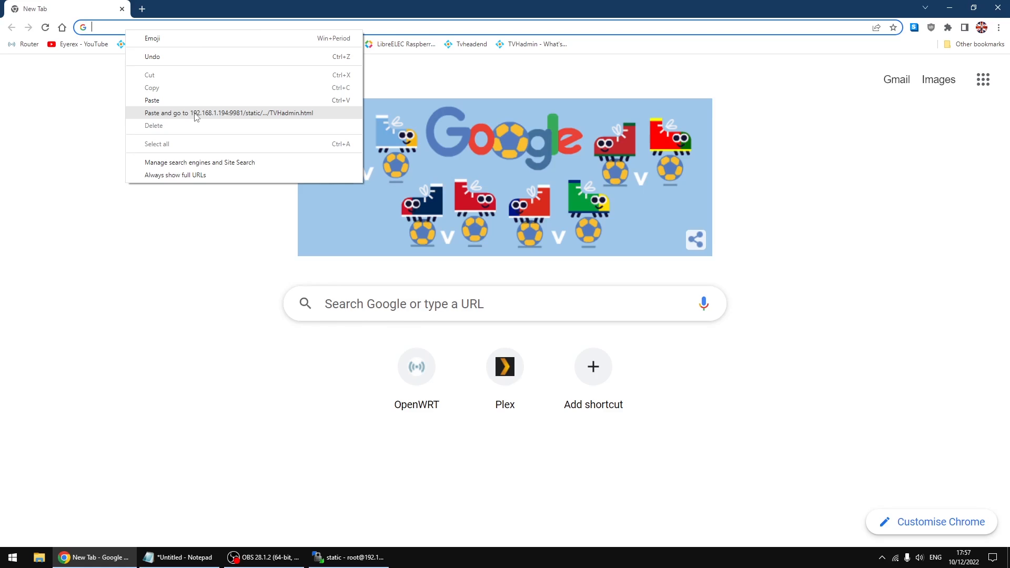
{"action": "left_click", "coordinate": [234, 113]}
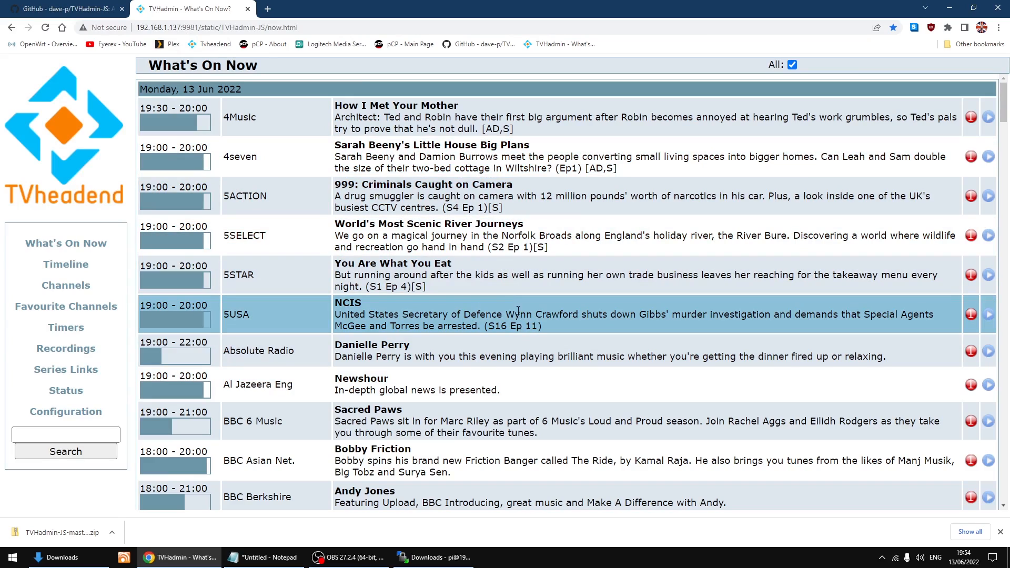
{"action": "scroll", "scroll_direction": "down", "scroll_amount": 3}
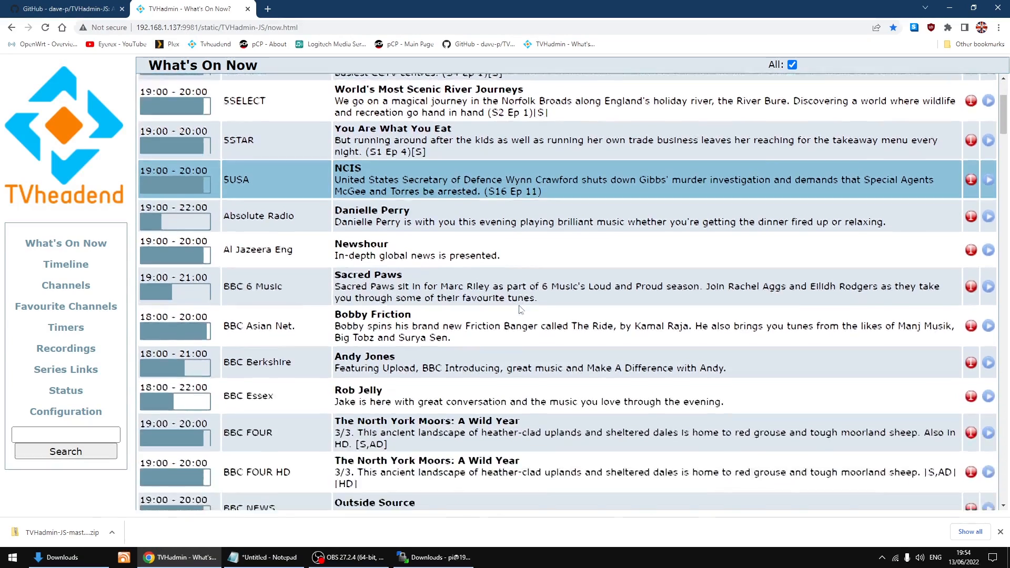
{"action": "scroll", "scroll_direction": "down", "scroll_amount": 3}
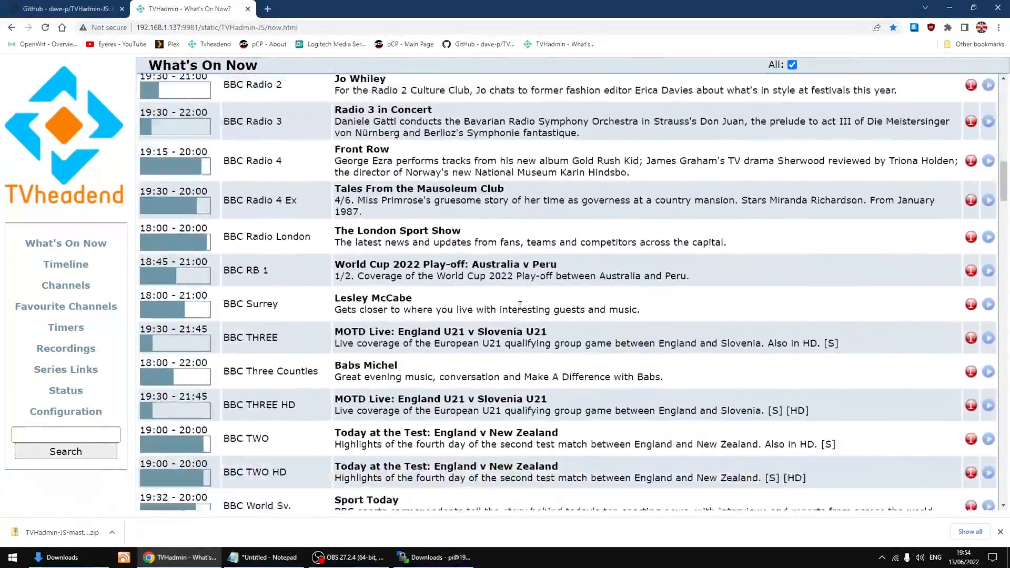
{"action": "scroll", "scroll_direction": "down", "scroll_amount": 3}
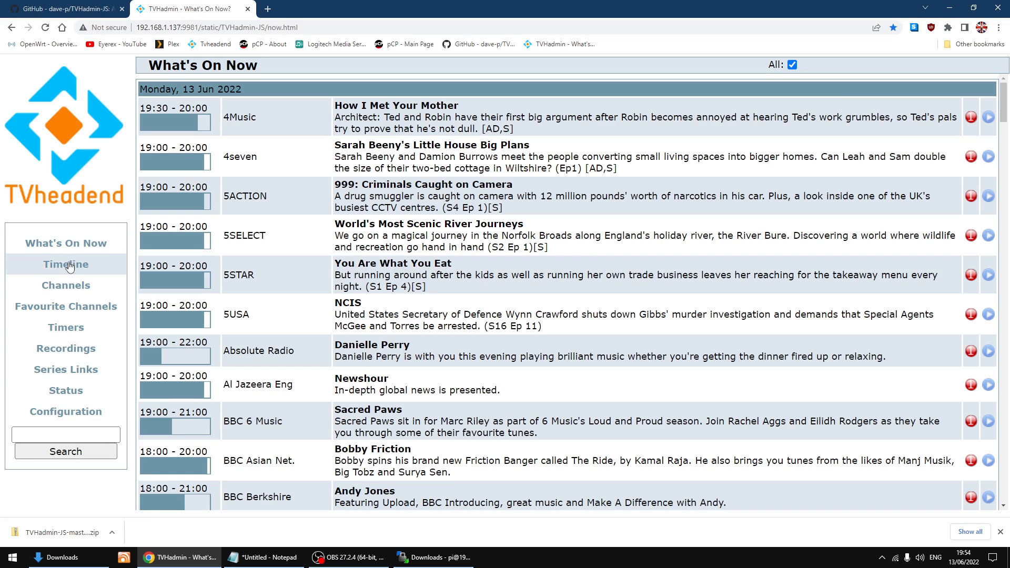
Step: Show the Timeline page and page forward into the evening and back to now
{"action": "left_click", "coordinate": [66, 264]}
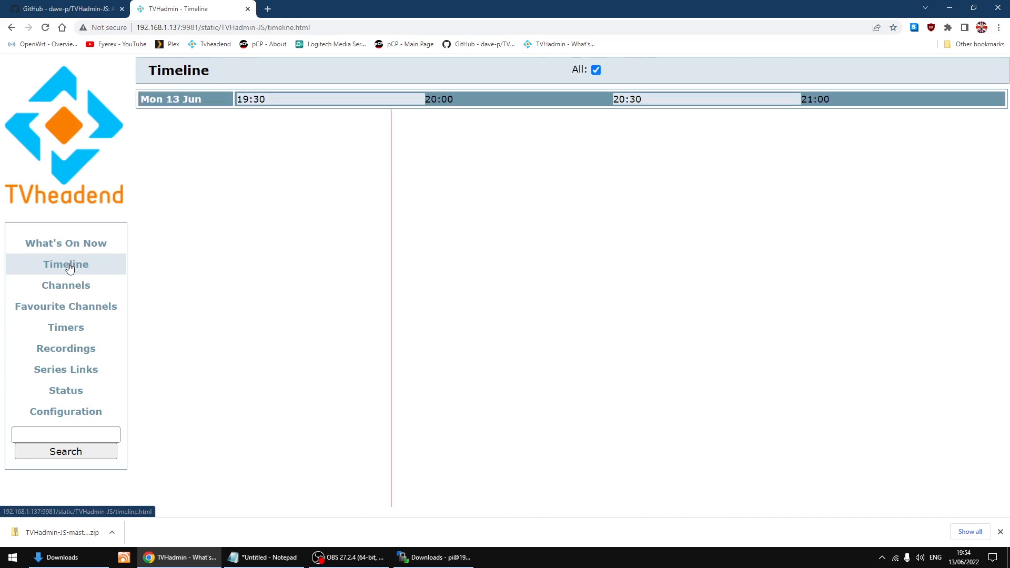
{"action": "left_click", "coordinate": [65, 264]}
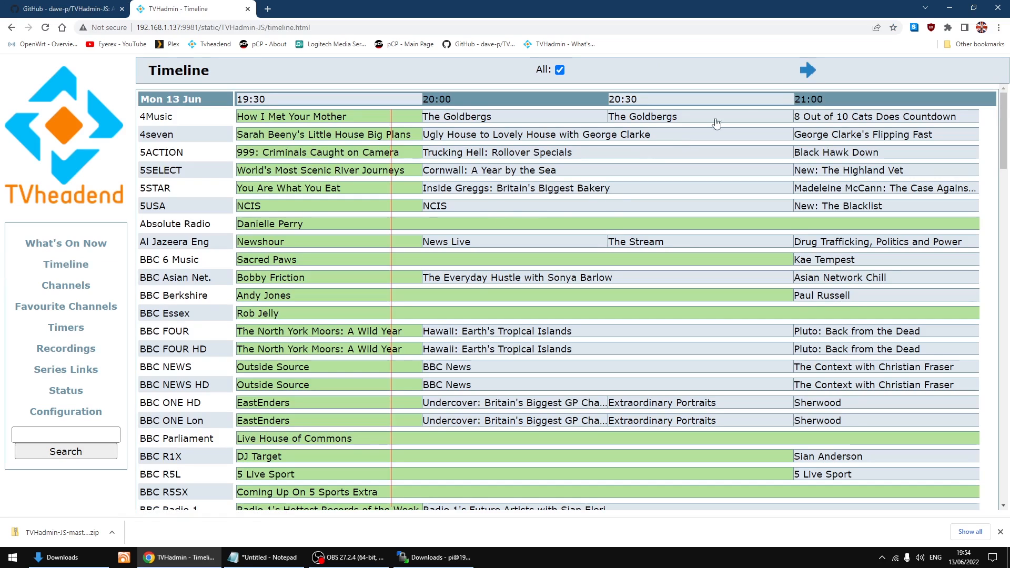
{"action": "left_click", "coordinate": [806, 69]}
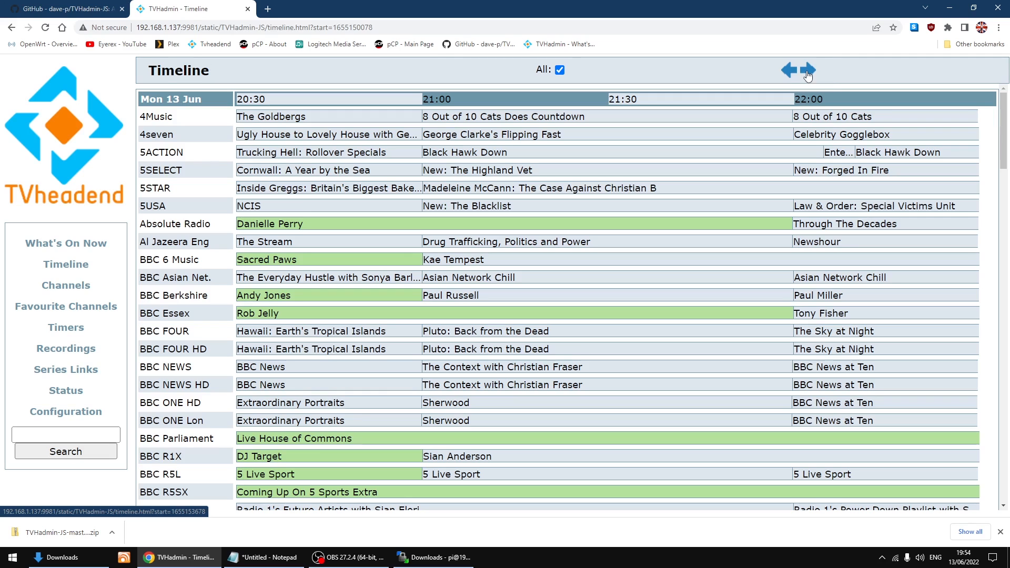
{"action": "left_click", "coordinate": [809, 70]}
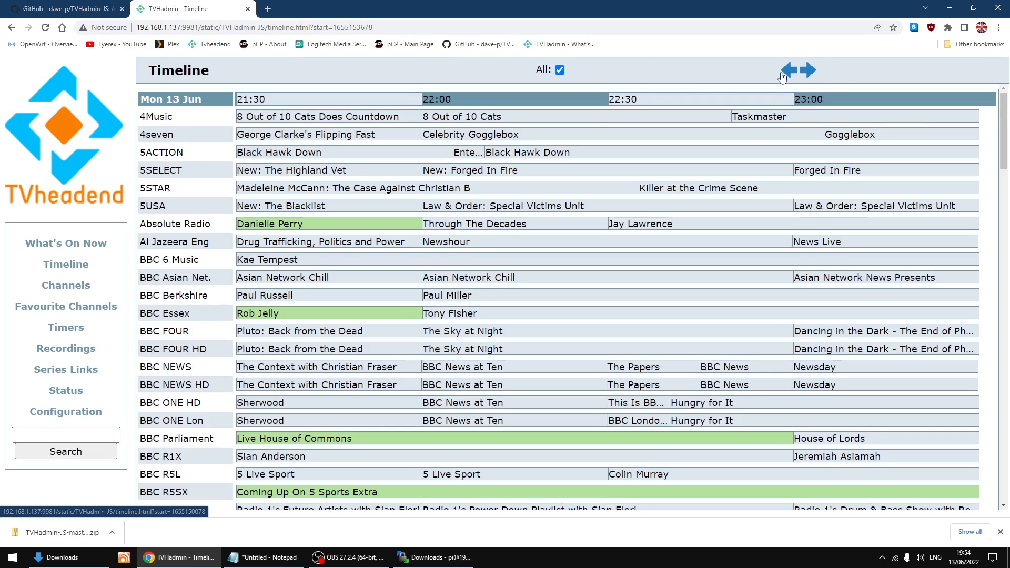
{"action": "left_click", "coordinate": [785, 70]}
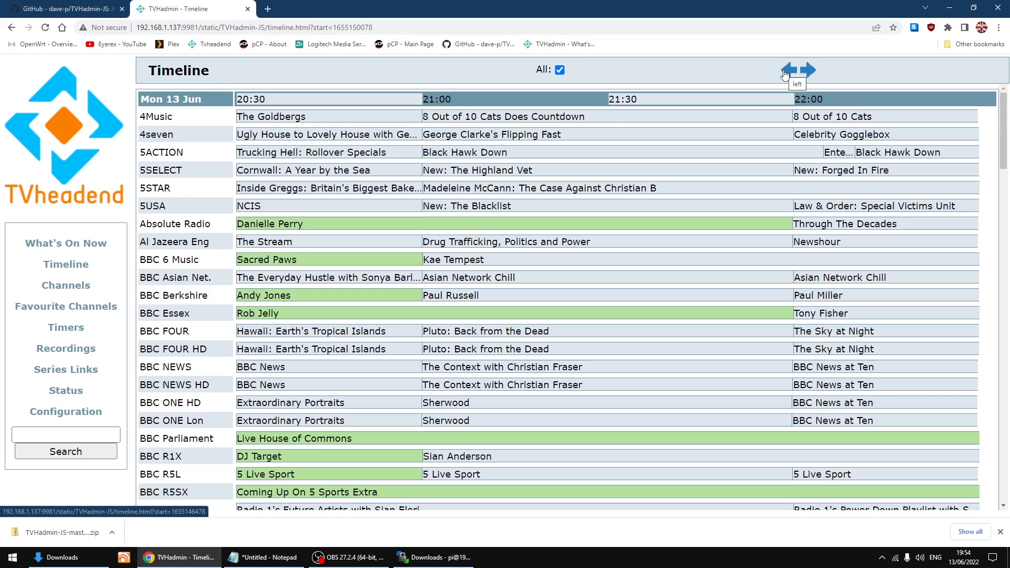
{"action": "left_click", "coordinate": [783, 69]}
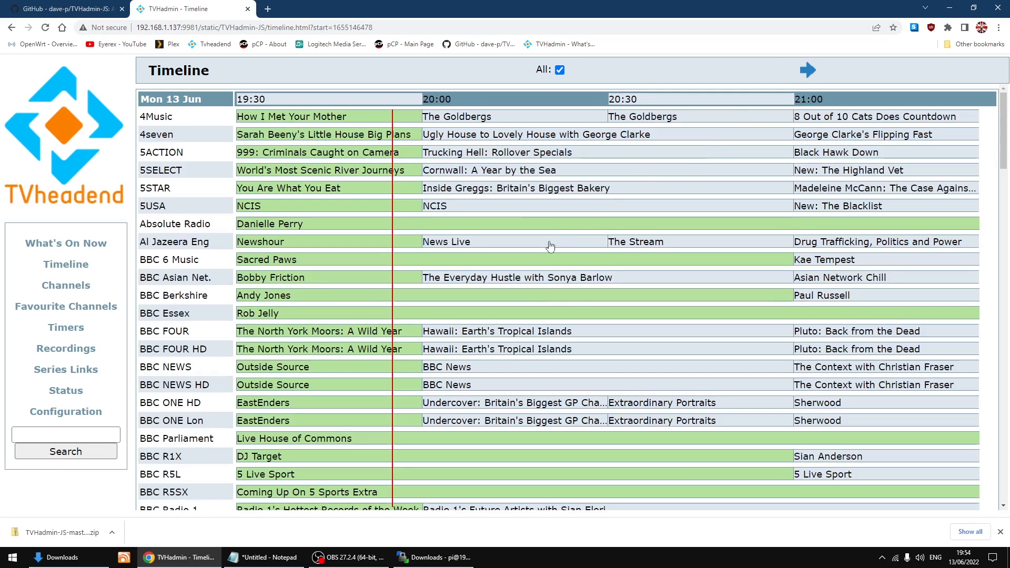
{"action": "mouse_move", "coordinate": [396, 411]}
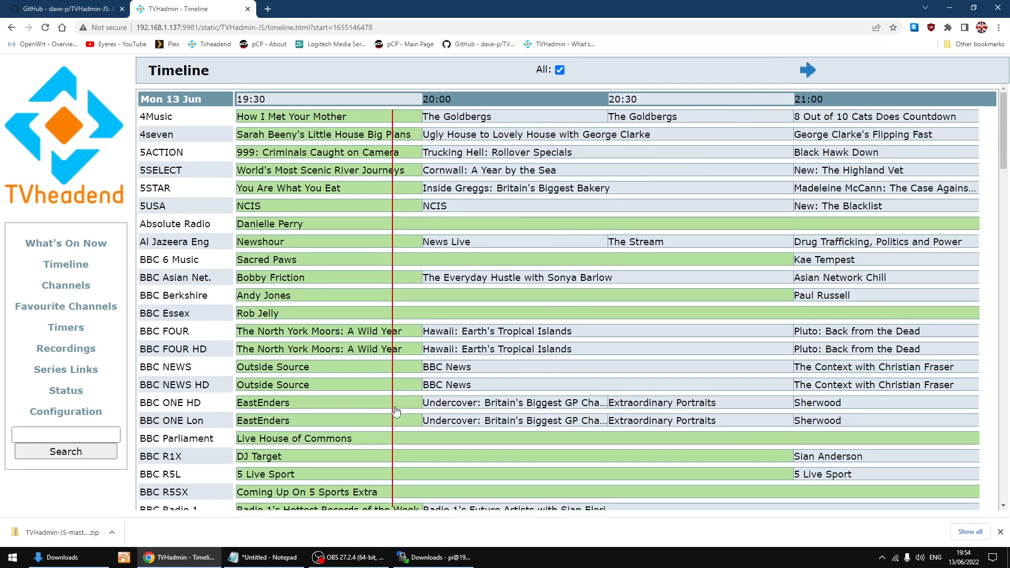
{"action": "mouse_move", "coordinate": [635, 405]}
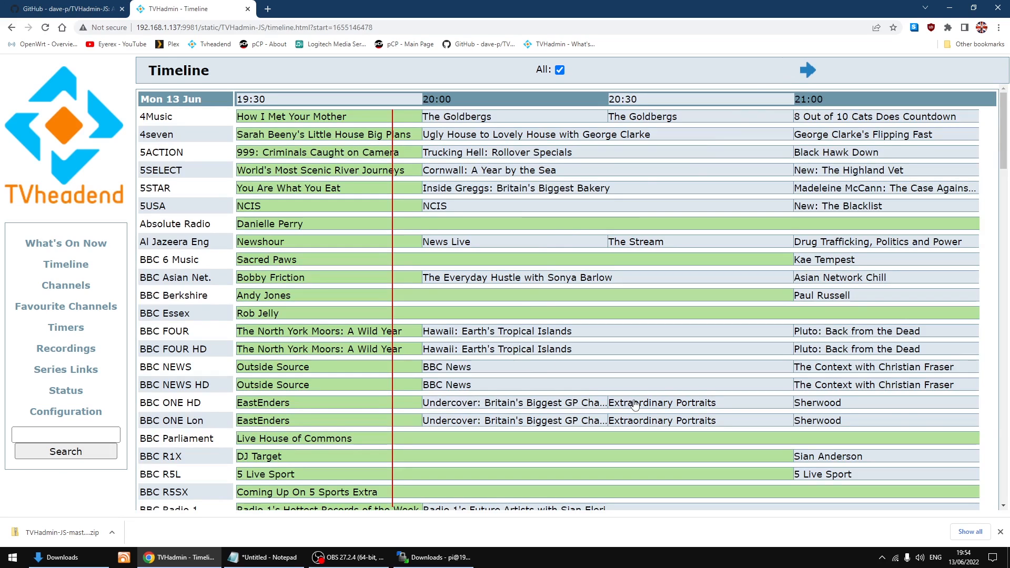
Step: Request a recording timer for Extraordinary Portraits from the timeline grid
{"action": "left_click", "coordinate": [661, 403]}
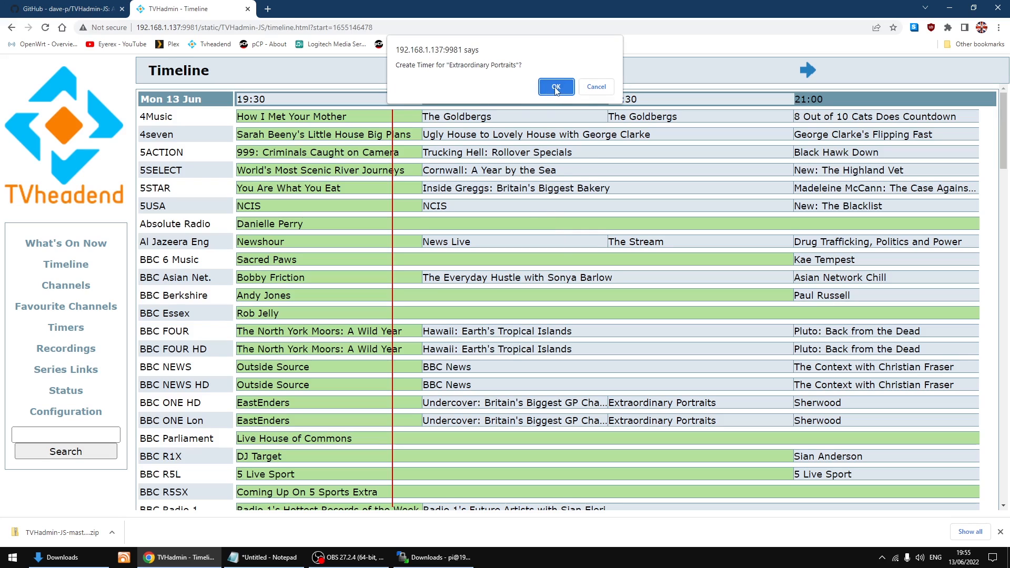
{"action": "mouse_move", "coordinate": [595, 87]}
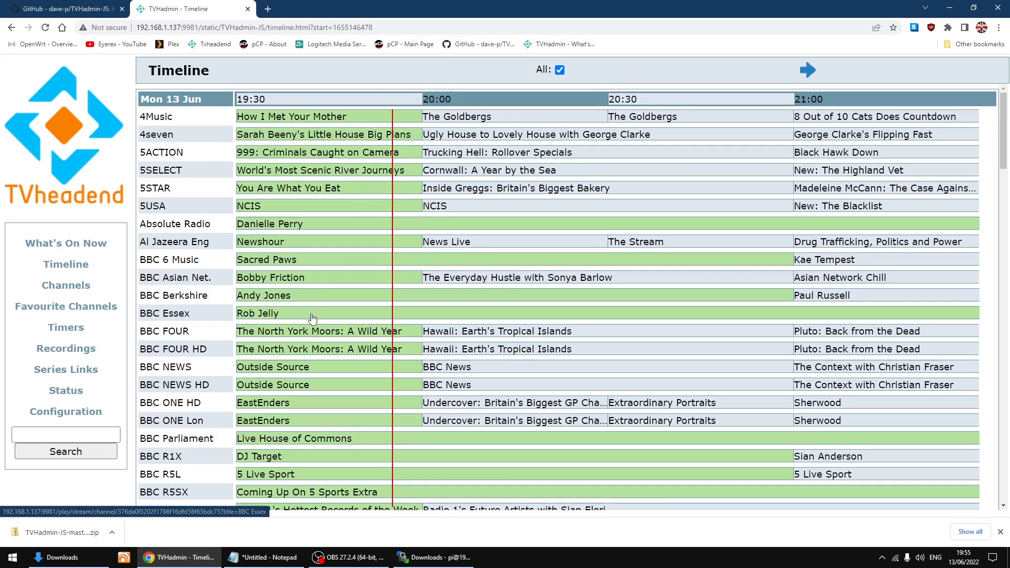
Step: Show the Channels schedule for BBC ONE HD on the next day and scroll through it
{"action": "left_click", "coordinate": [65, 285]}
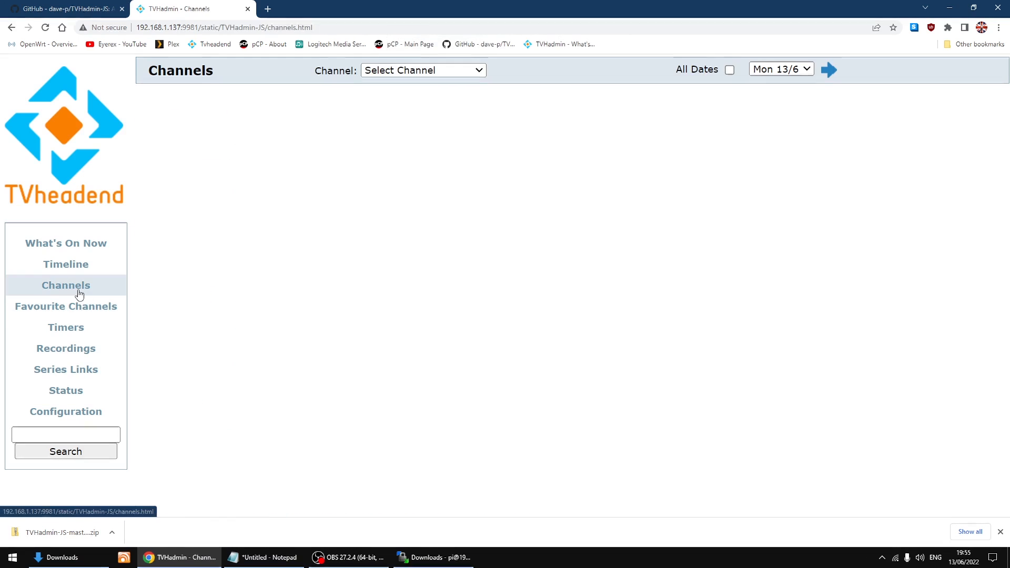
{"action": "left_click", "coordinate": [422, 69]}
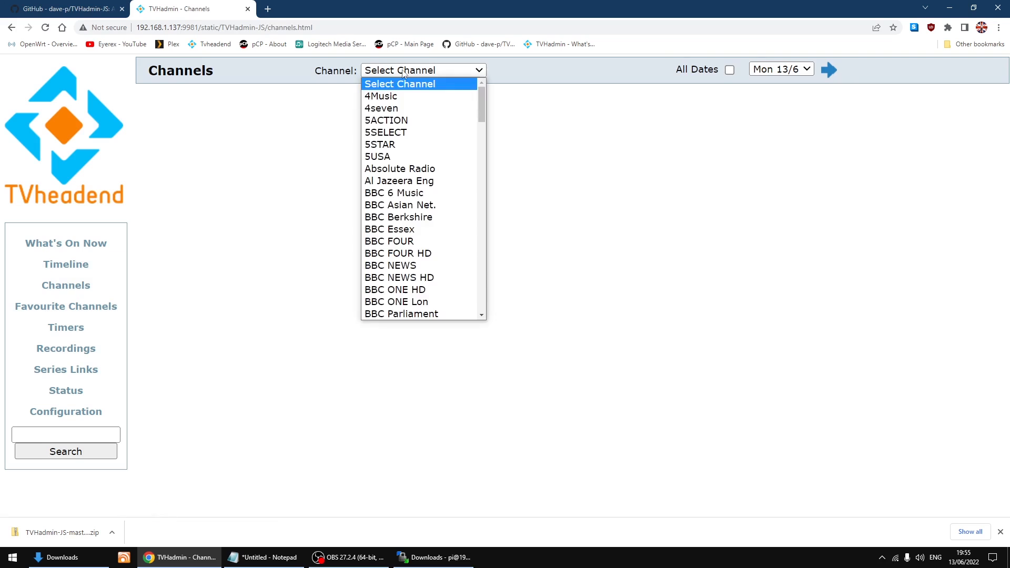
{"action": "mouse_move", "coordinate": [418, 253]}
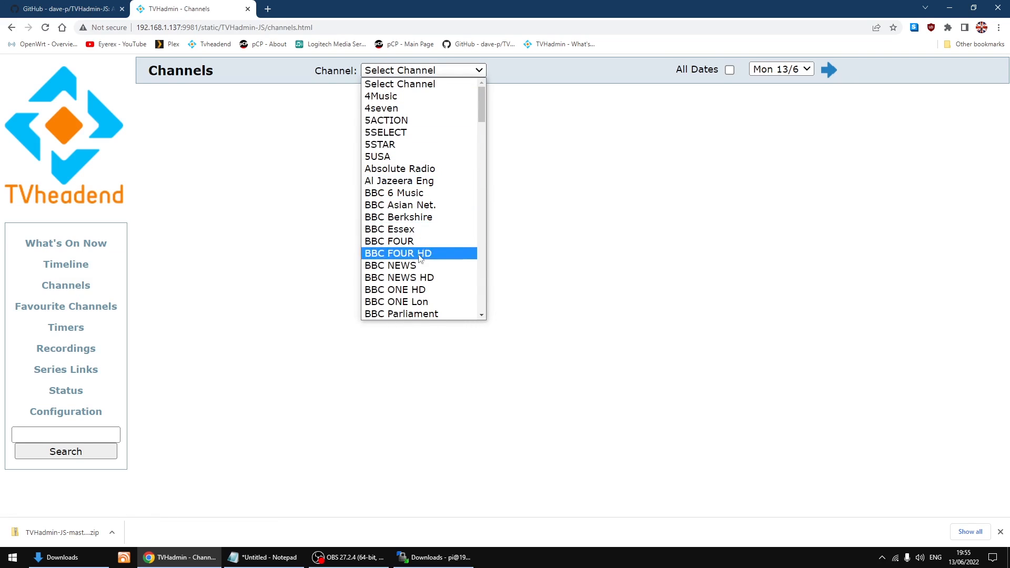
{"action": "left_click", "coordinate": [395, 289]}
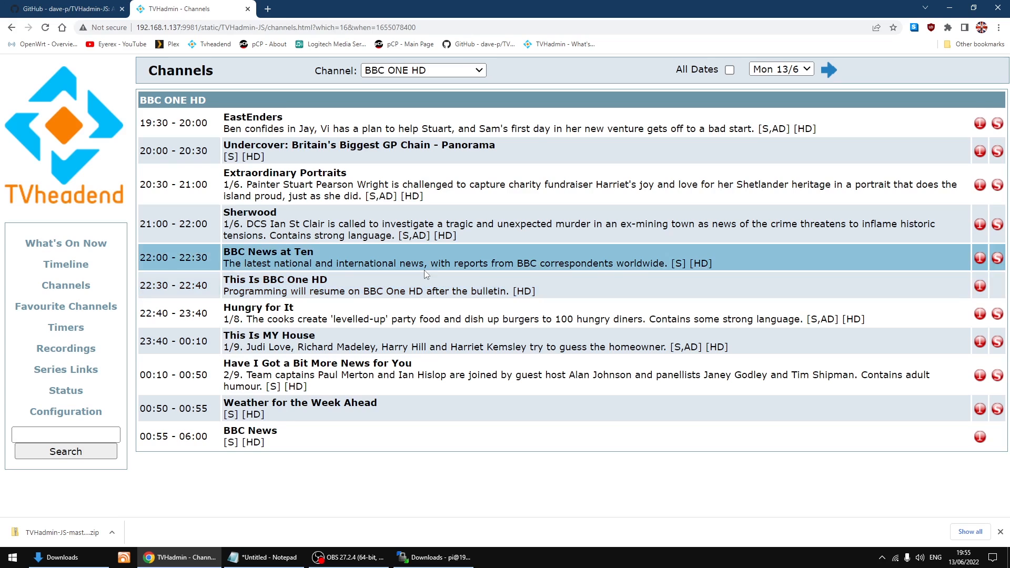
{"action": "mouse_move", "coordinate": [617, 180]}
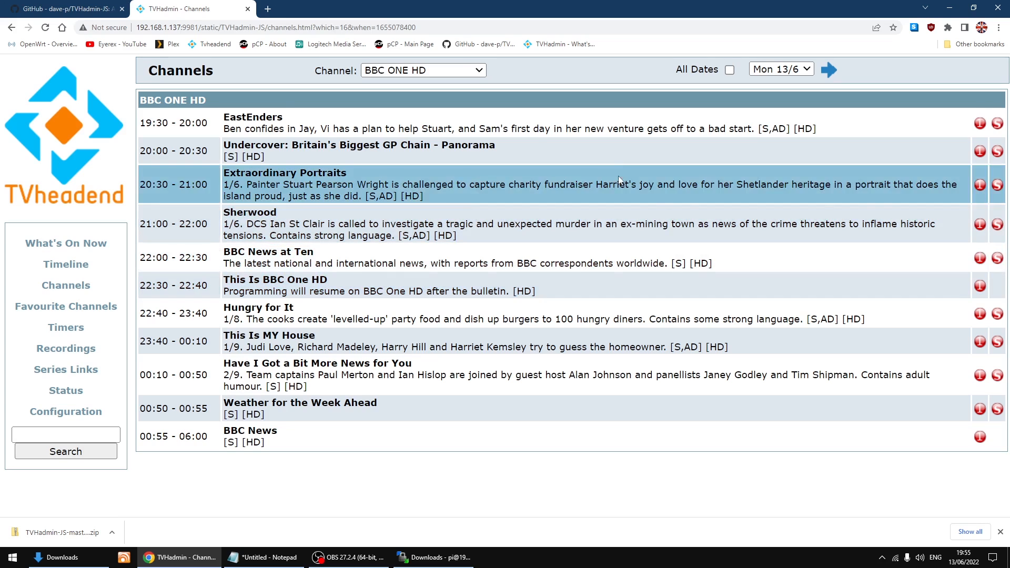
{"action": "left_click", "coordinate": [829, 69]}
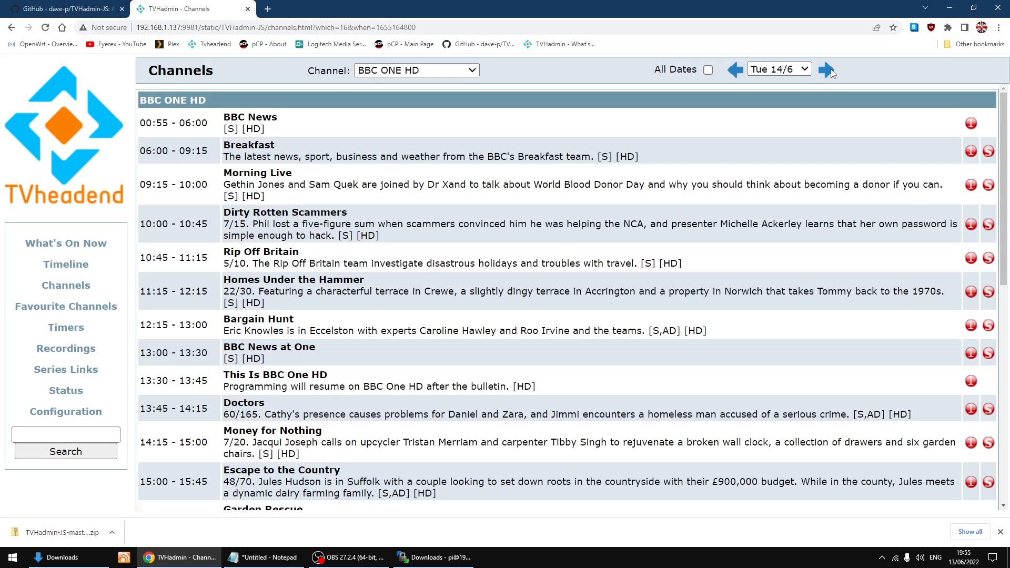
{"action": "scroll", "scroll_direction": "down", "scroll_amount": 3}
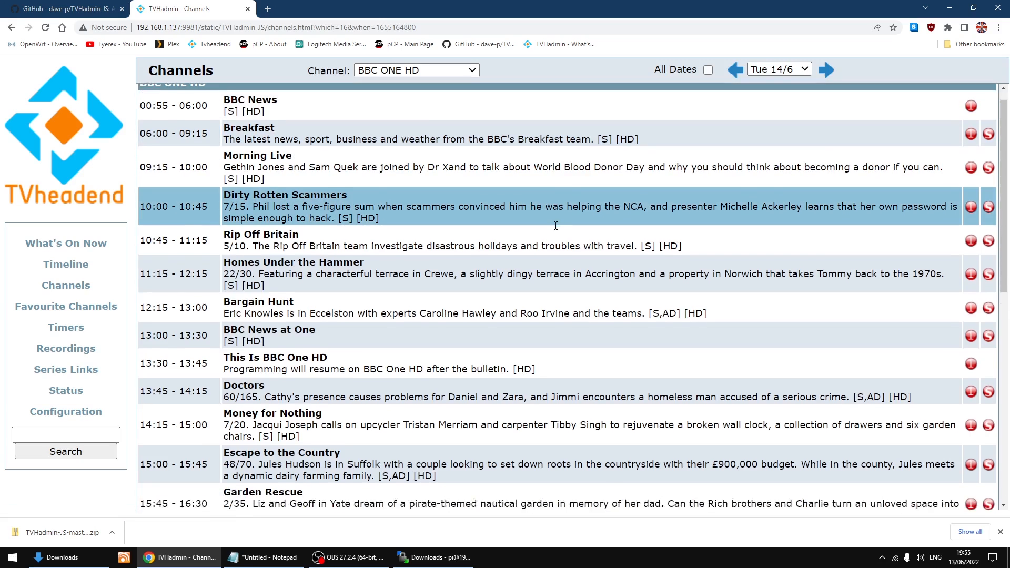
{"action": "scroll", "scroll_direction": "down", "scroll_amount": 3}
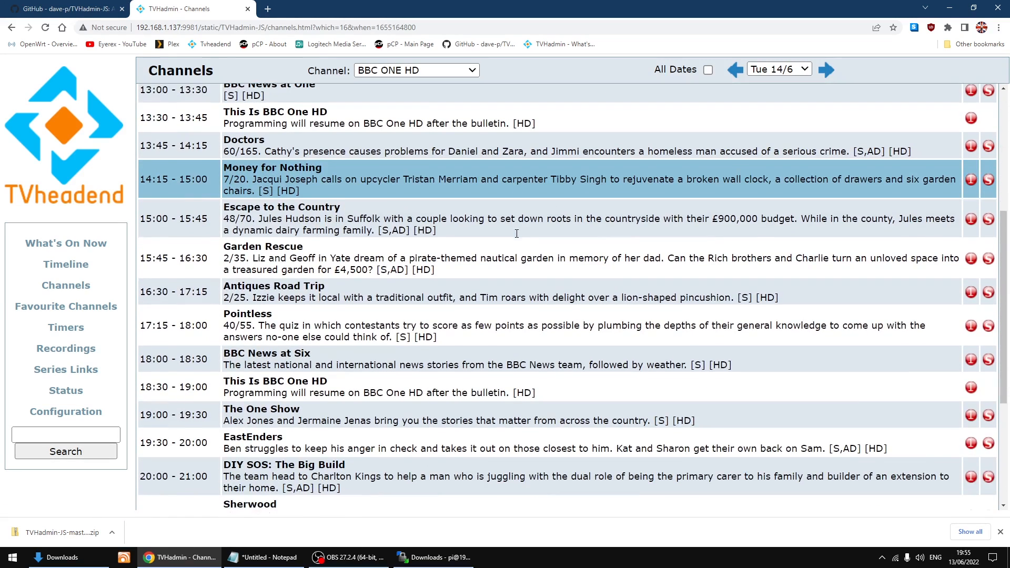
{"action": "scroll", "scroll_direction": "down", "scroll_amount": 3}
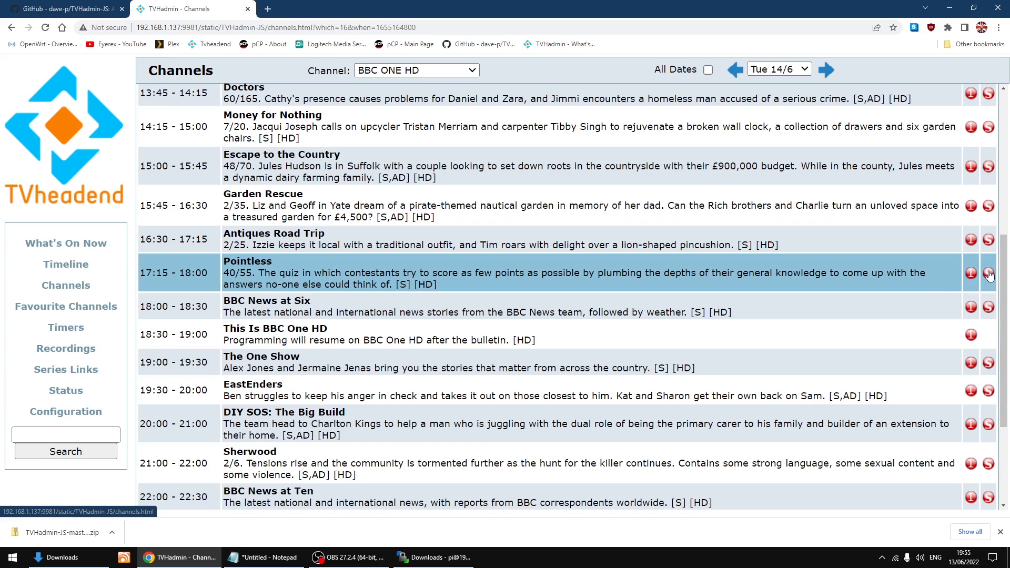
{"action": "mouse_move", "coordinate": [972, 277]}
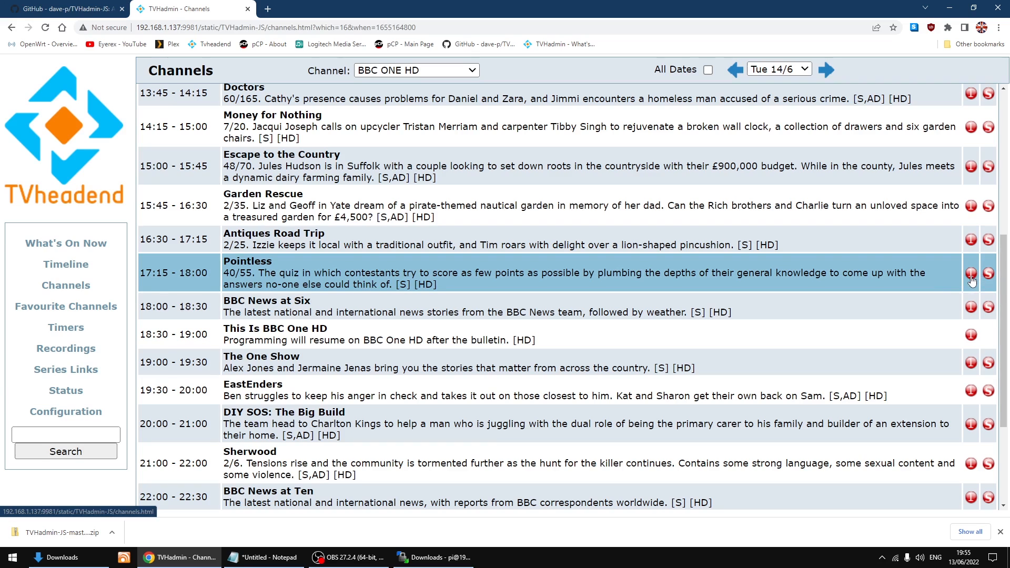
{"action": "mouse_move", "coordinate": [987, 276]}
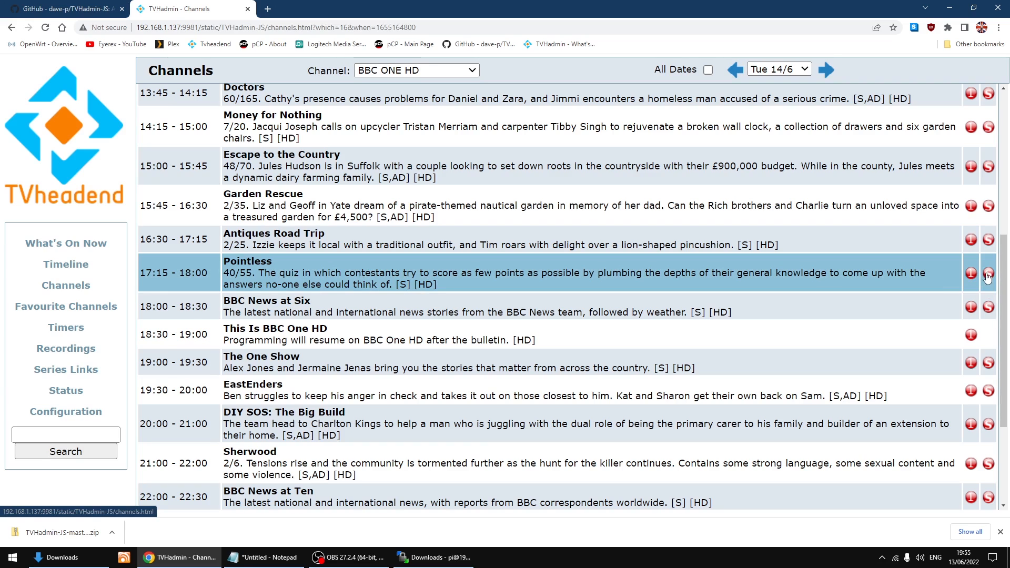
{"action": "mouse_move", "coordinate": [988, 272]}
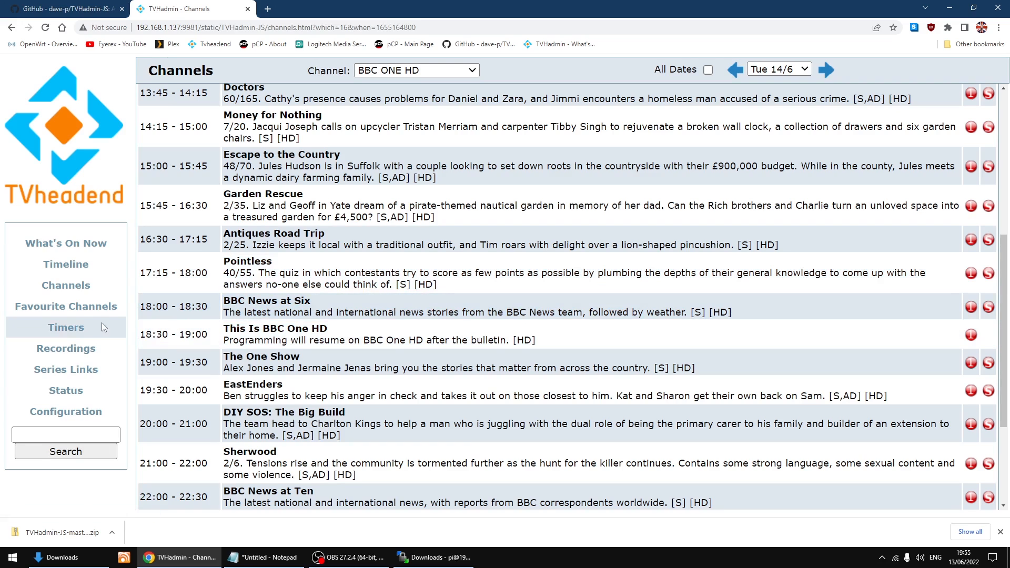
{"action": "mouse_move", "coordinate": [81, 316]}
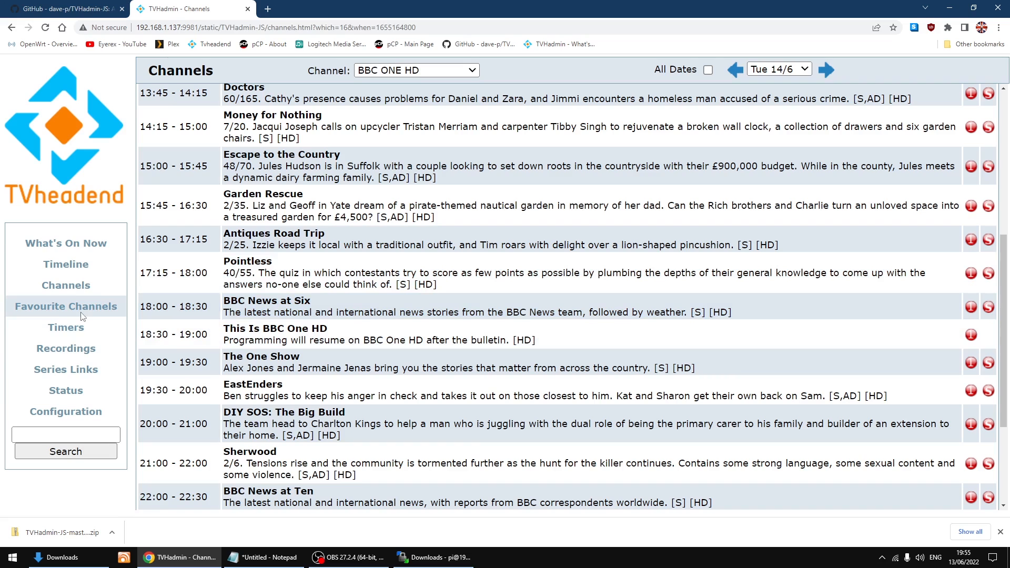
Step: Visit Favourites, Timers, Recordings and Series Links, ending on the Status page
{"action": "left_click", "coordinate": [65, 306]}
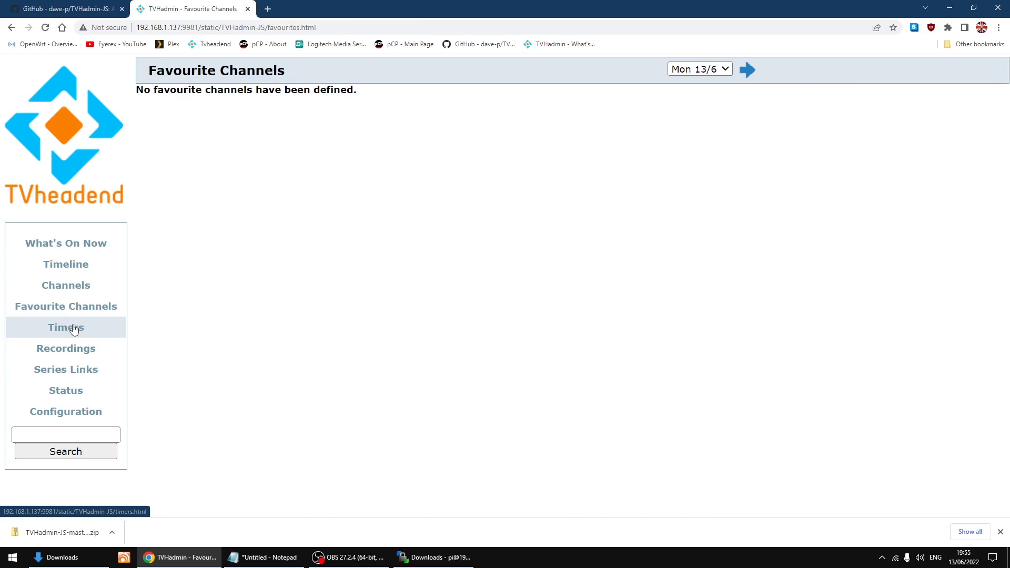
{"action": "left_click", "coordinate": [65, 327]}
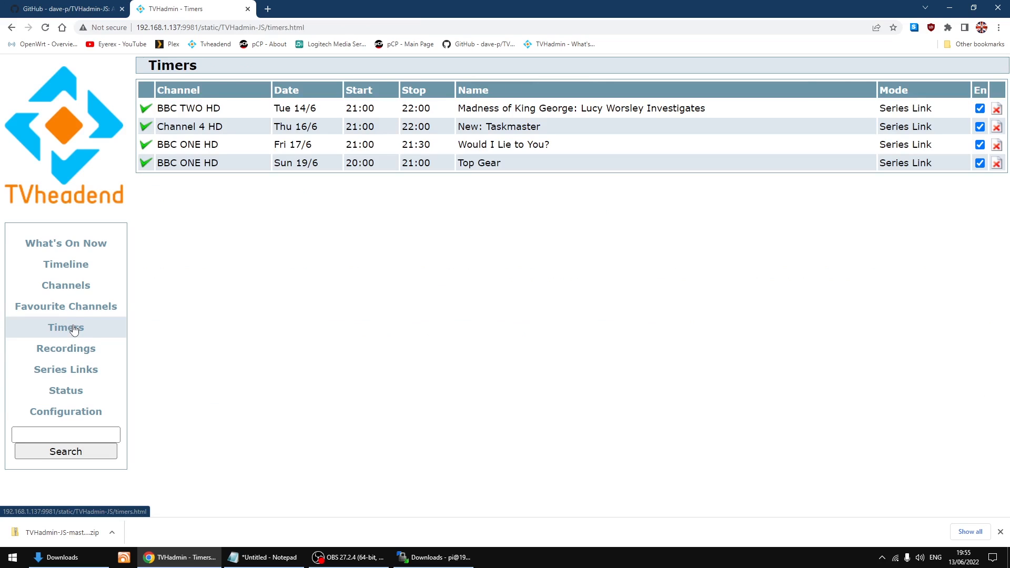
{"action": "left_click", "coordinate": [66, 347]}
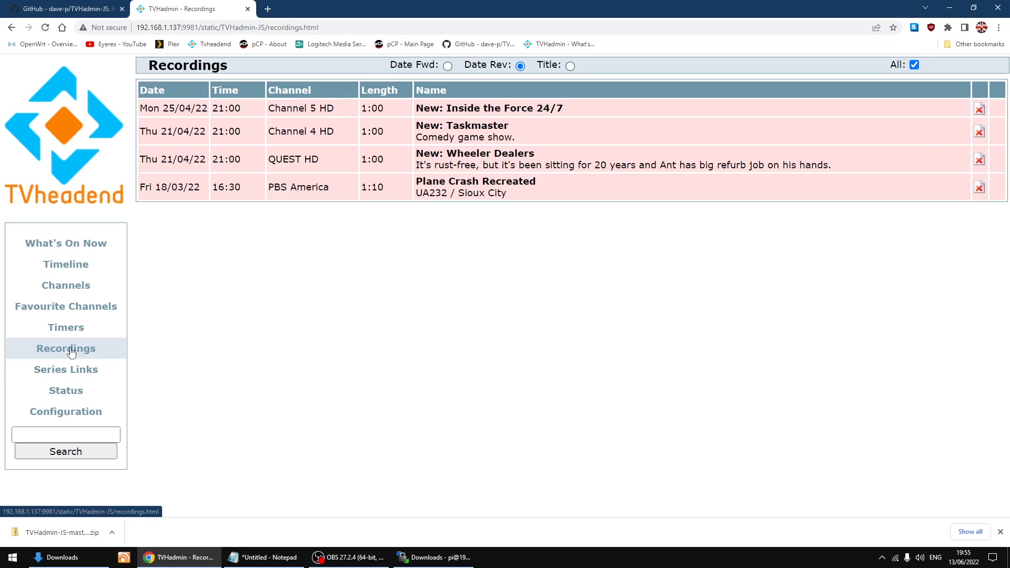
{"action": "mouse_move", "coordinate": [65, 369]}
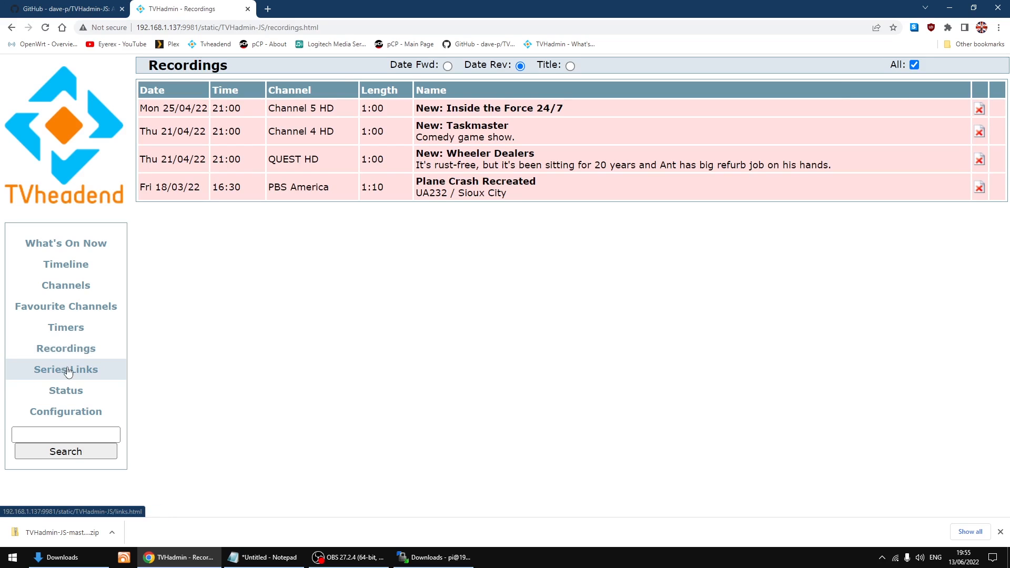
{"action": "left_click", "coordinate": [65, 370]}
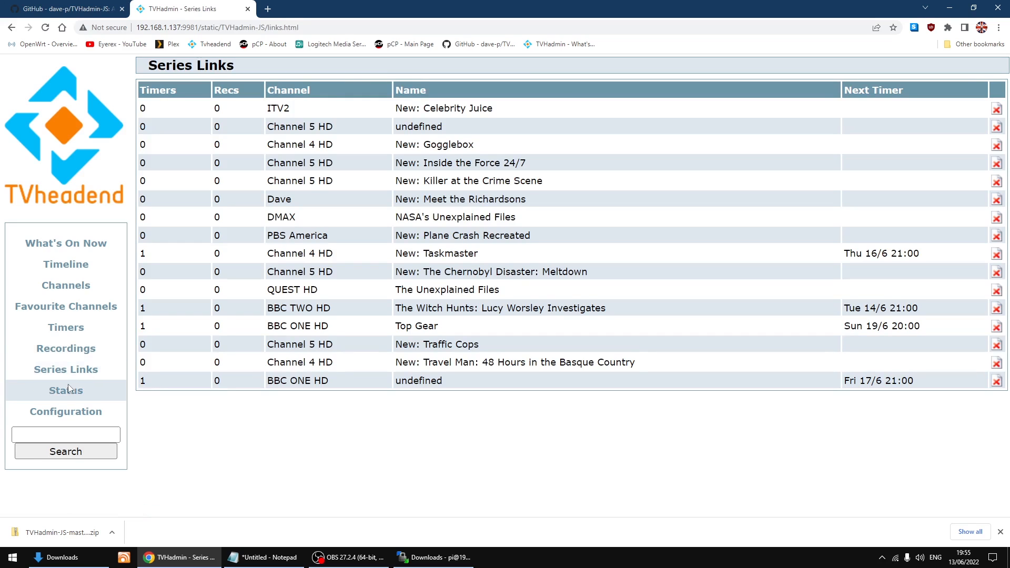
{"action": "left_click", "coordinate": [65, 390]}
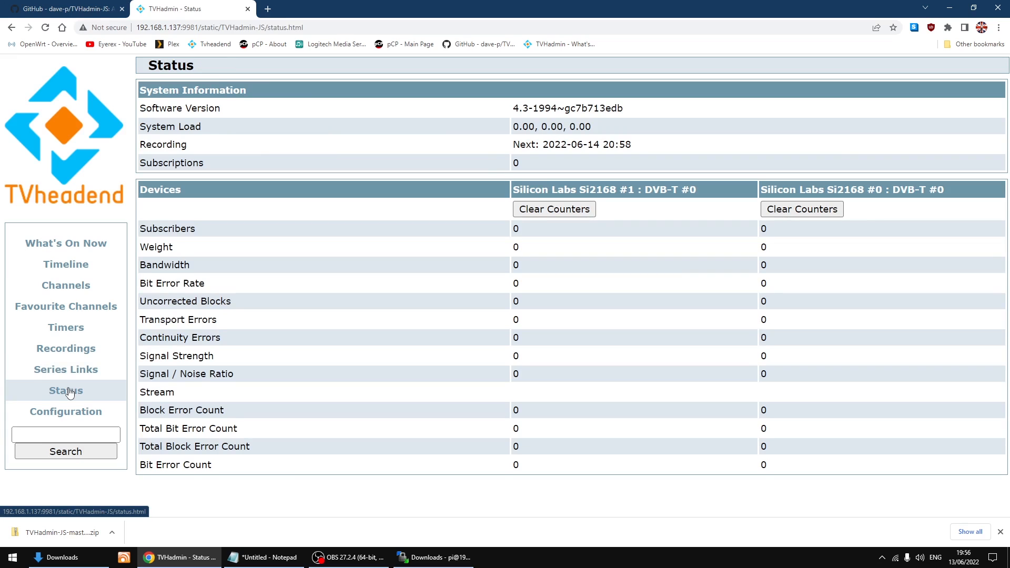
{"action": "mouse_move", "coordinate": [66, 411]}
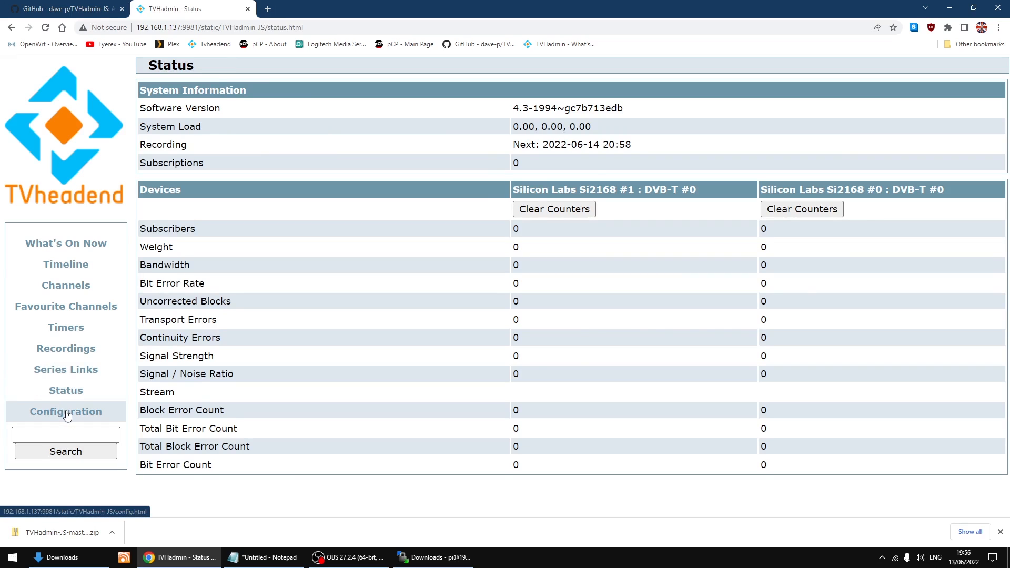
Step: On the Configuration page, switch Channels Sort Order from Name to LCN and scroll toward Save
{"action": "left_click", "coordinate": [66, 411]}
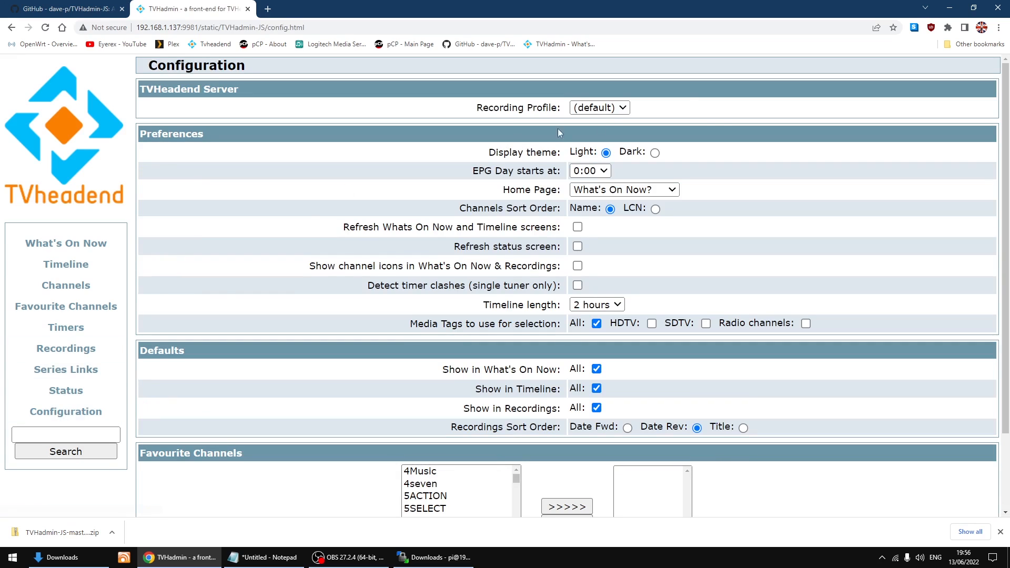
{"action": "mouse_move", "coordinate": [767, 157]}
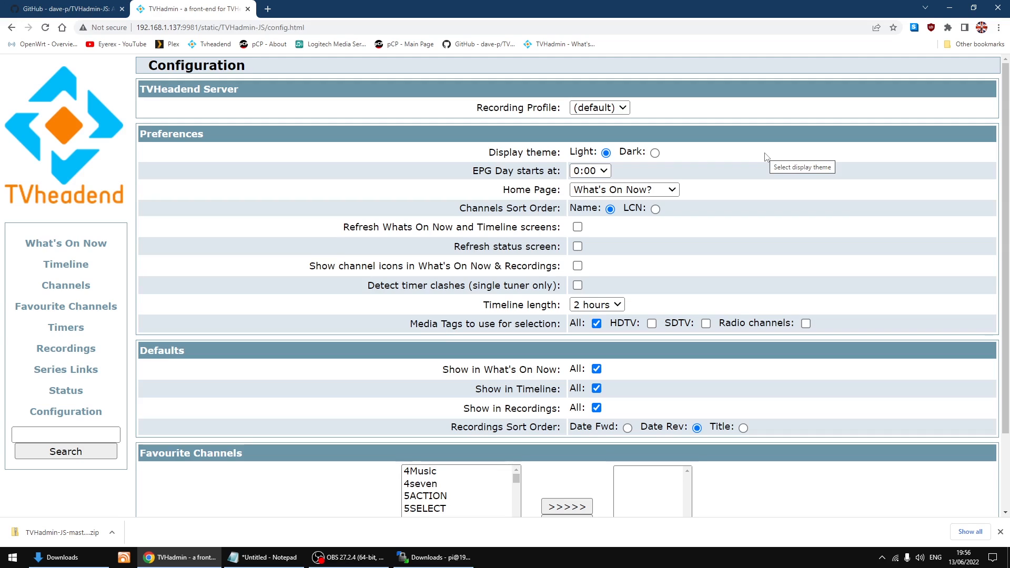
{"action": "mouse_move", "coordinate": [763, 161]}
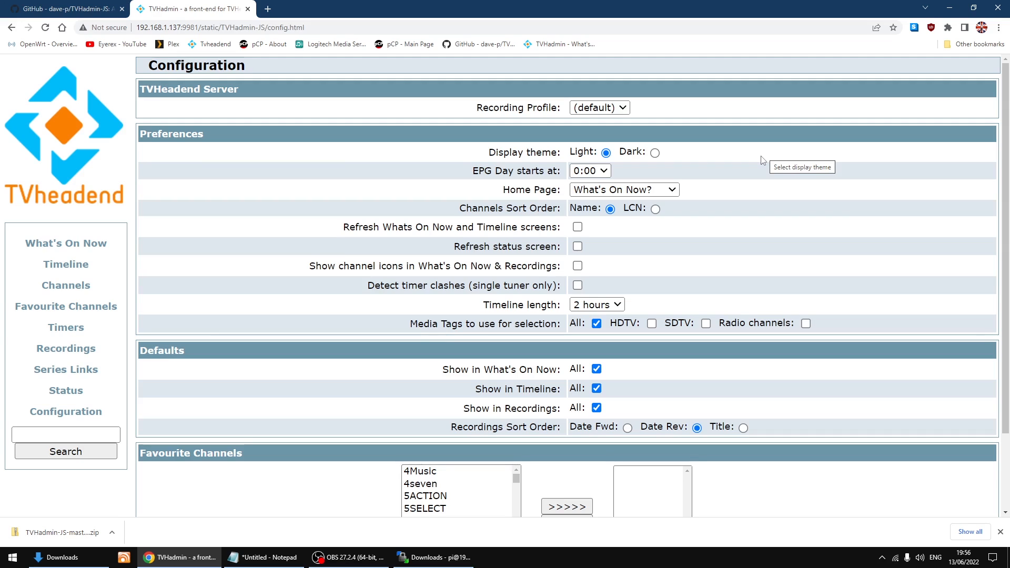
{"action": "mouse_move", "coordinate": [649, 220]}
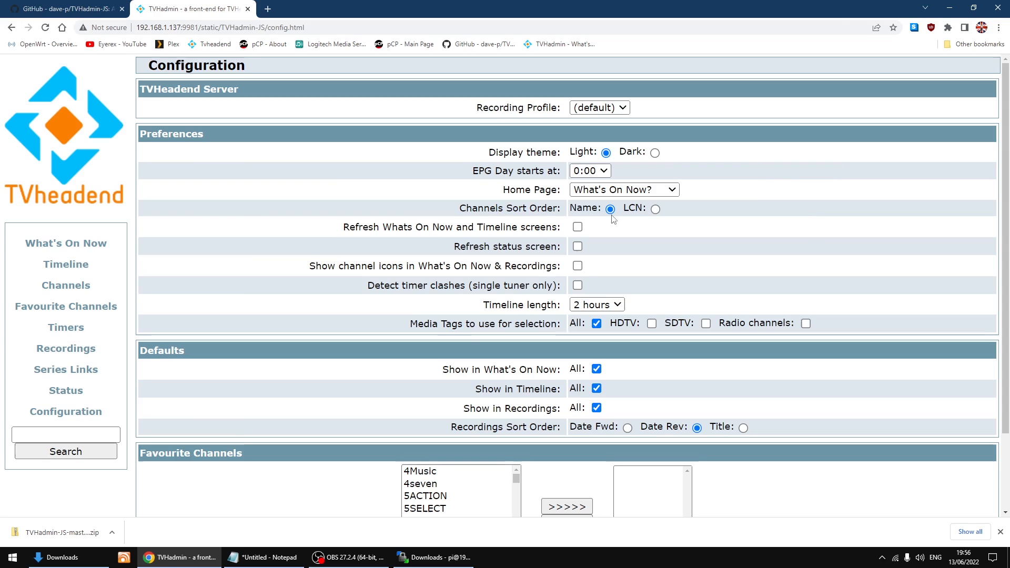
{"action": "mouse_move", "coordinate": [654, 210]}
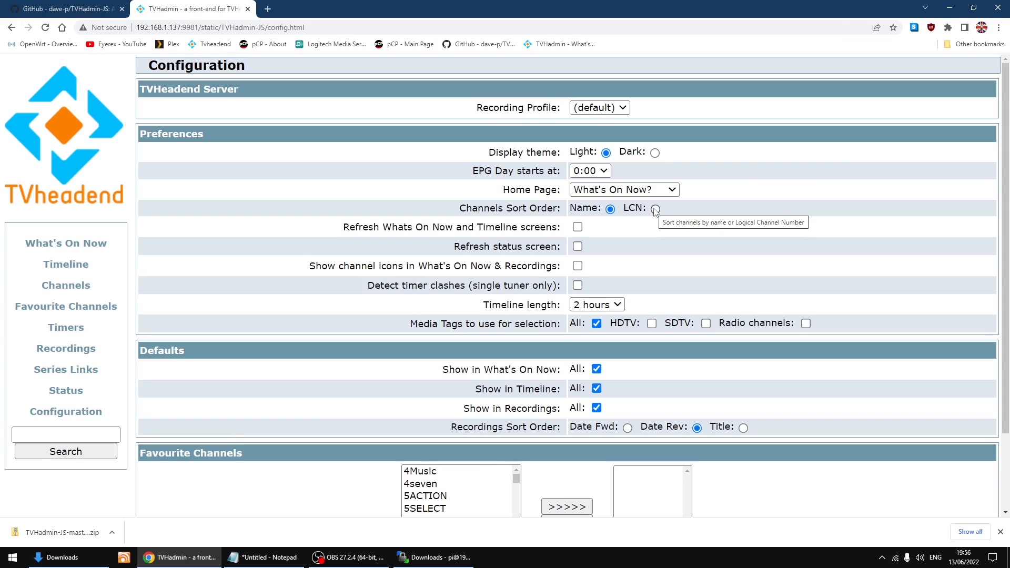
{"action": "left_click", "coordinate": [654, 209]}
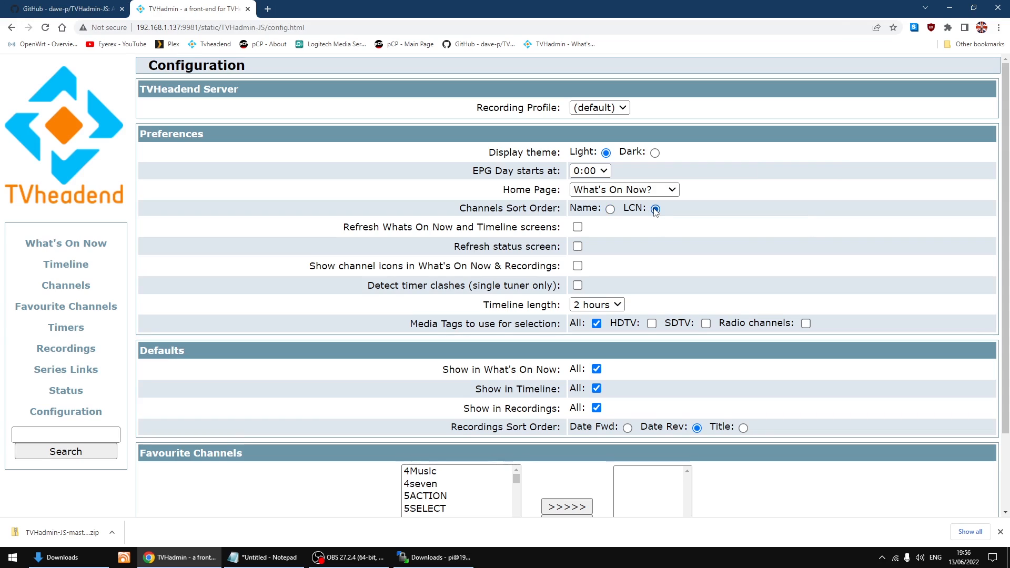
{"action": "left_click", "coordinate": [654, 209]}
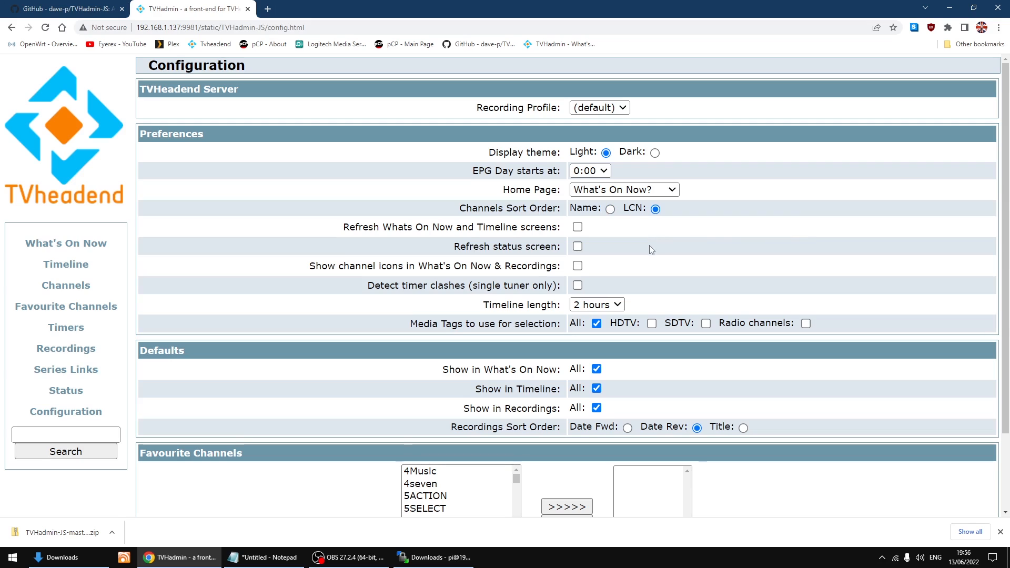
{"action": "mouse_move", "coordinate": [699, 250]}
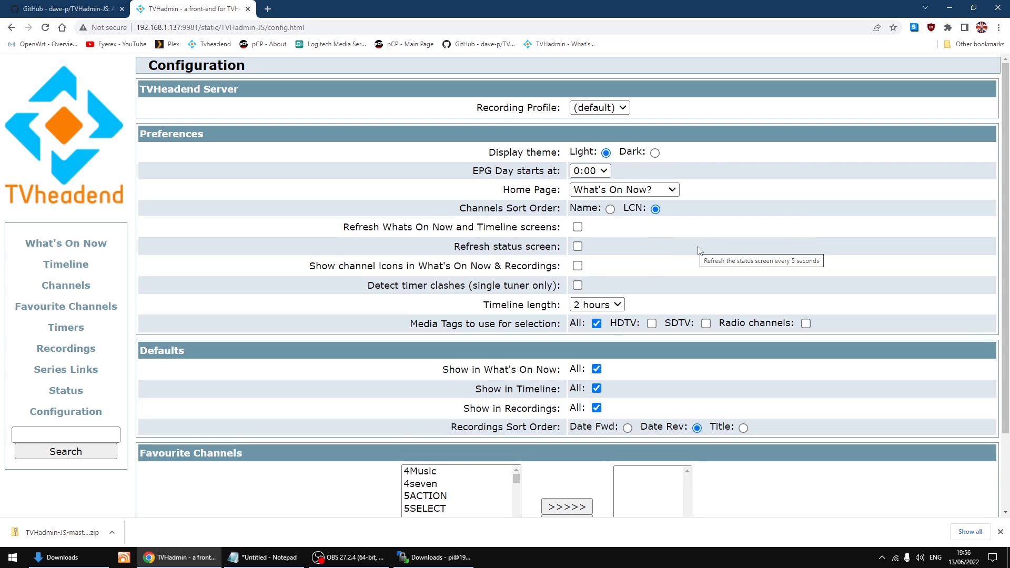
{"action": "mouse_move", "coordinate": [669, 250]}
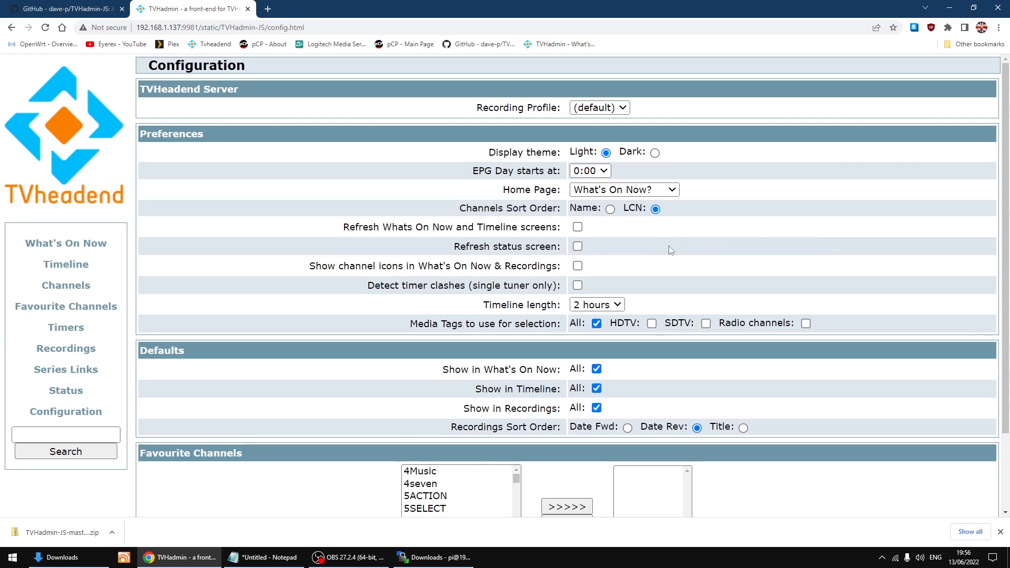
{"action": "scroll", "scroll_direction": "down", "scroll_amount": 3}
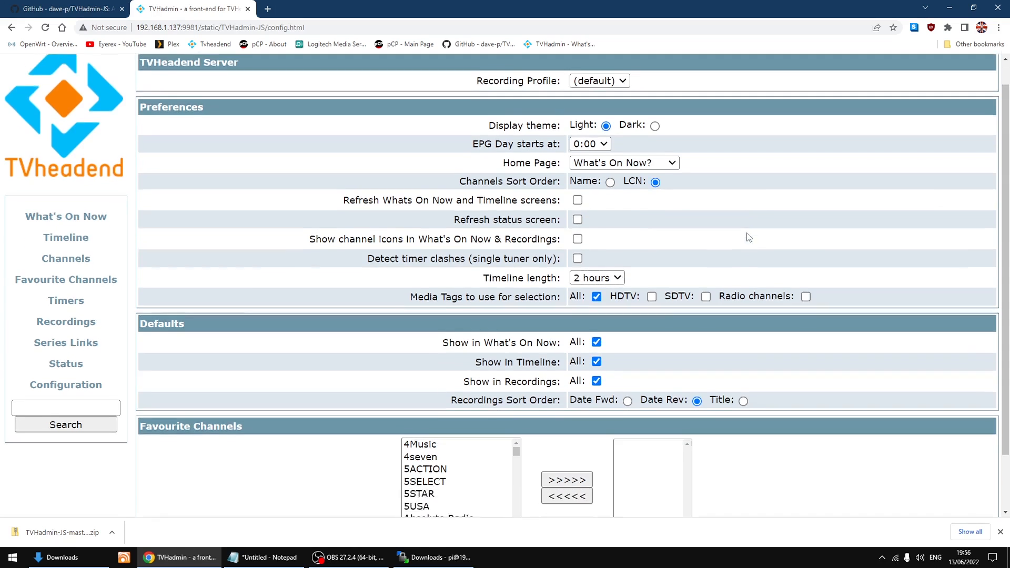
{"action": "scroll", "scroll_direction": "down", "scroll_amount": 3}
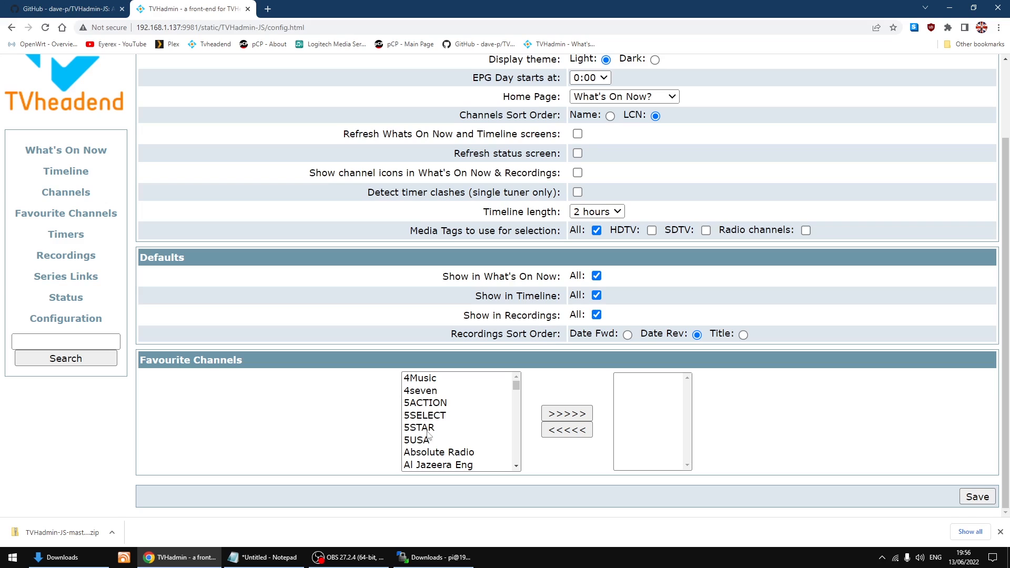
{"action": "mouse_move", "coordinate": [632, 418]}
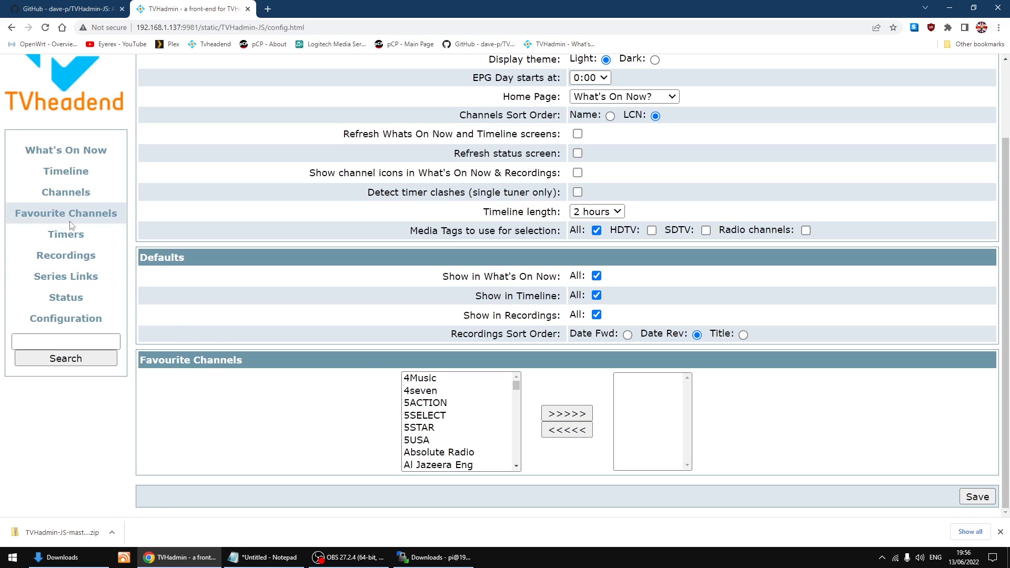
{"action": "mouse_move", "coordinate": [339, 355]}
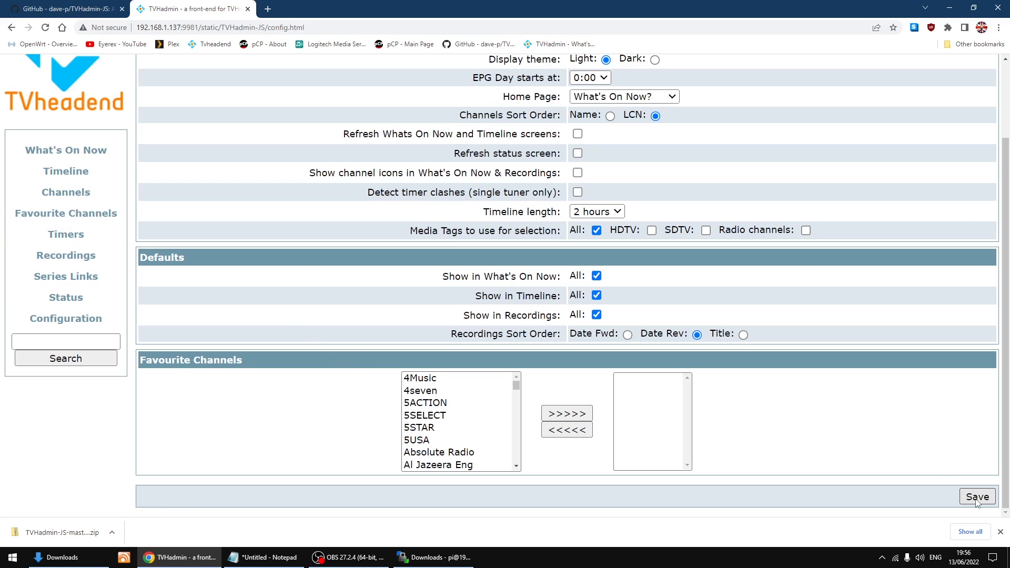
{"action": "mouse_move", "coordinate": [976, 496]}
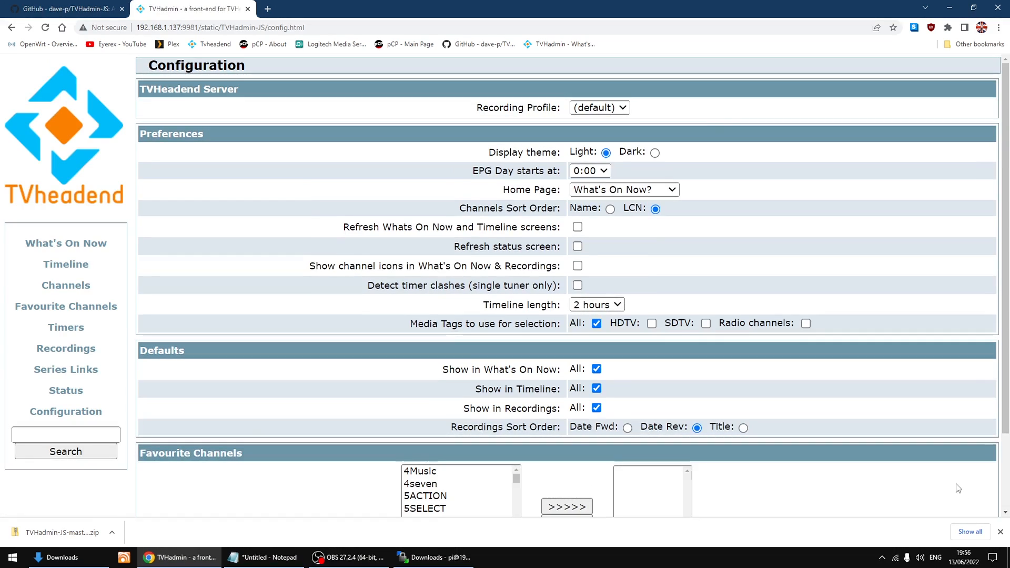
{"action": "mouse_move", "coordinate": [402, 315]}
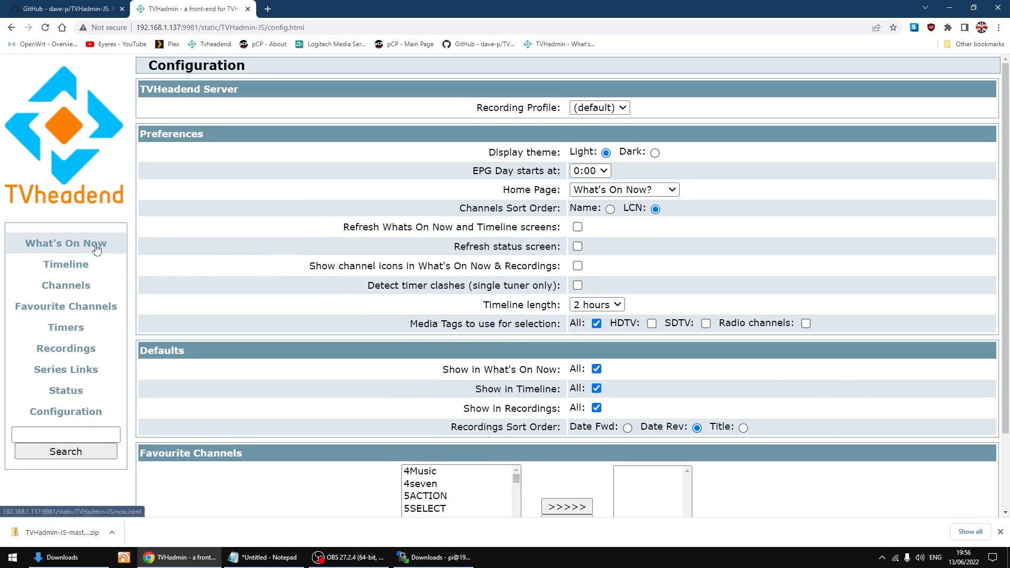
Step: Check What's On Now, Timeline and Channels in LCN order, returning to What's On Now from 1 BBC ONE Lon
{"action": "left_click", "coordinate": [65, 243]}
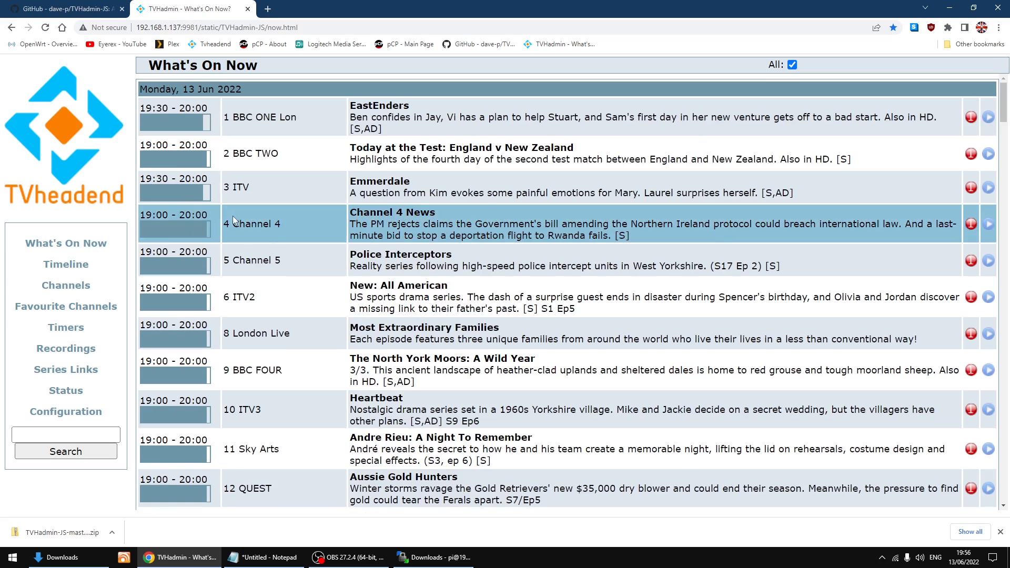
{"action": "mouse_move", "coordinate": [303, 147]}
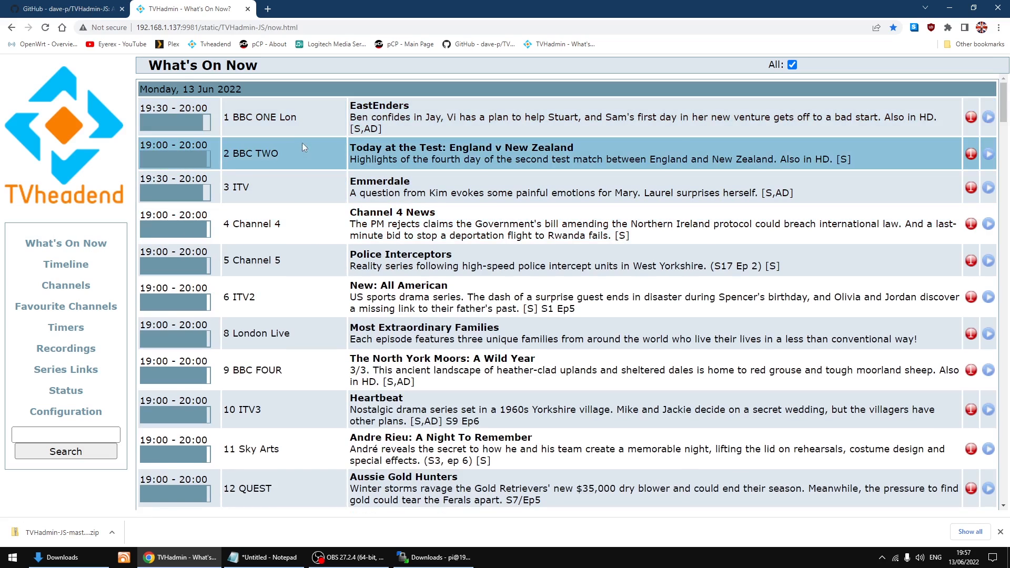
{"action": "mouse_move", "coordinate": [307, 293]}
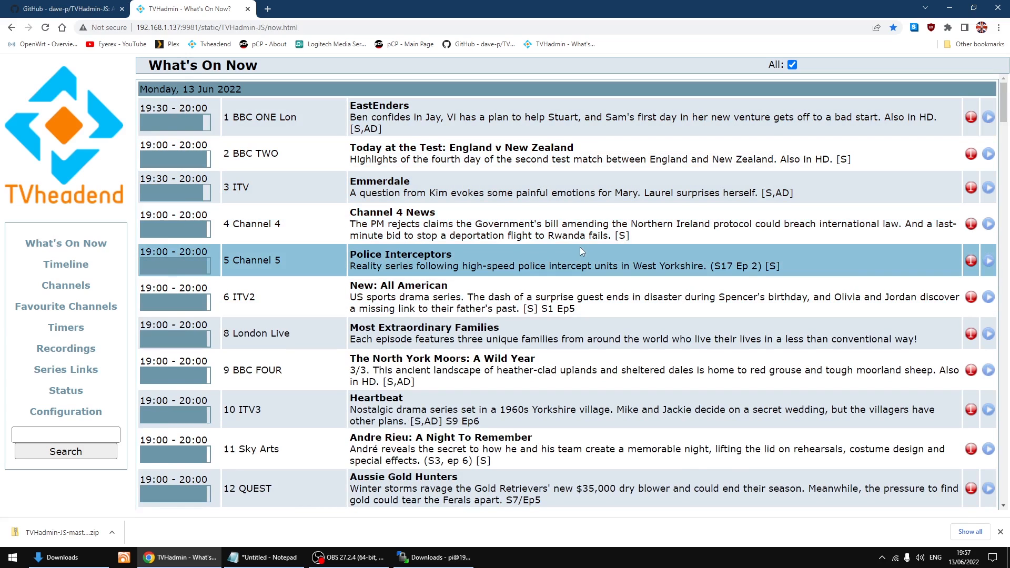
{"action": "scroll", "scroll_direction": "down", "scroll_amount": 3}
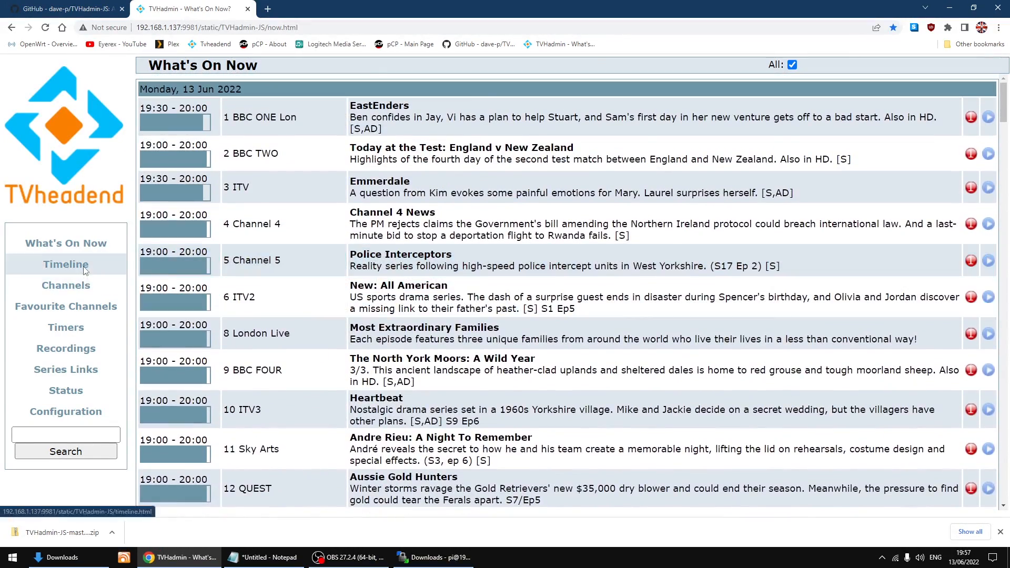
{"action": "left_click", "coordinate": [65, 264]}
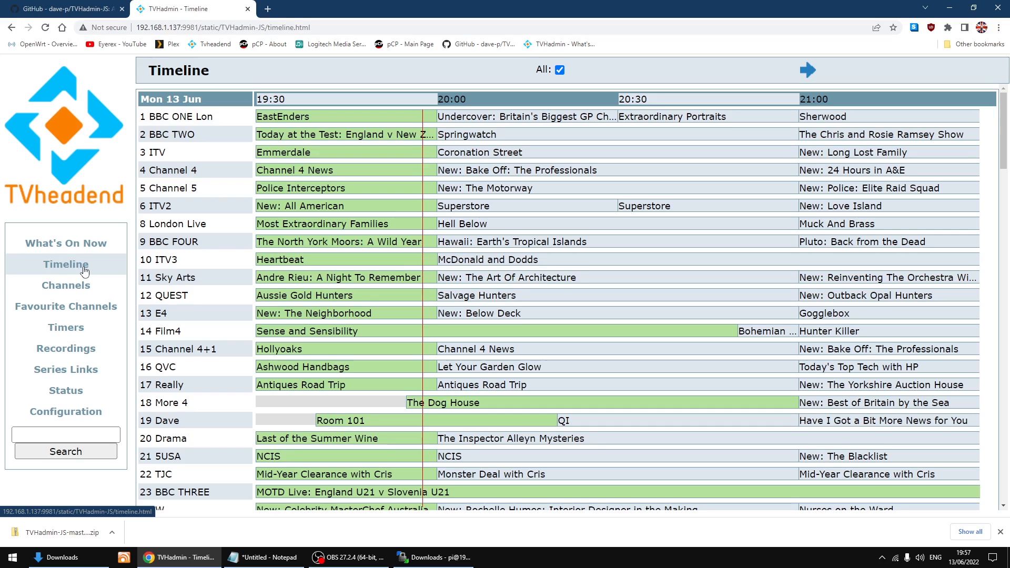
{"action": "left_click", "coordinate": [66, 285]}
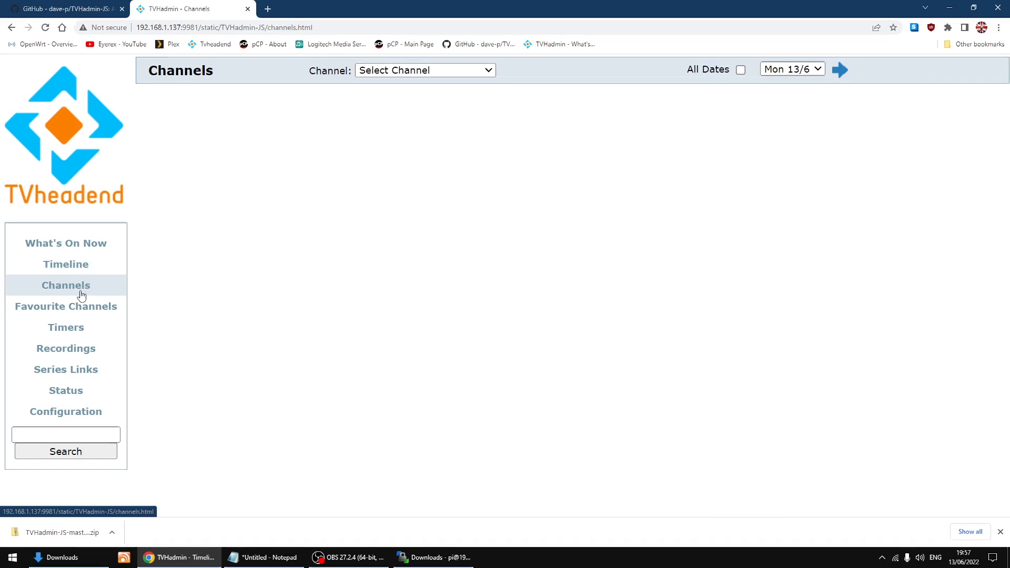
{"action": "left_click", "coordinate": [65, 264]}
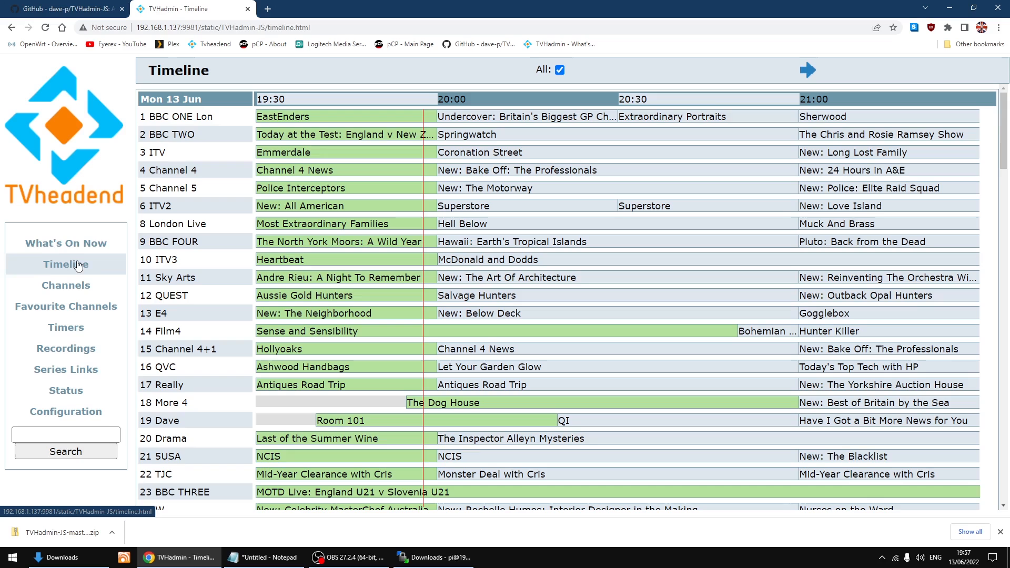
{"action": "left_click", "coordinate": [66, 243]}
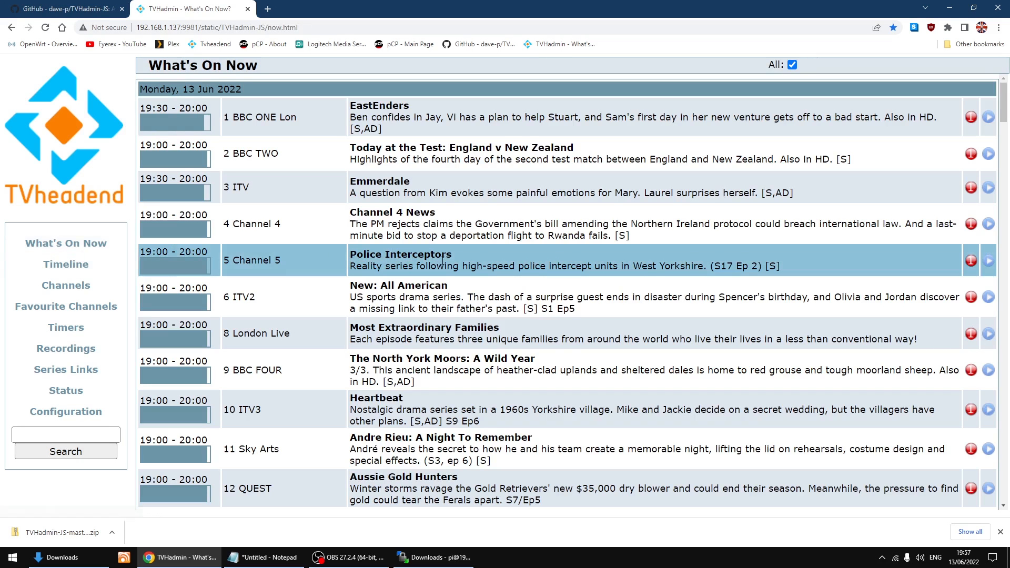
{"action": "mouse_move", "coordinate": [540, 260]}
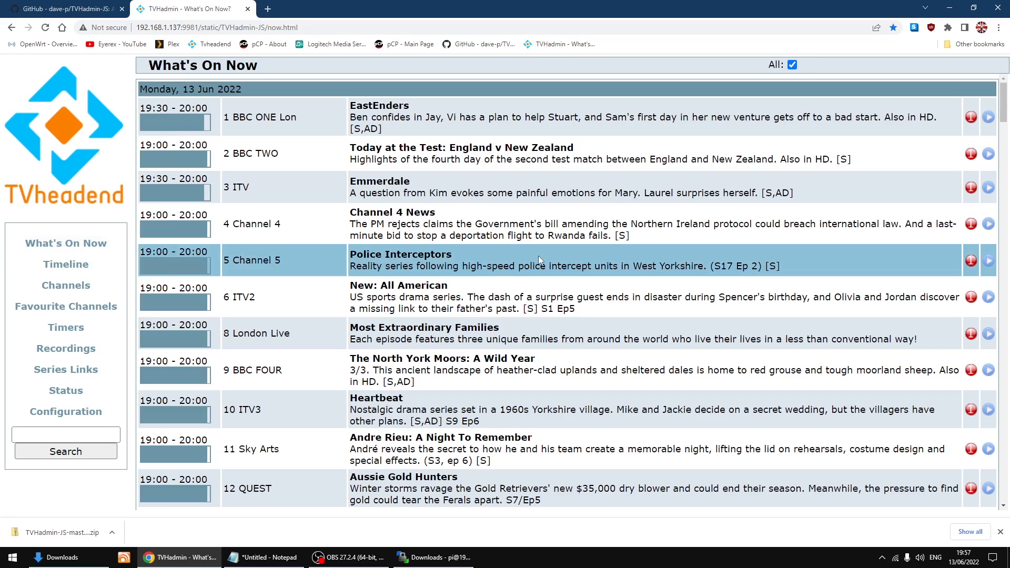